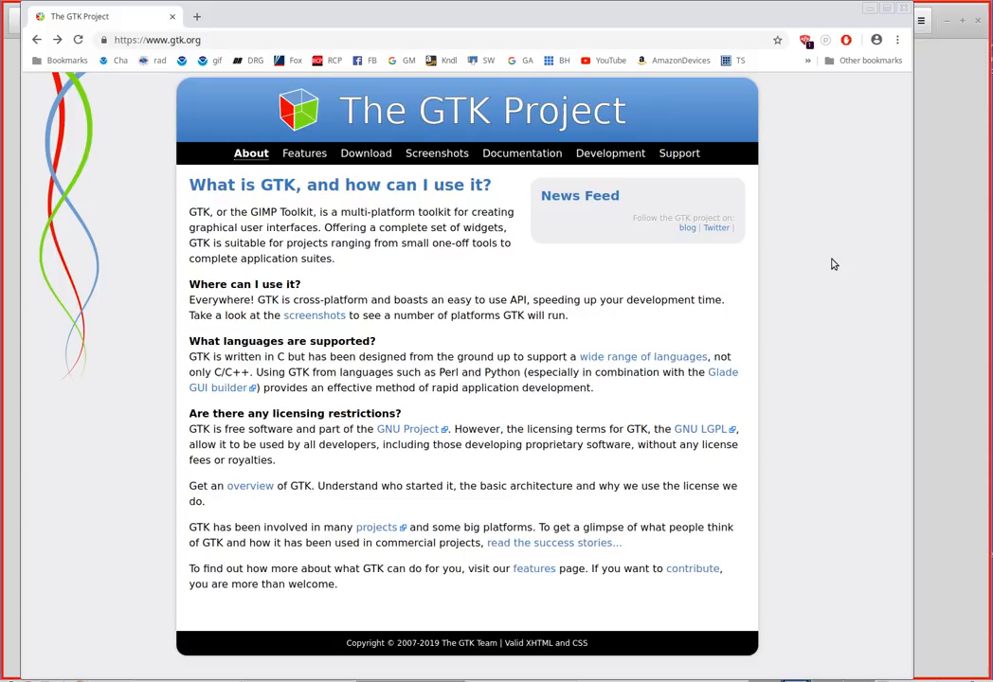
mouse_move(817, 264)
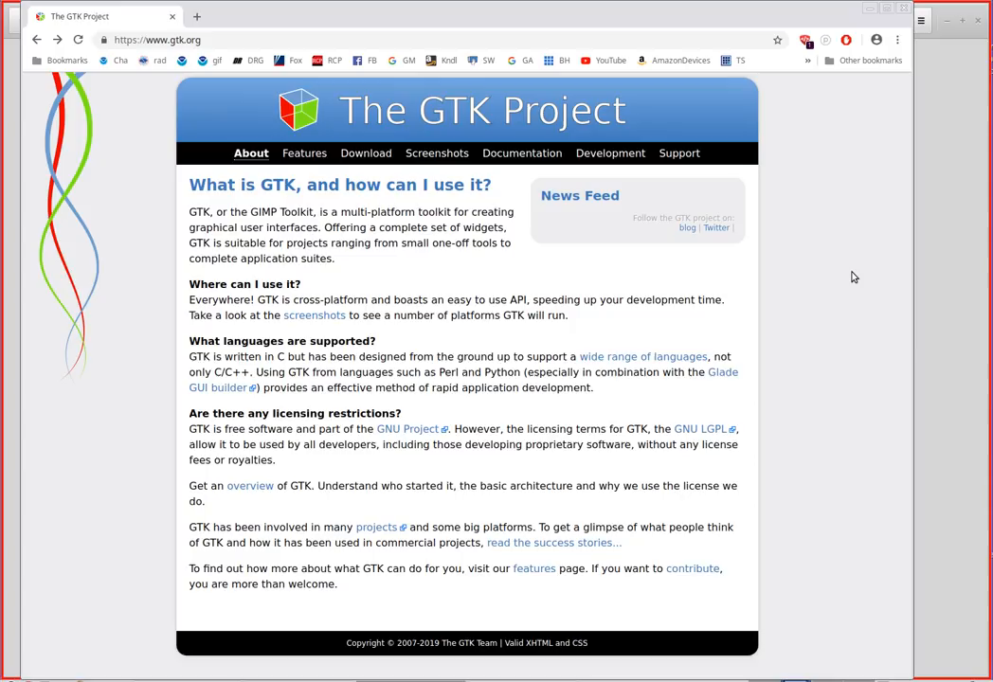
mouse_move(805, 325)
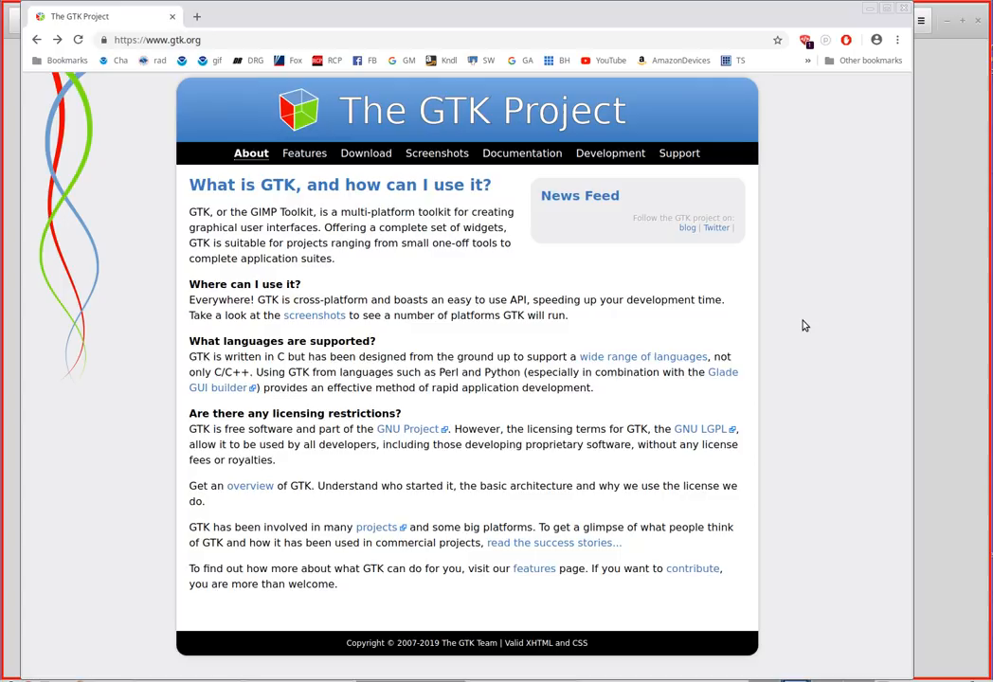
Step: Browse the GTK site's screenshots page, then return to the GTK About page
left_click(436, 153)
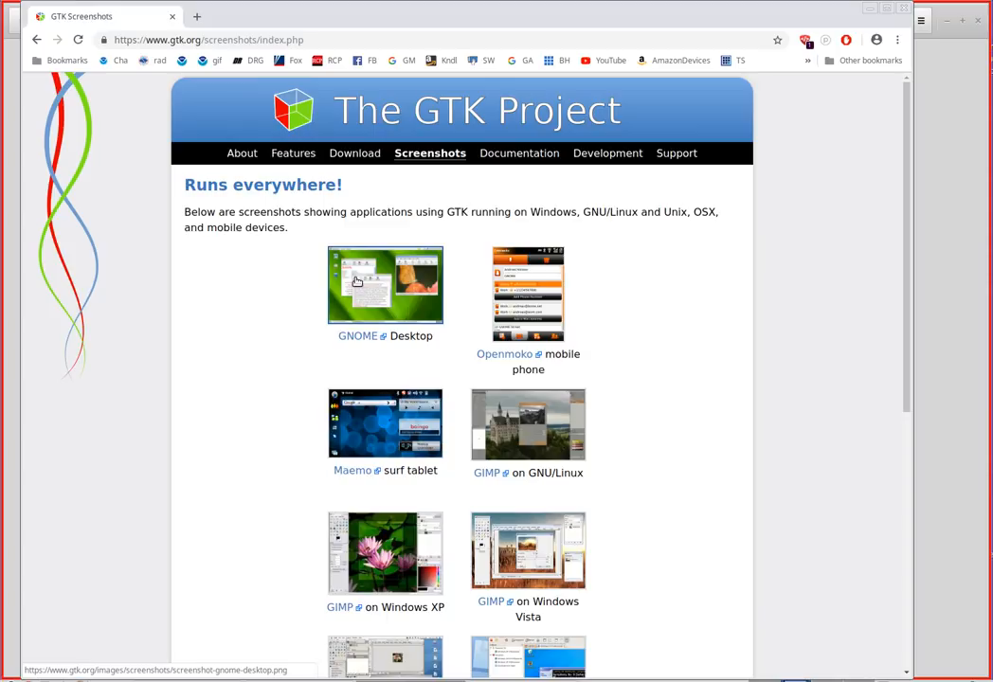
left_click(385, 285)
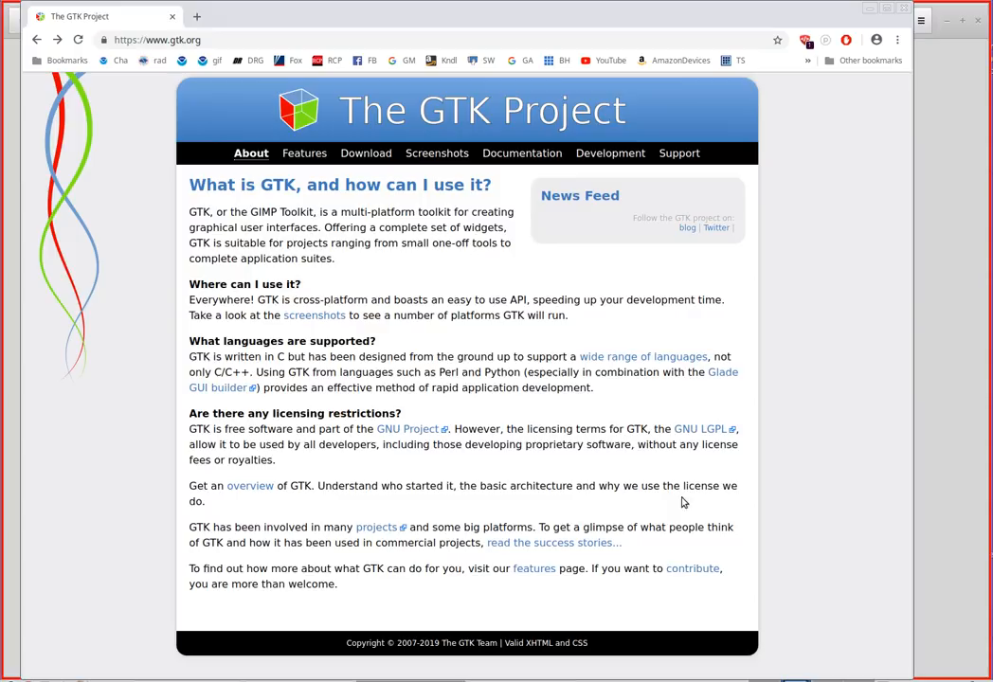
mouse_move(853, 272)
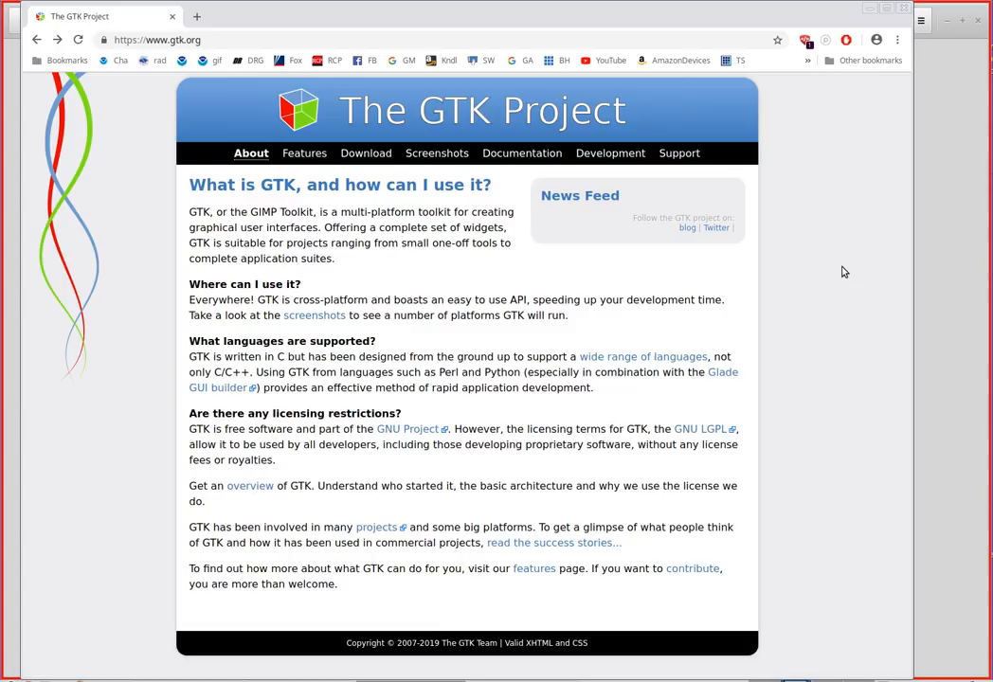
mouse_move(827, 222)
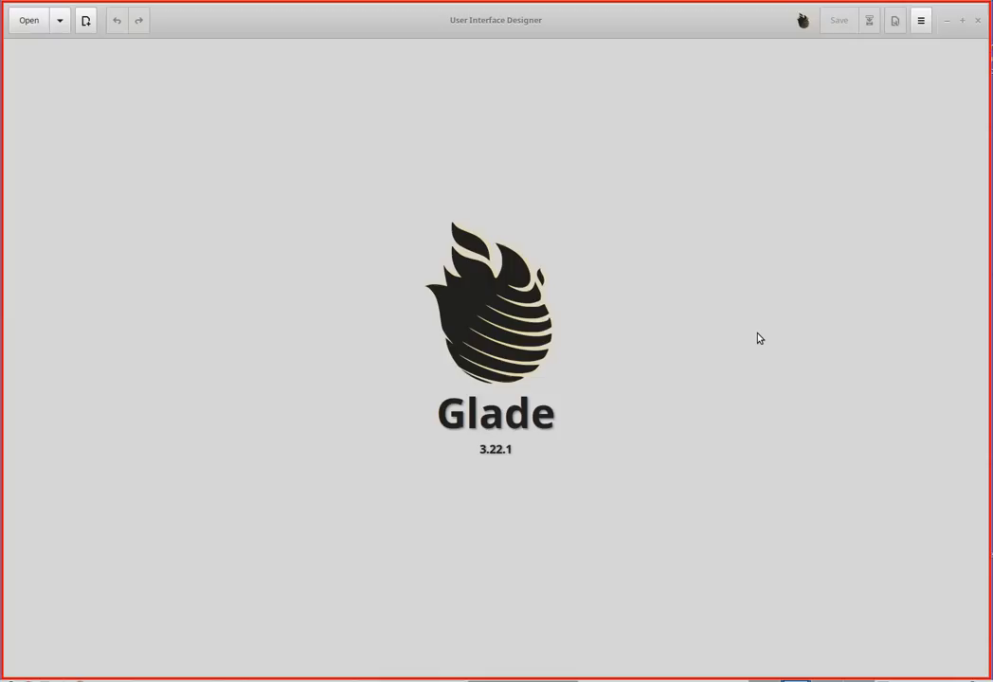
mouse_move(87, 19)
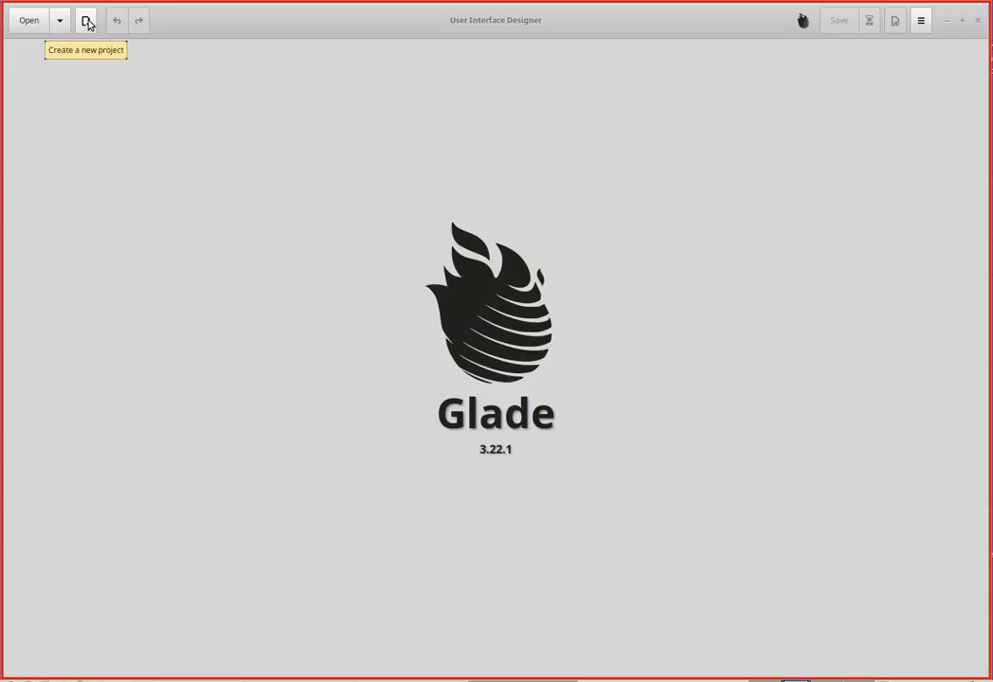
Step: Create a new blank Glade project named 'Unsaved 1'
left_click(86, 19)
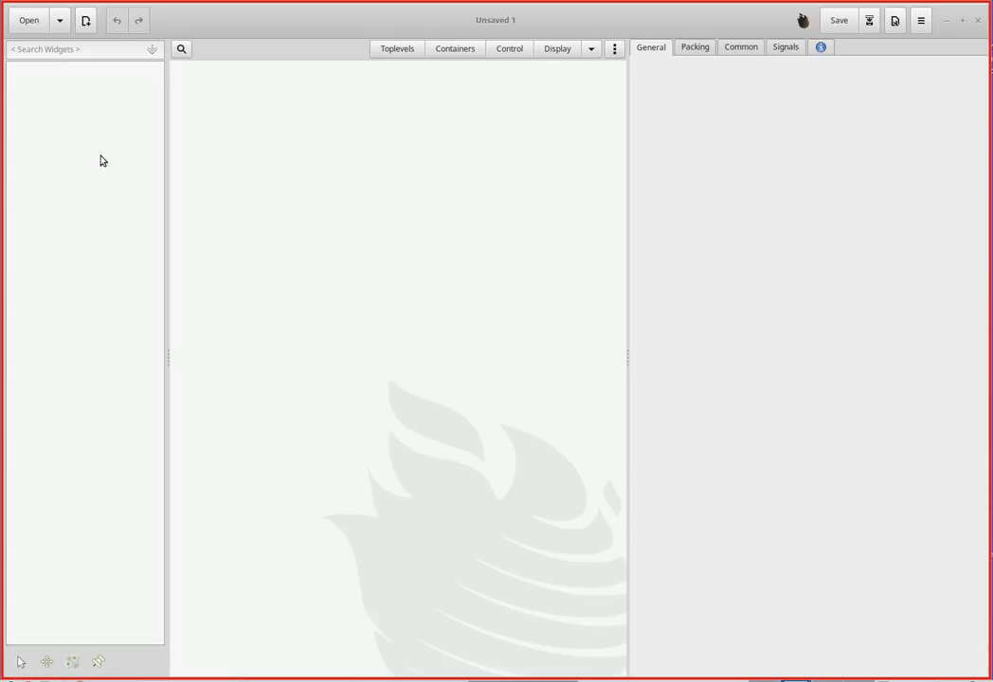
mouse_move(211, 329)
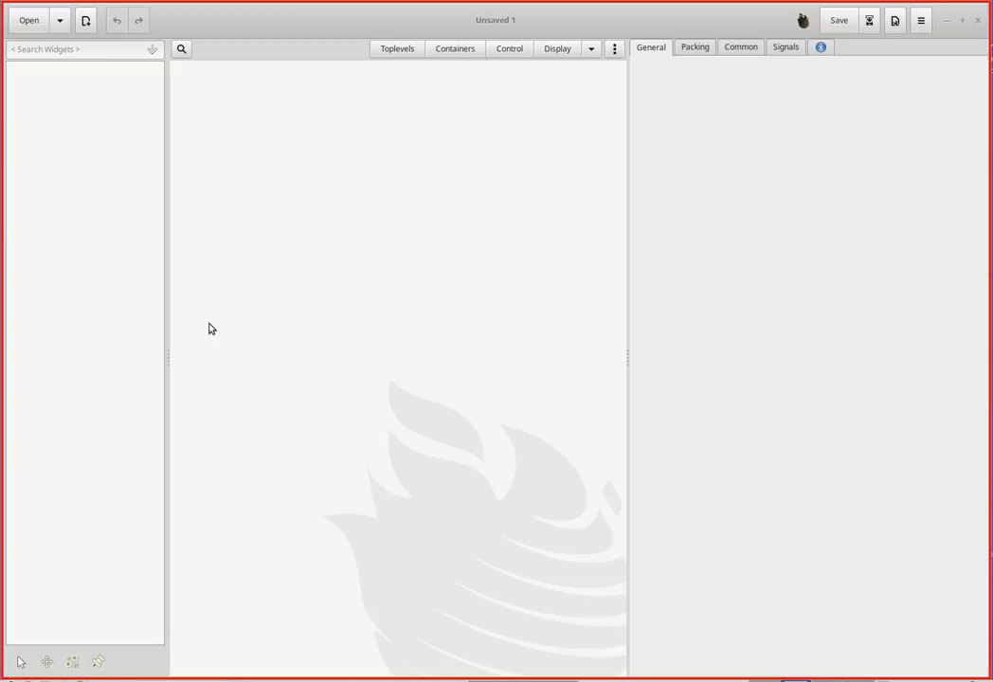
mouse_move(466, 270)
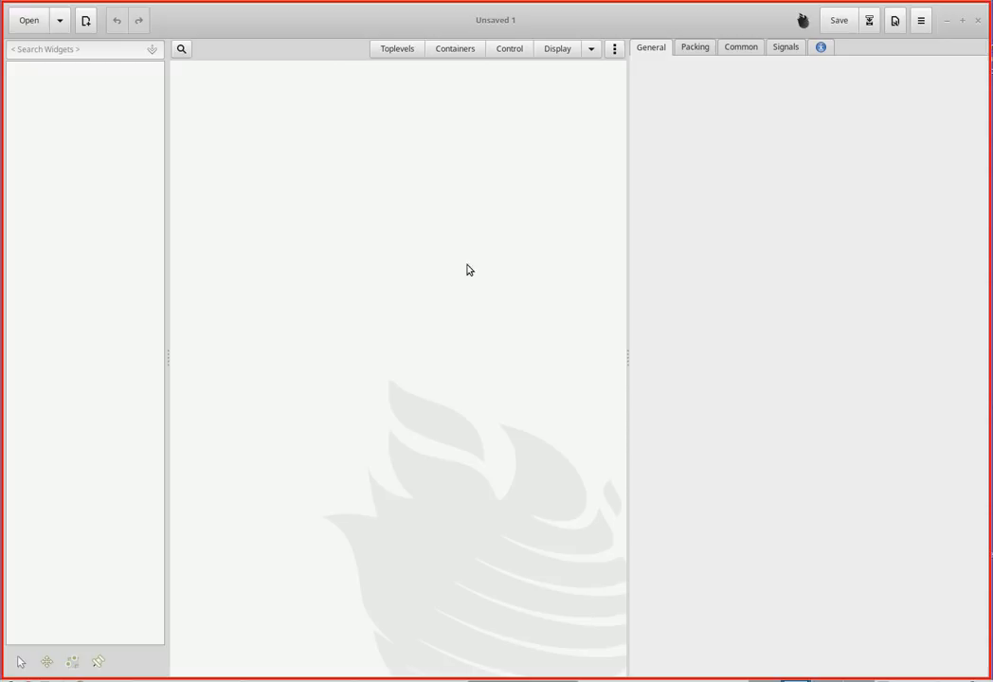
mouse_move(830, 205)
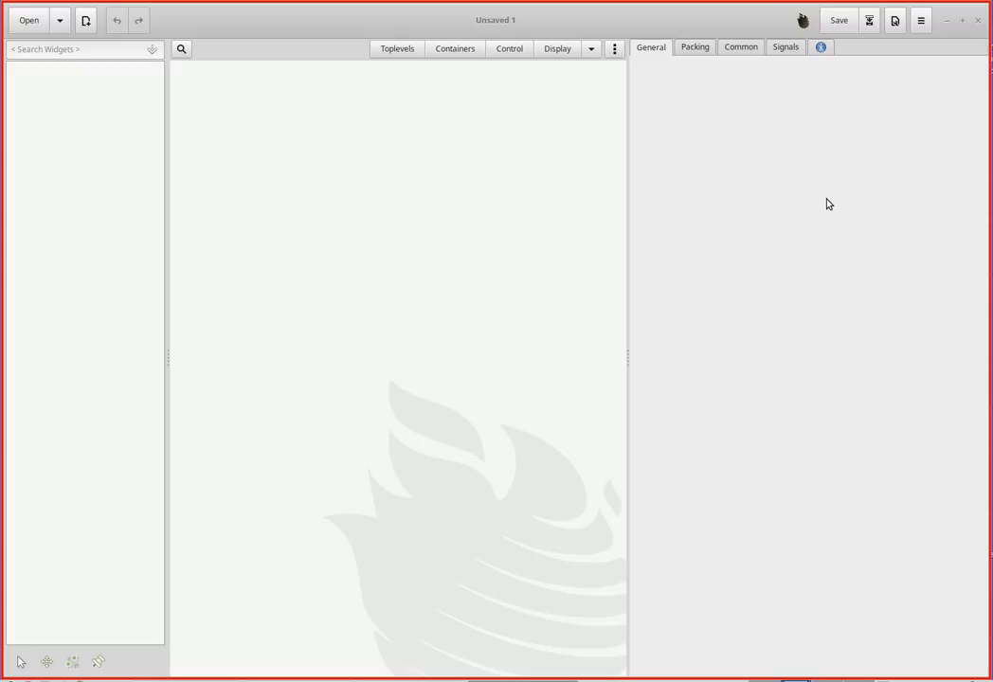
mouse_move(412, 317)
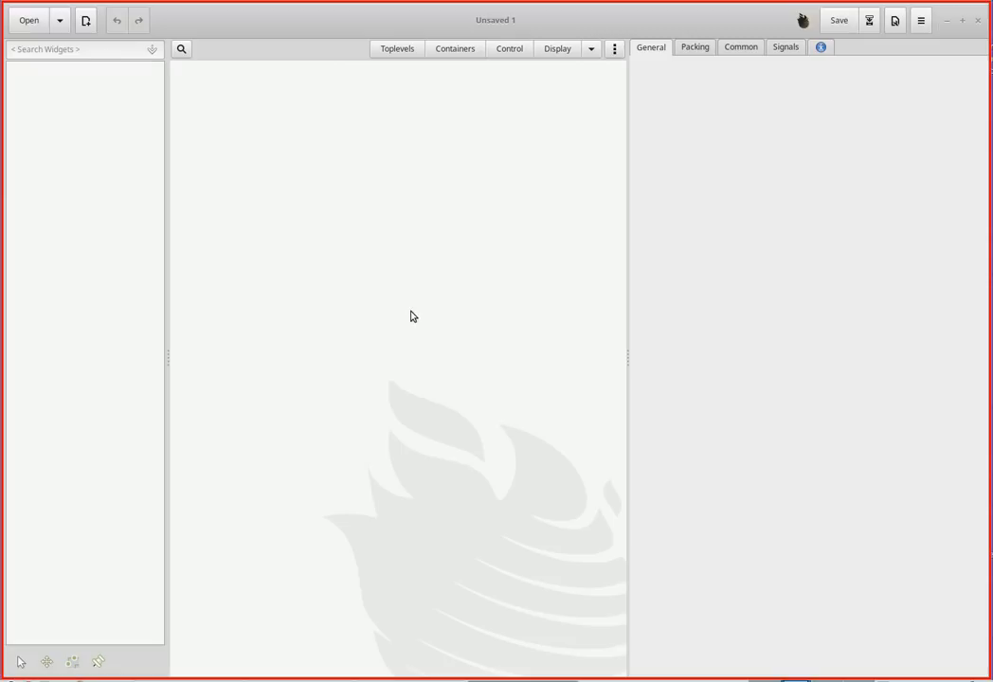
mouse_move(398, 258)
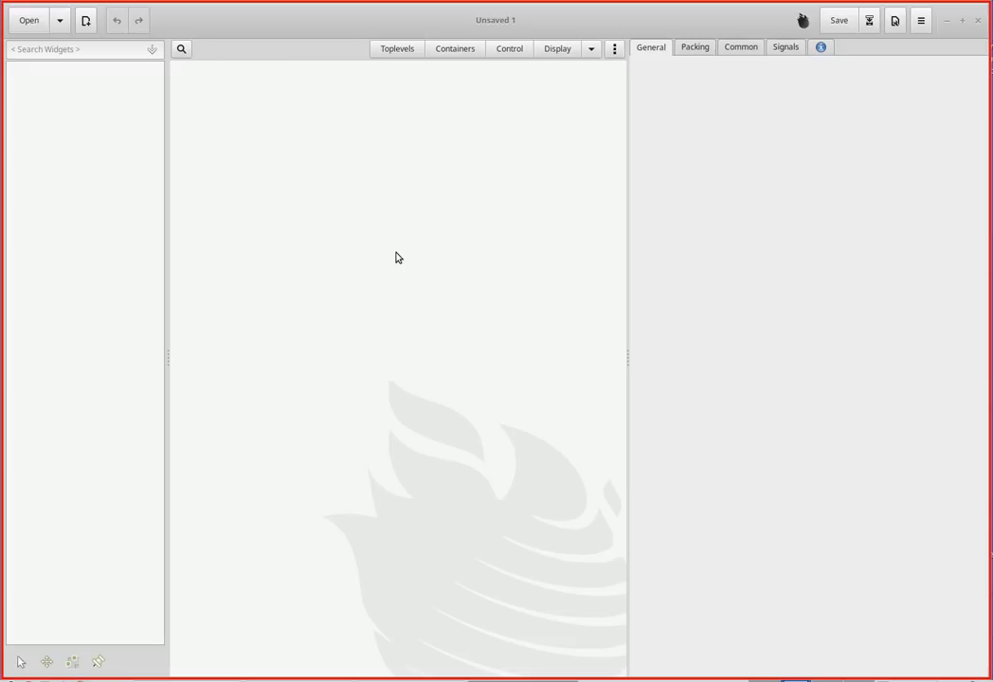
Step: Add a GtkWindow from the Toplevels palette to the project
left_click(396, 48)
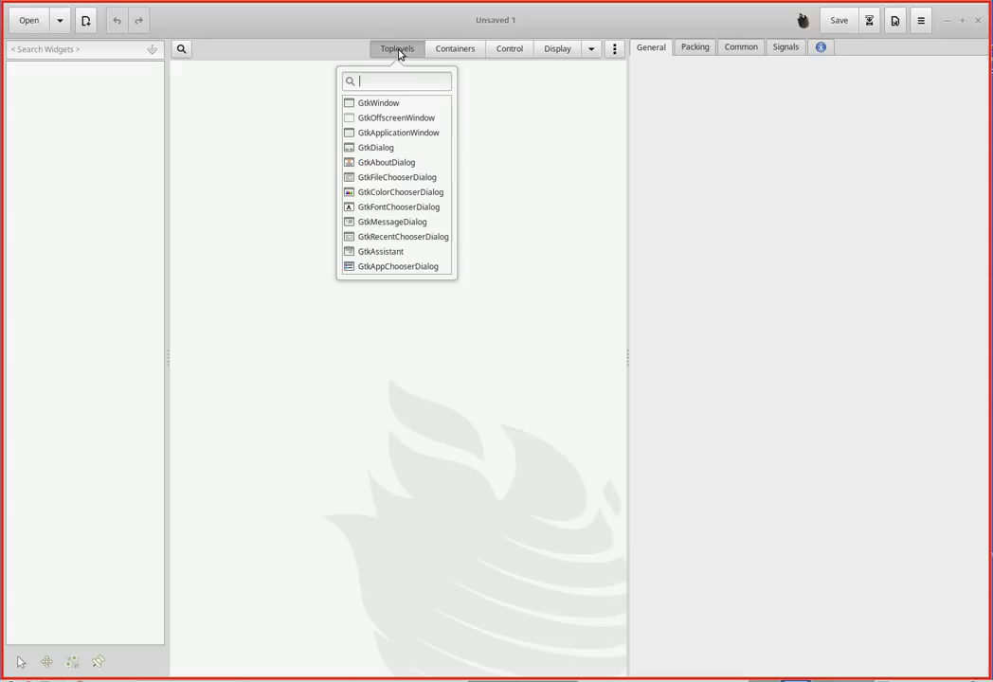
left_click(379, 102)
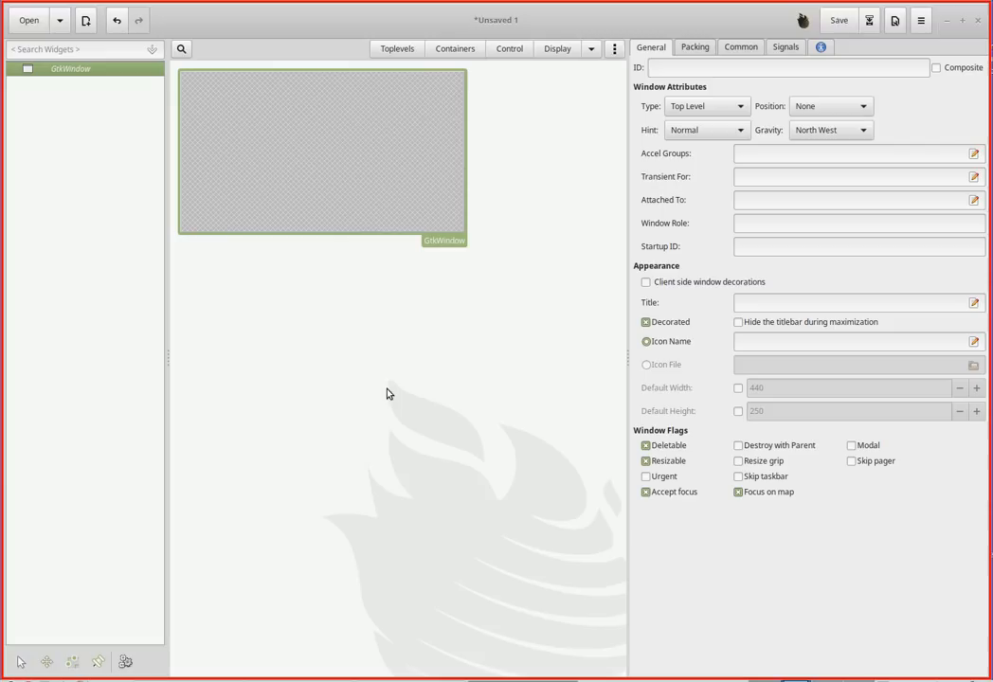
mouse_move(341, 367)
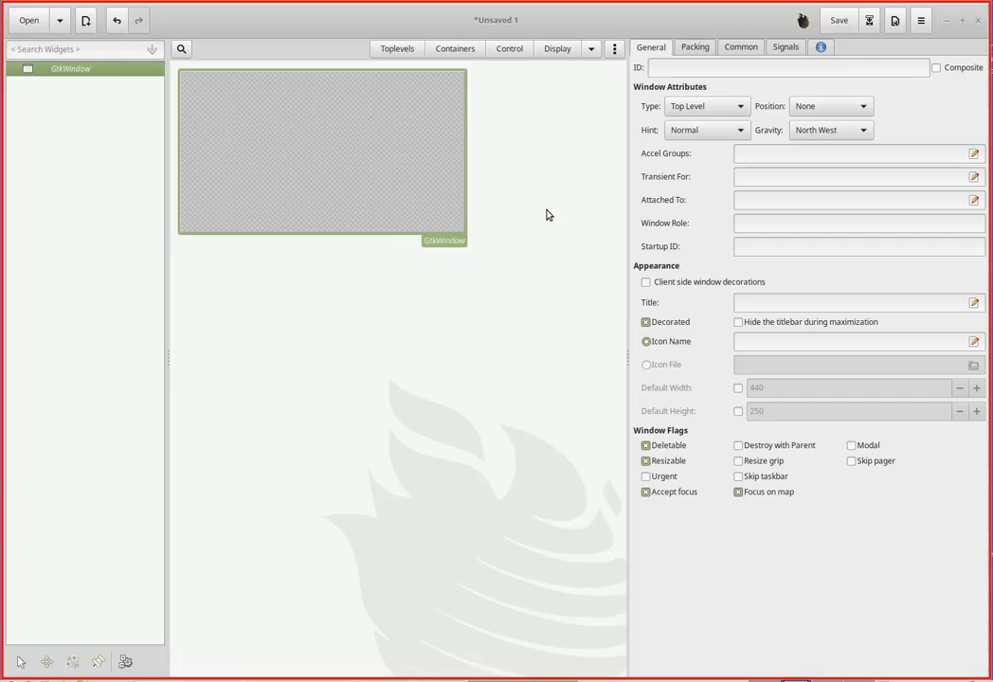
Step: Drop a GtkFixed container from the Containers palette into the GtkWindow
left_click(455, 49)
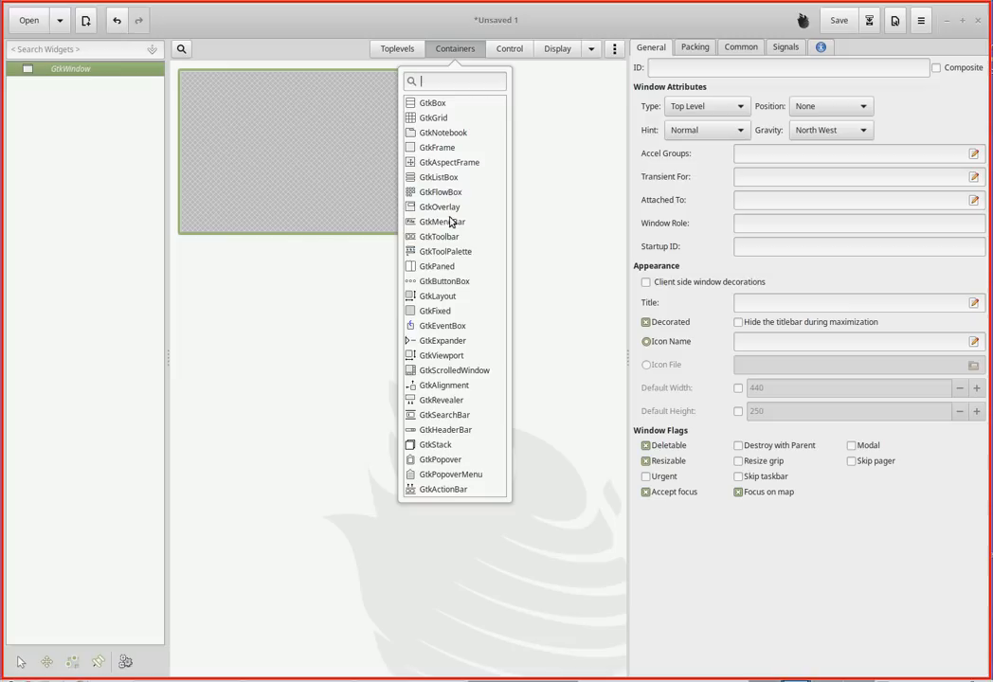
left_click(435, 310)
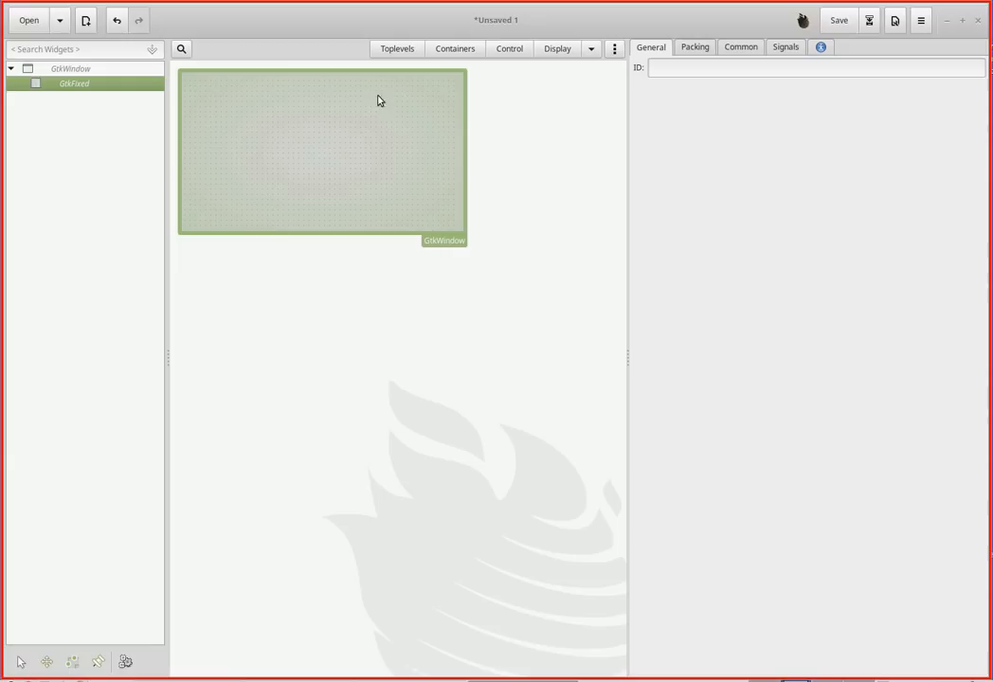
mouse_move(346, 318)
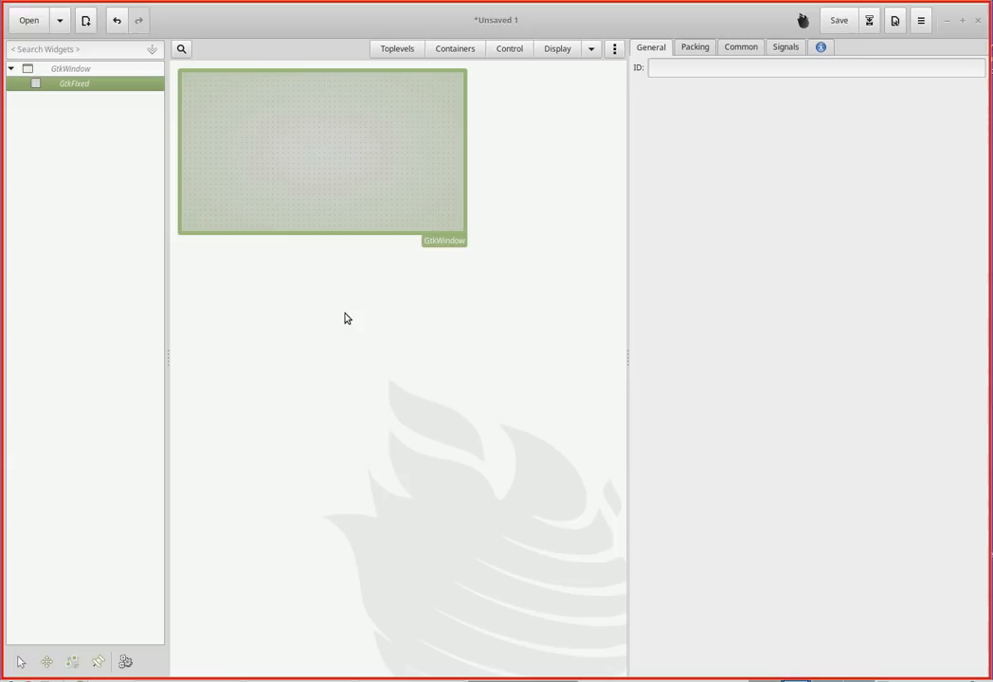
Step: Place a GtkButton labelled 'button' onto the GtkFixed area
left_click(509, 49)
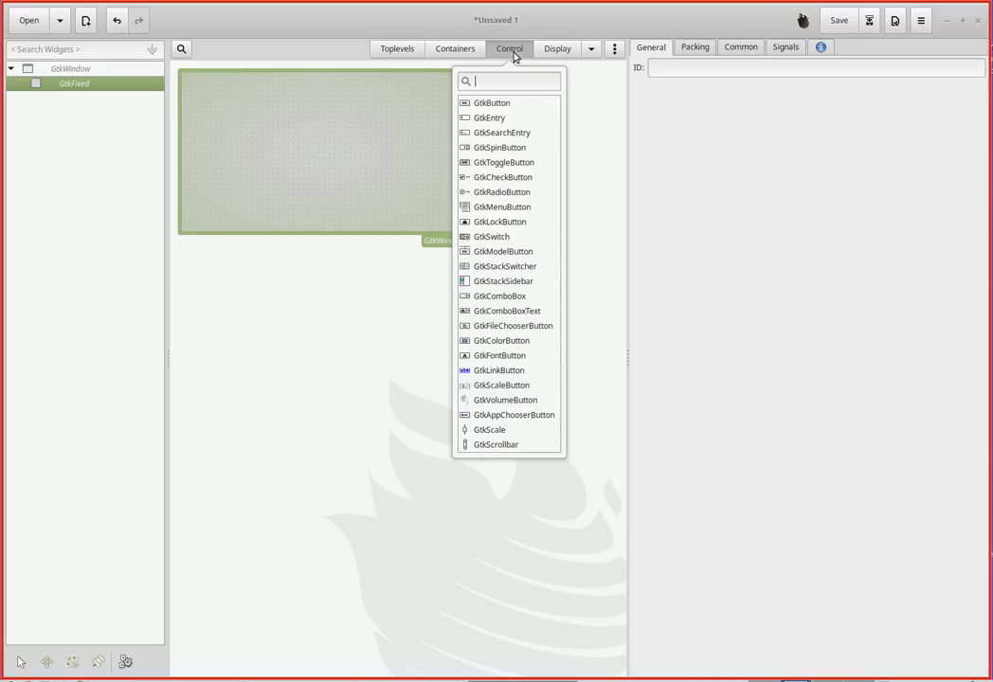
left_click(491, 103)
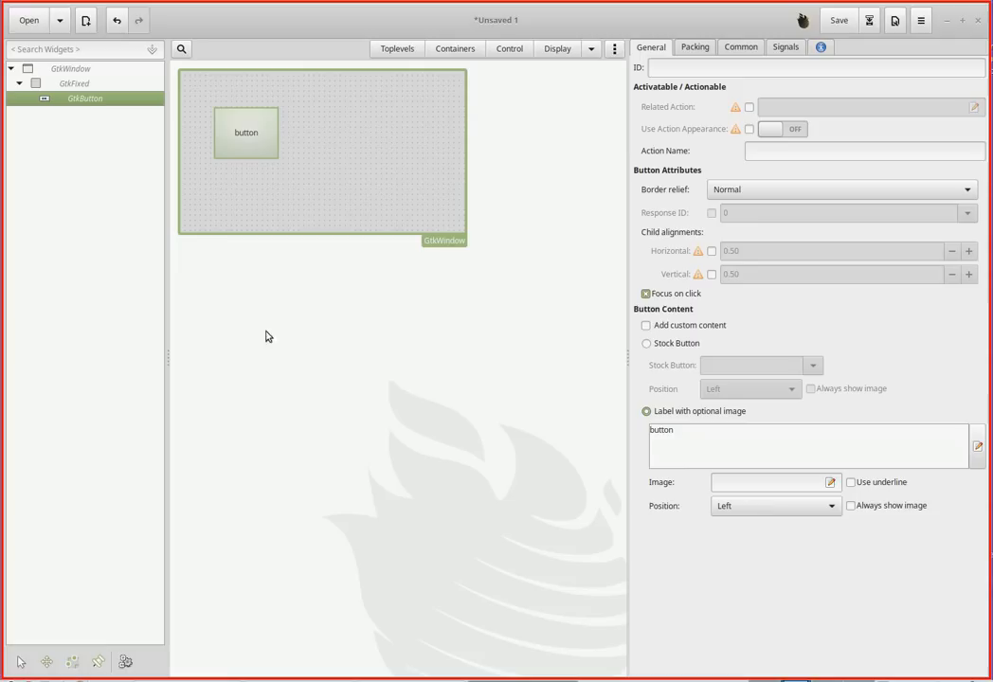
left_click(71, 68)
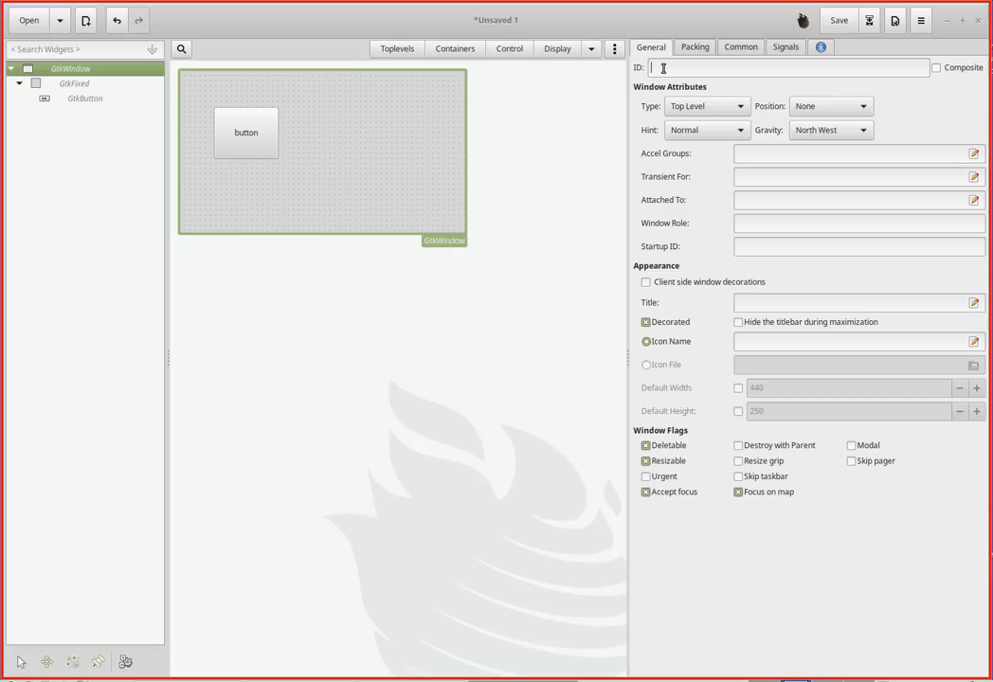
Step: Set the top-level window's ID to 'window' and review its General and Common properties
type("window")
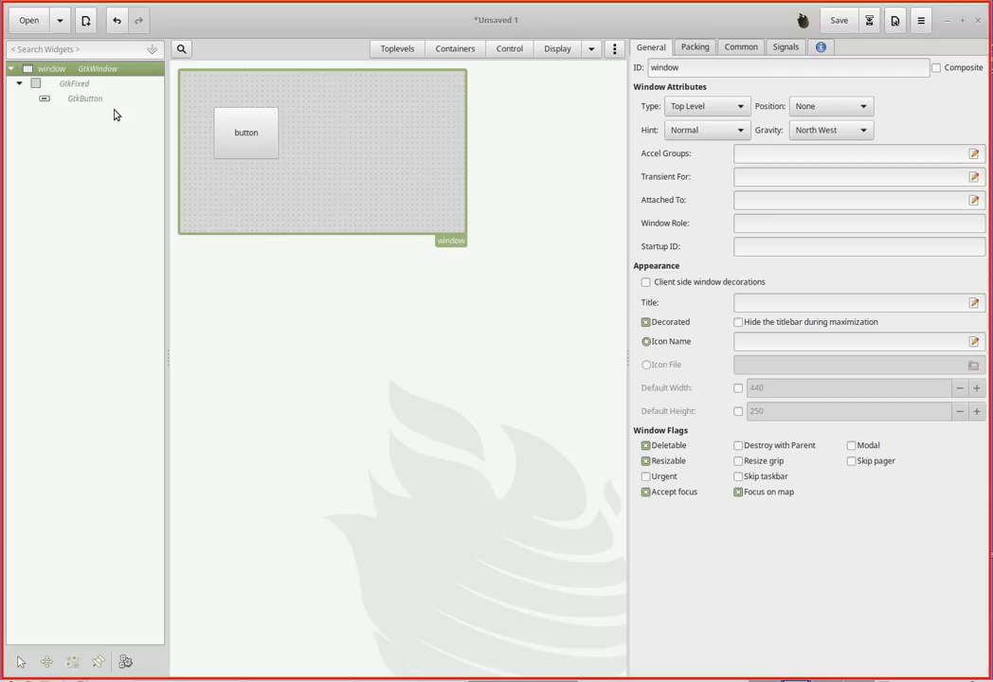
left_click(73, 83)
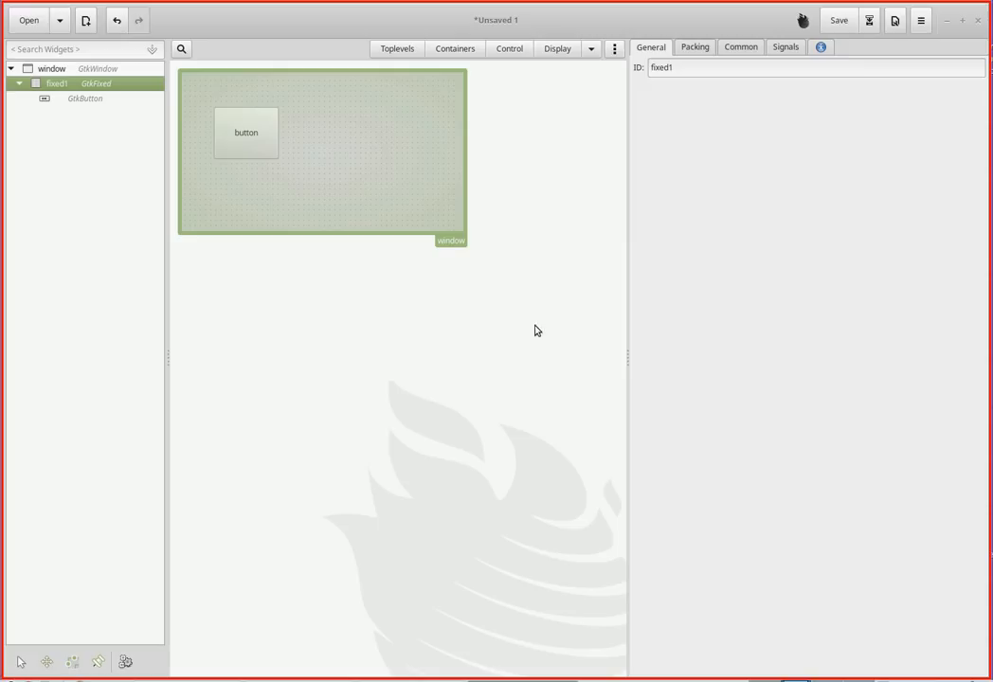
left_click(52, 68)
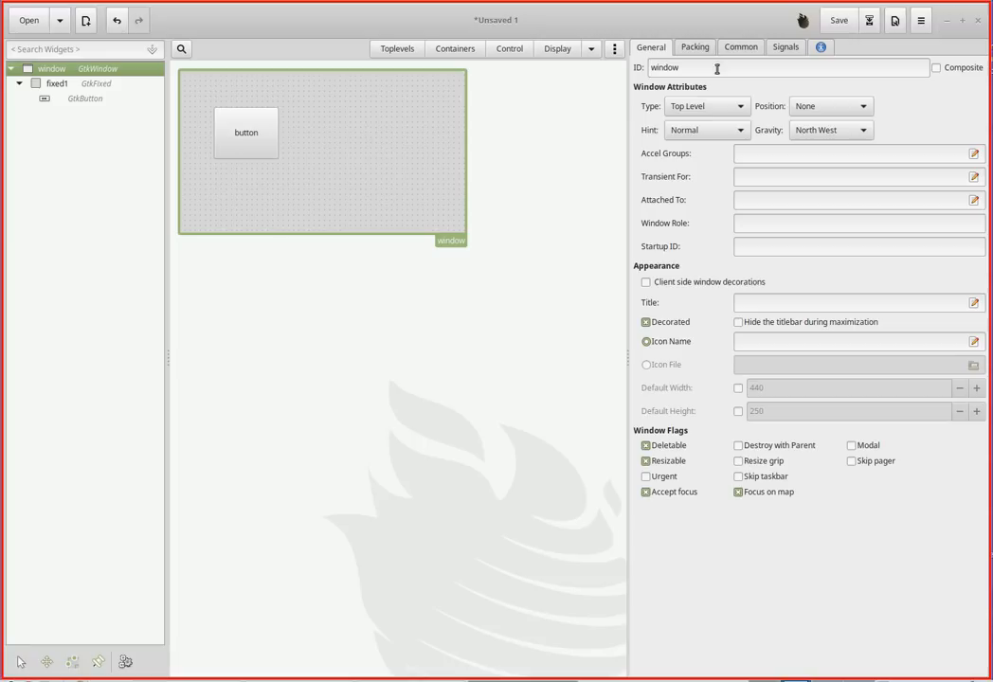
left_click(740, 46)
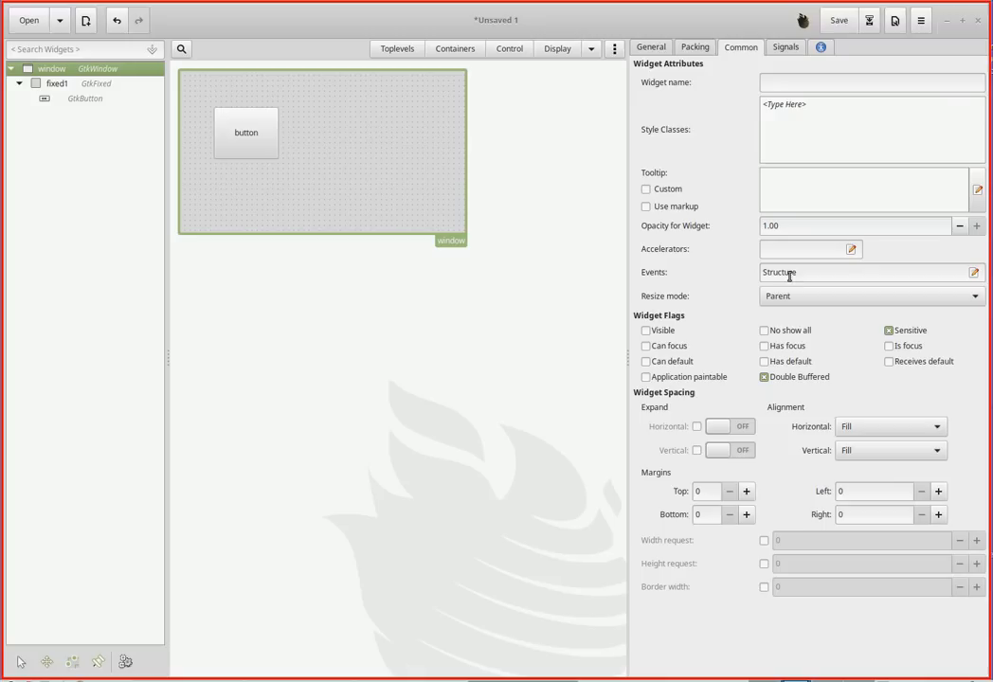
left_click(650, 47)
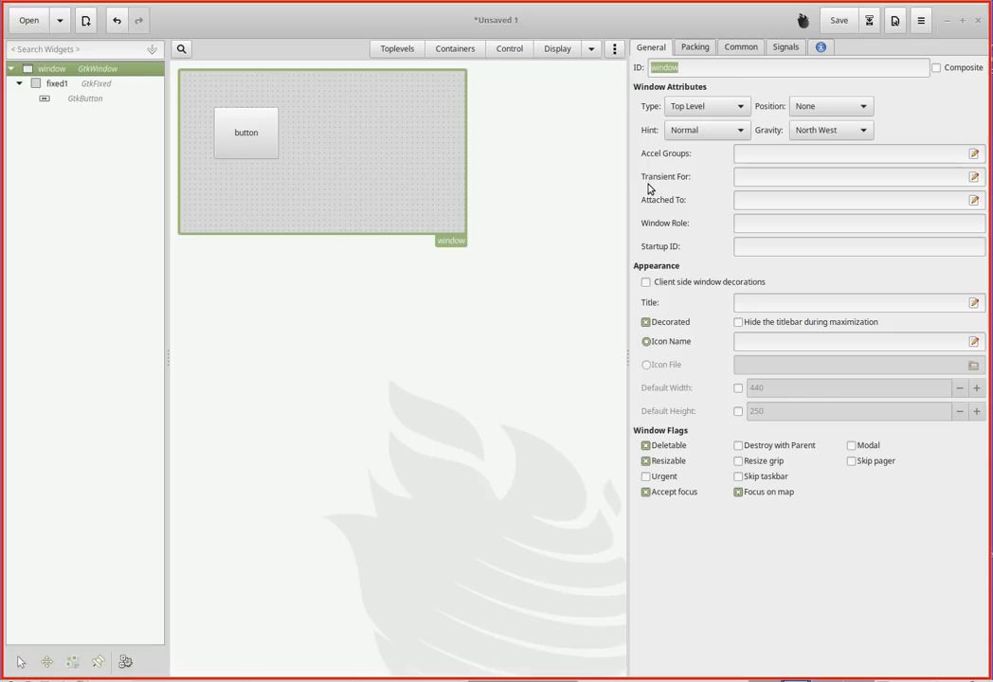
left_click(57, 84)
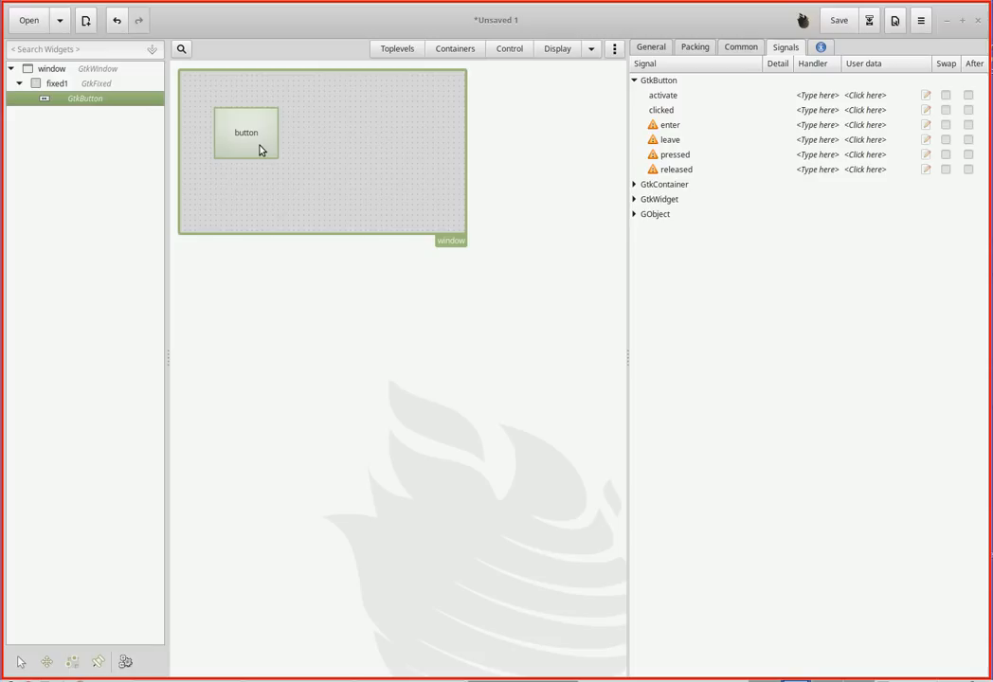
Step: Change button1's label to 'May I help You?'
left_click(651, 47)
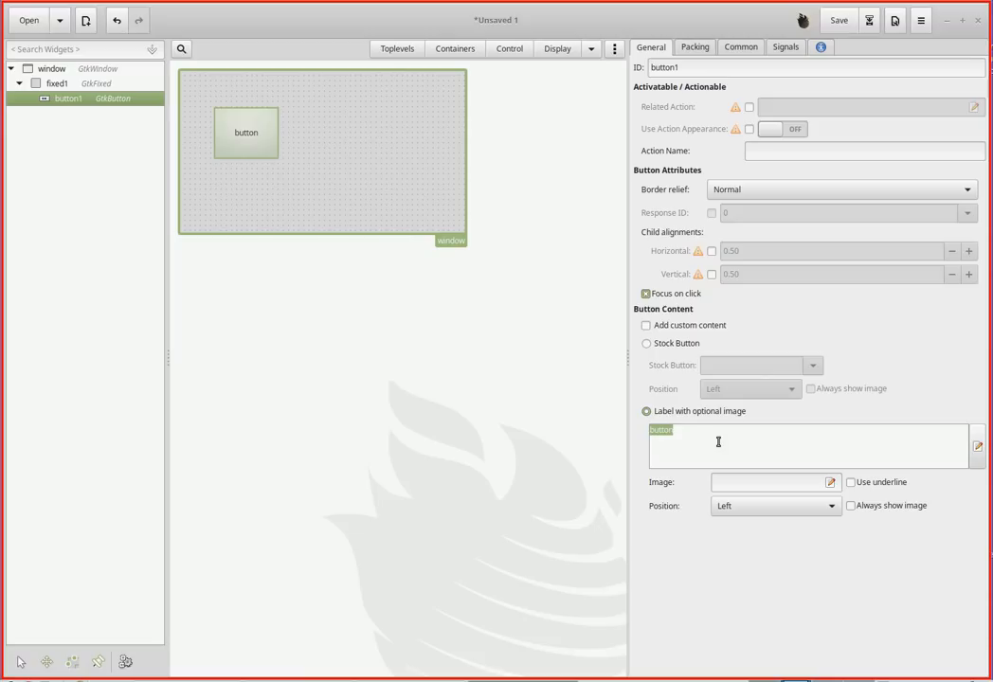
type("My")
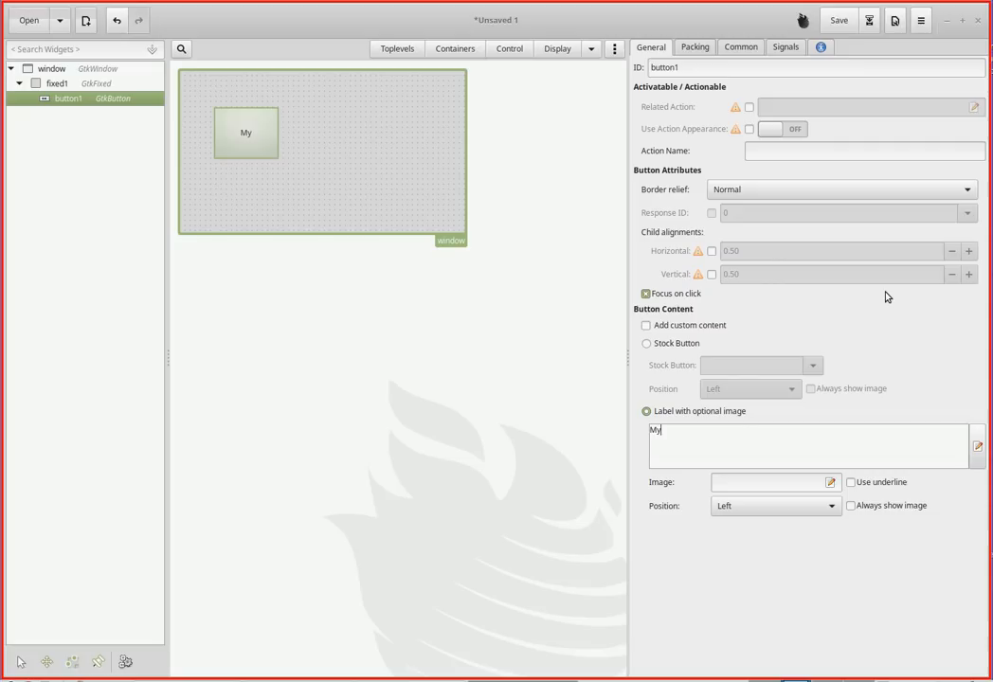
type("May I help You?")
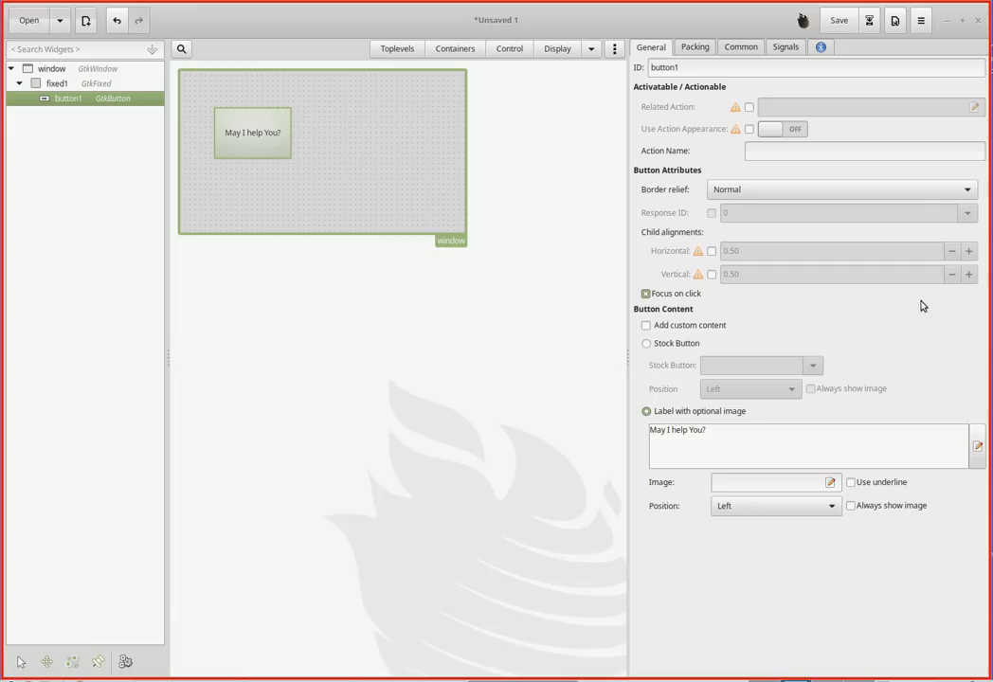
left_click(810, 429)
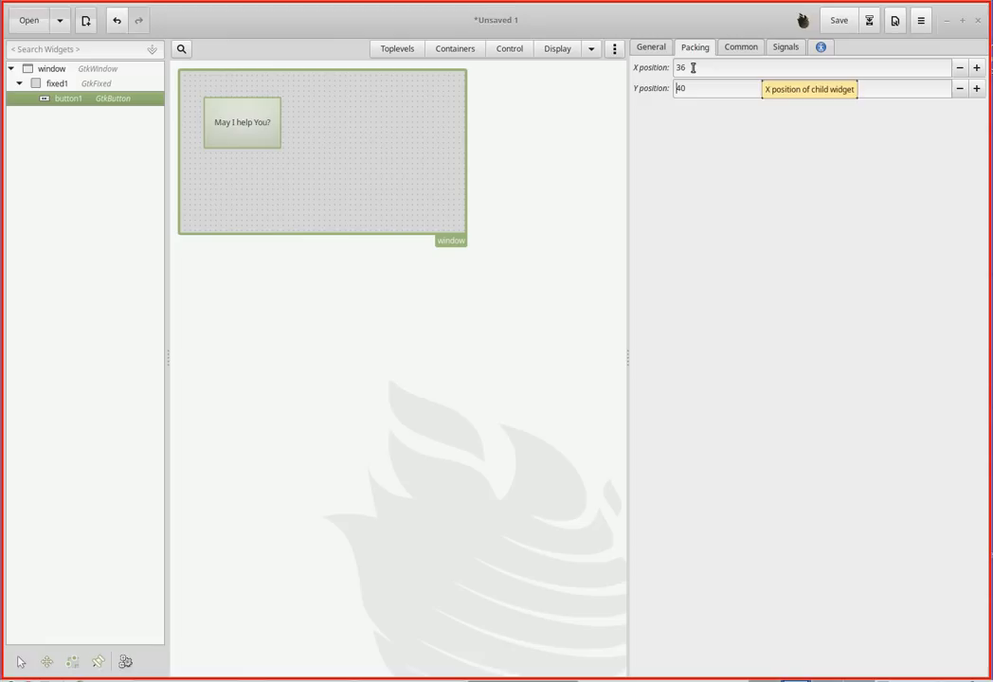
Step: Show button1's Common properties, with width request 100 and height request 80
left_click(740, 47)
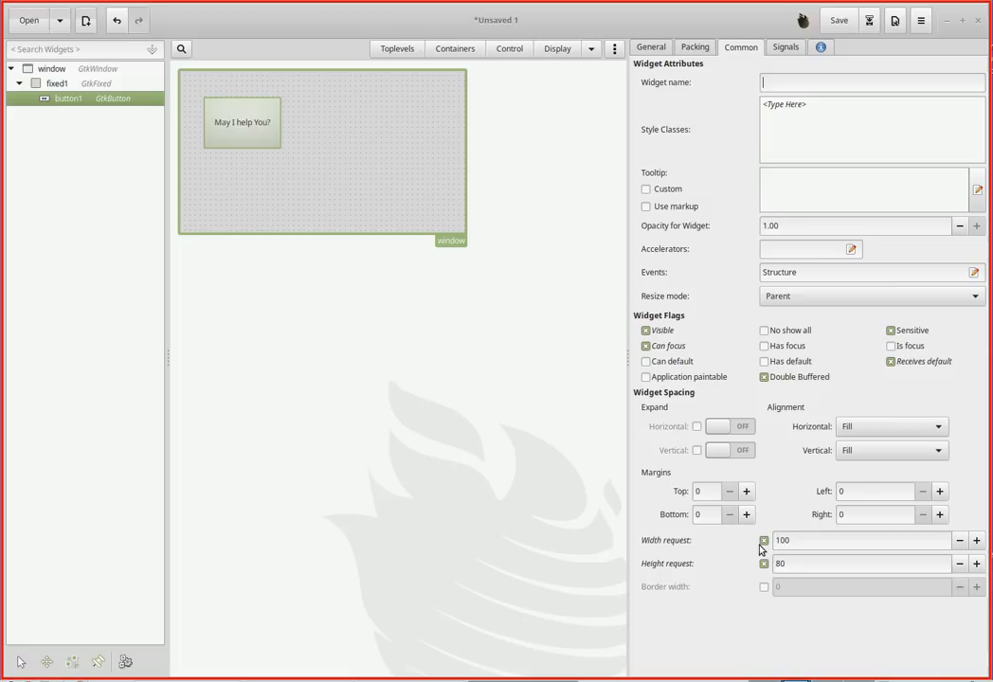
Step: Disable button1's width request after briefly adjusting its value
left_click(765, 540)
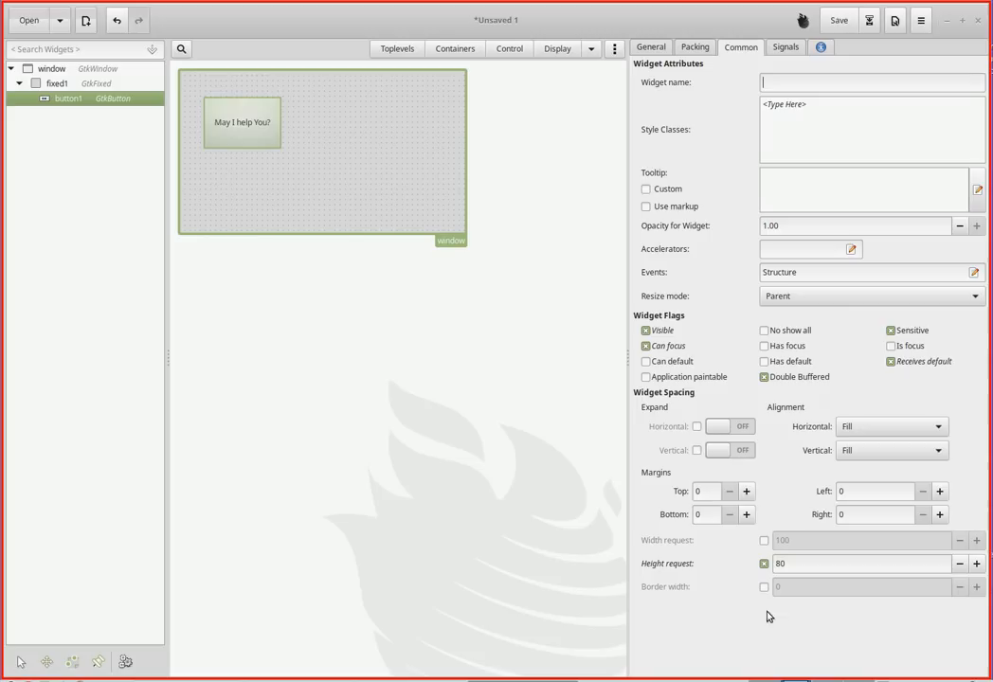
left_click(764, 540)
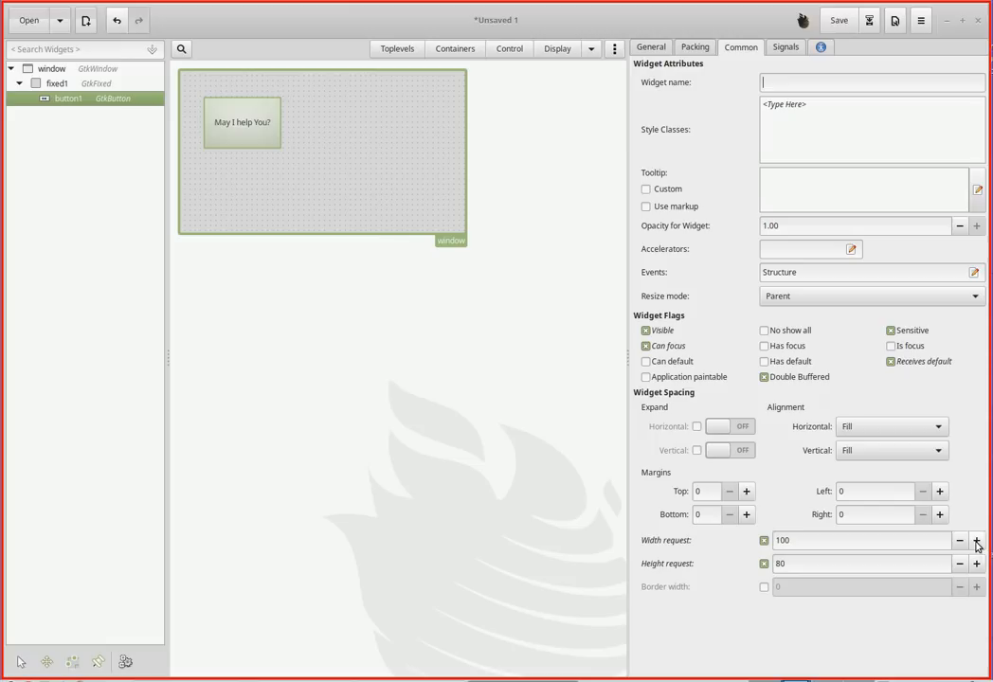
left_click(977, 541)
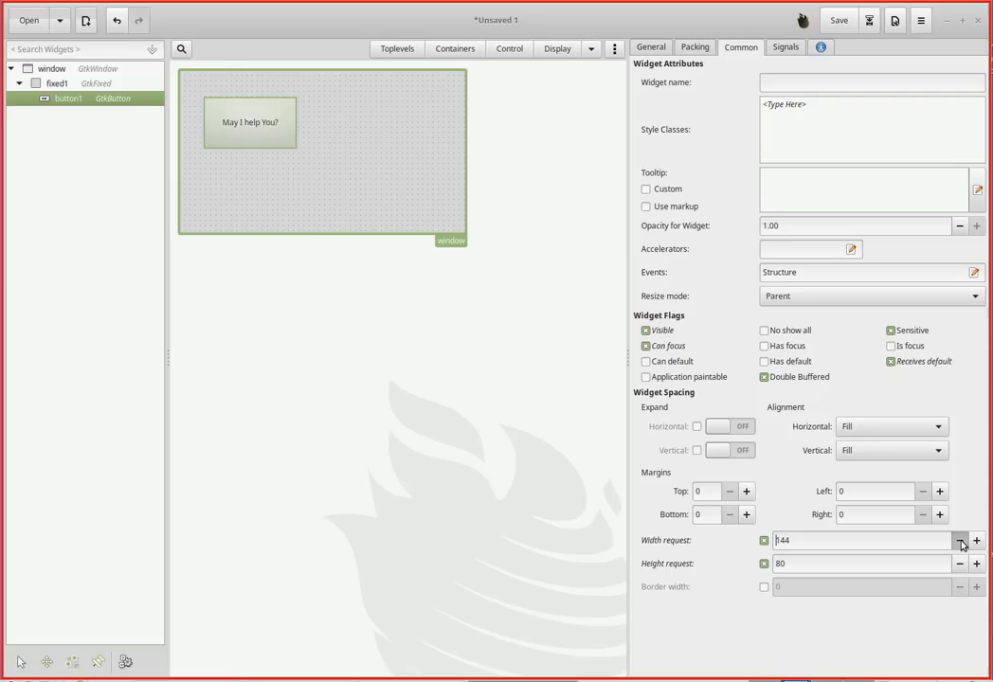
left_click(959, 541)
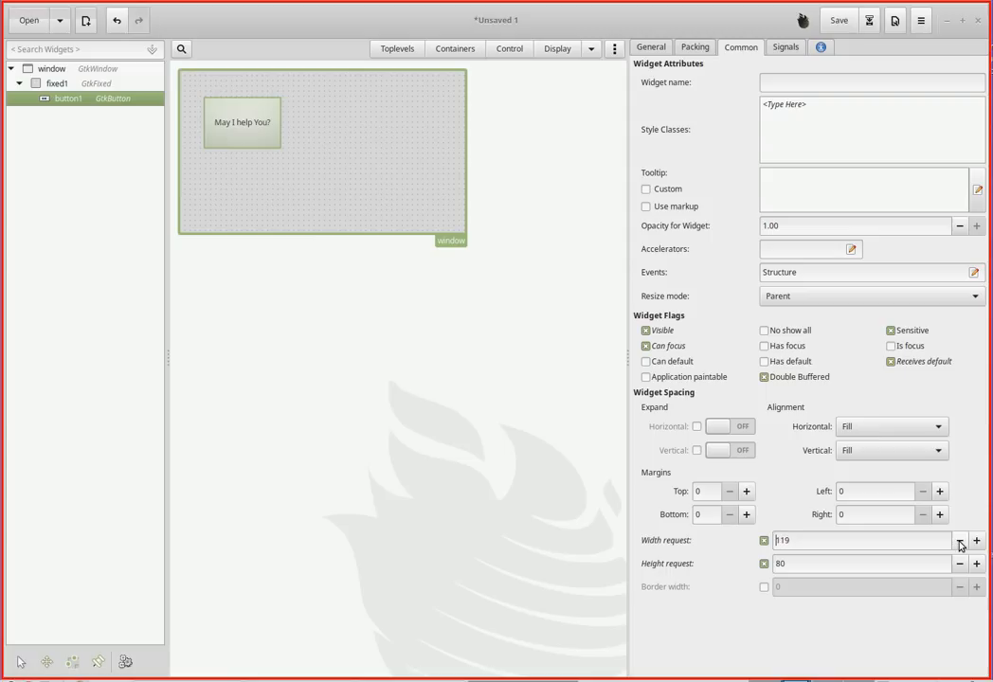
left_click(959, 541)
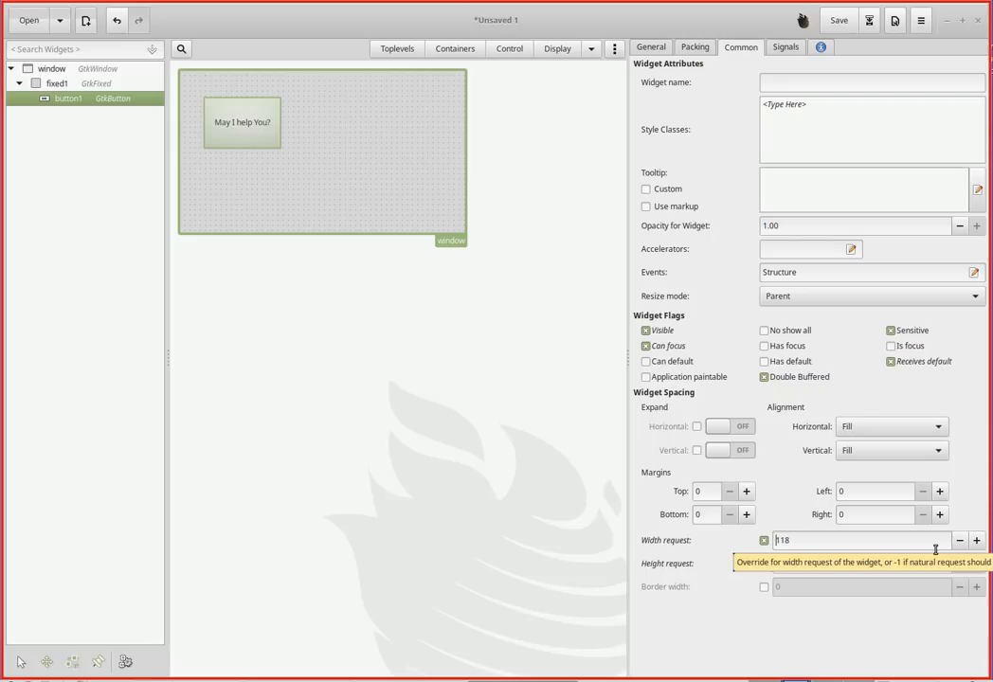
left_click(764, 563)
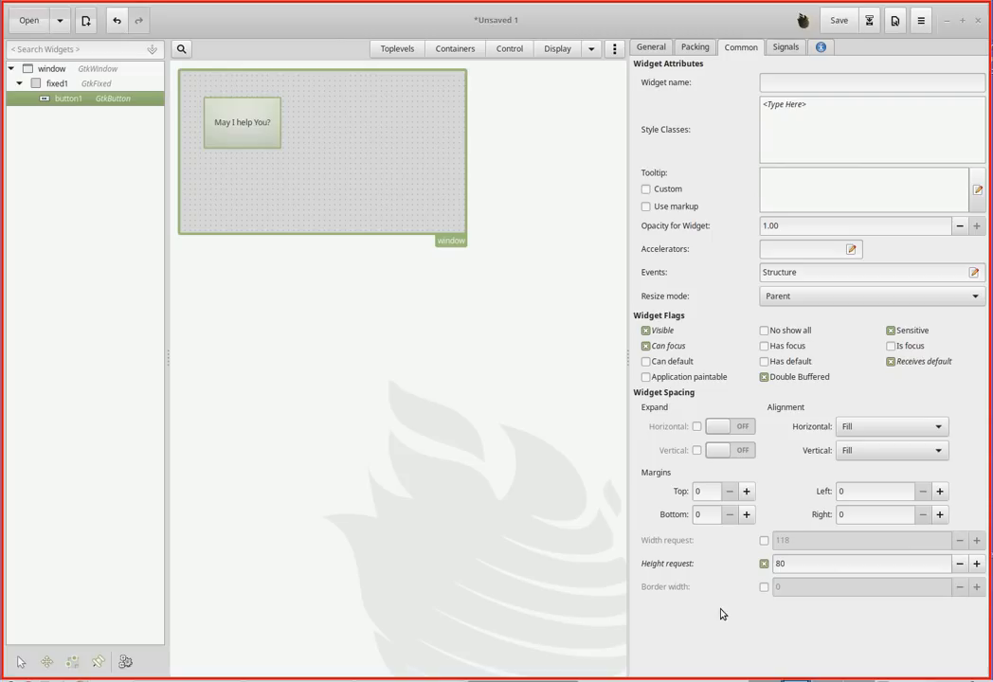
mouse_move(744, 643)
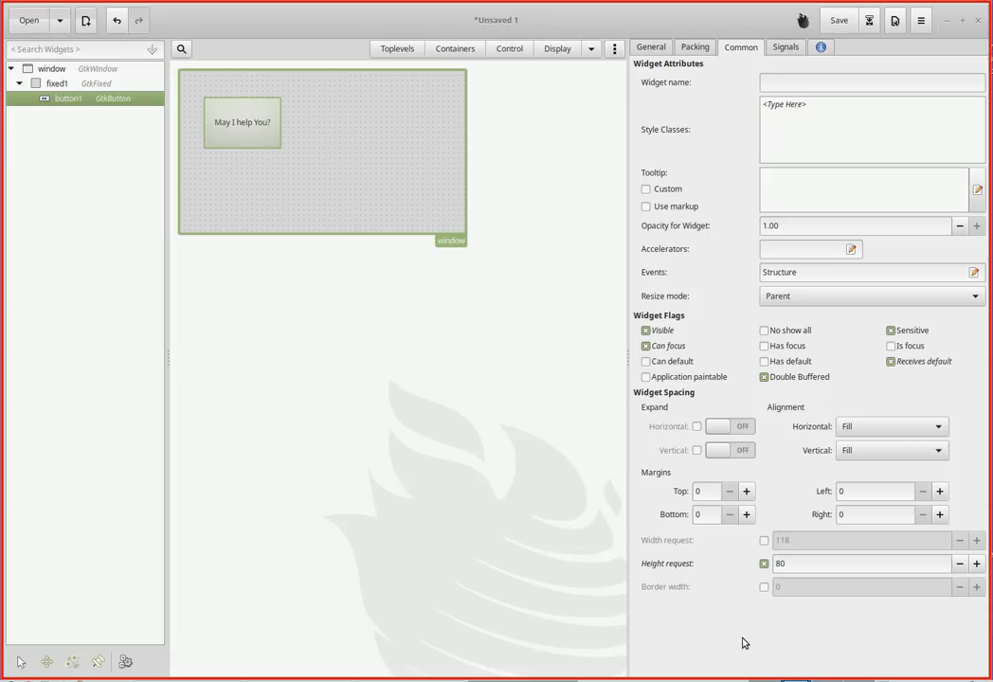
Step: Enable button1's height request and lower it to 50
left_click(764, 563)
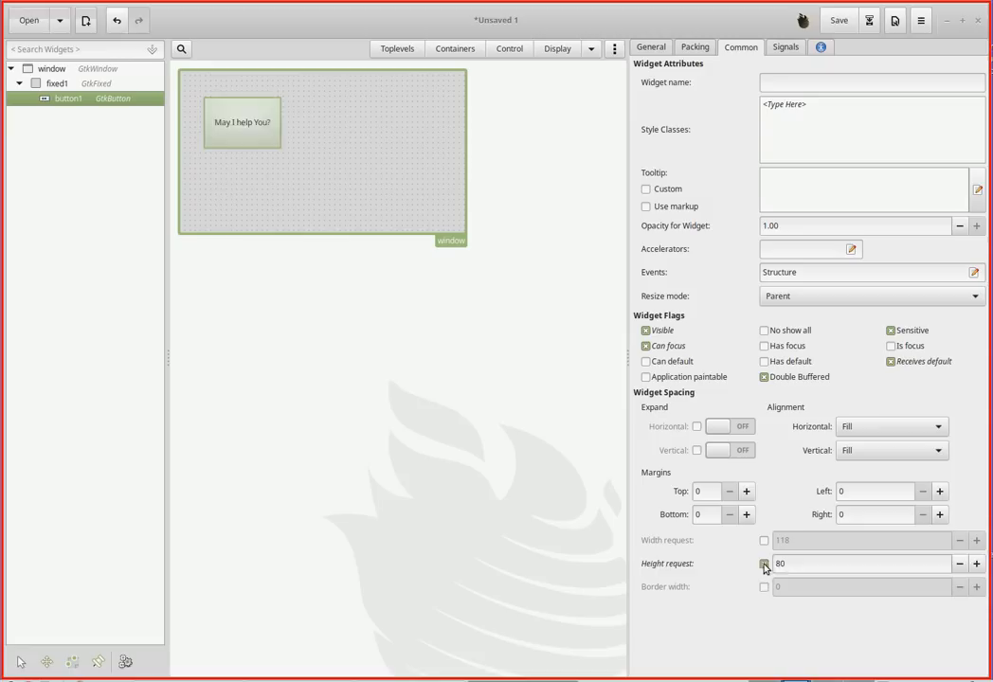
left_click(765, 564)
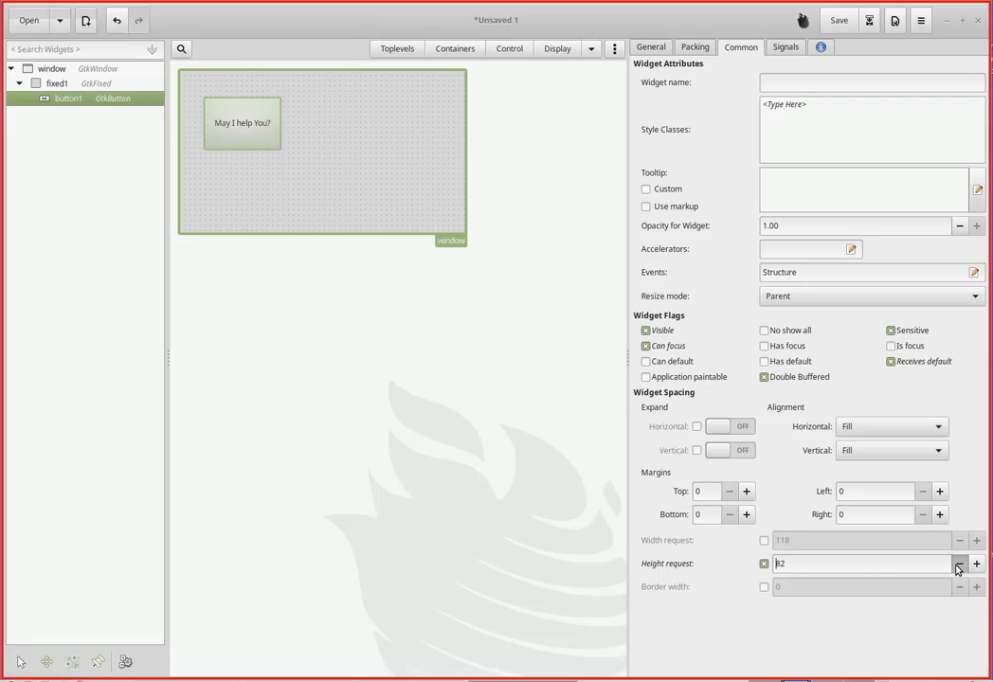
left_click(958, 563)
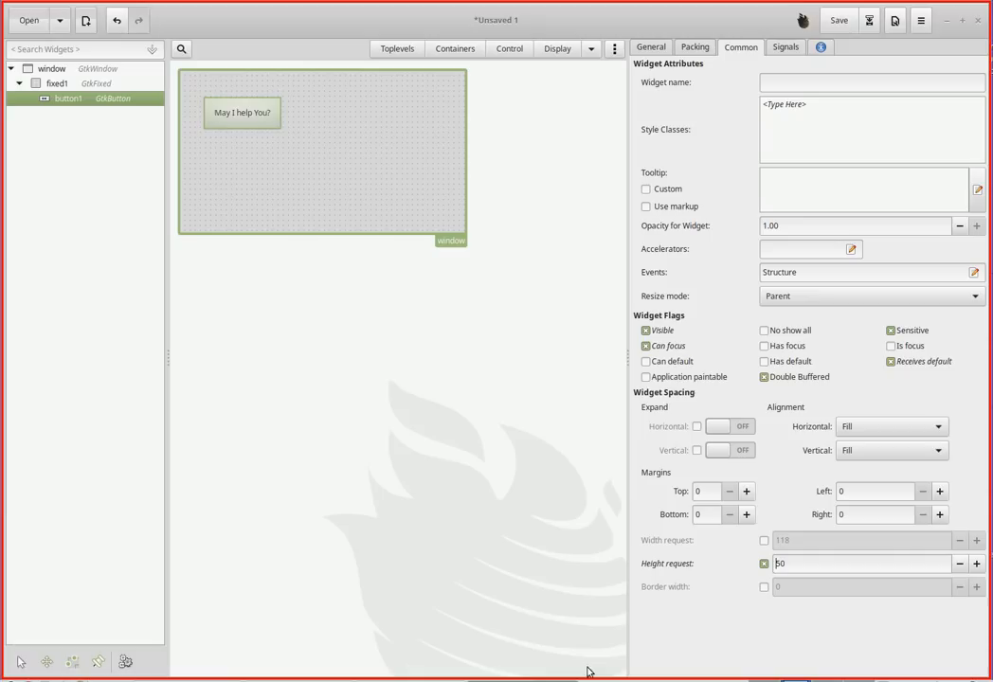
left_click(651, 47)
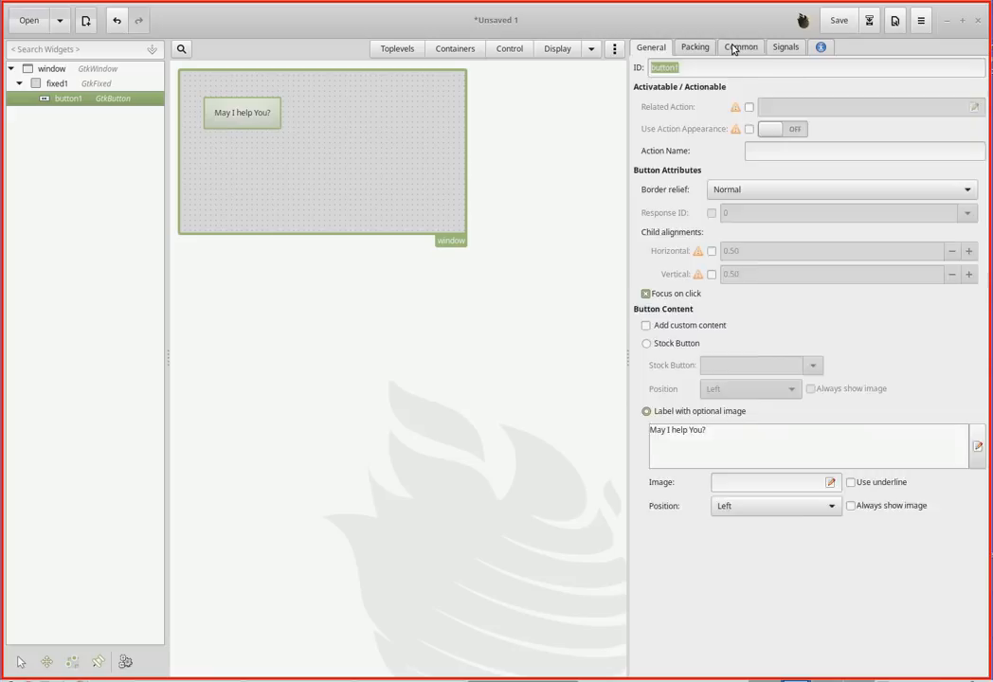
left_click(741, 46)
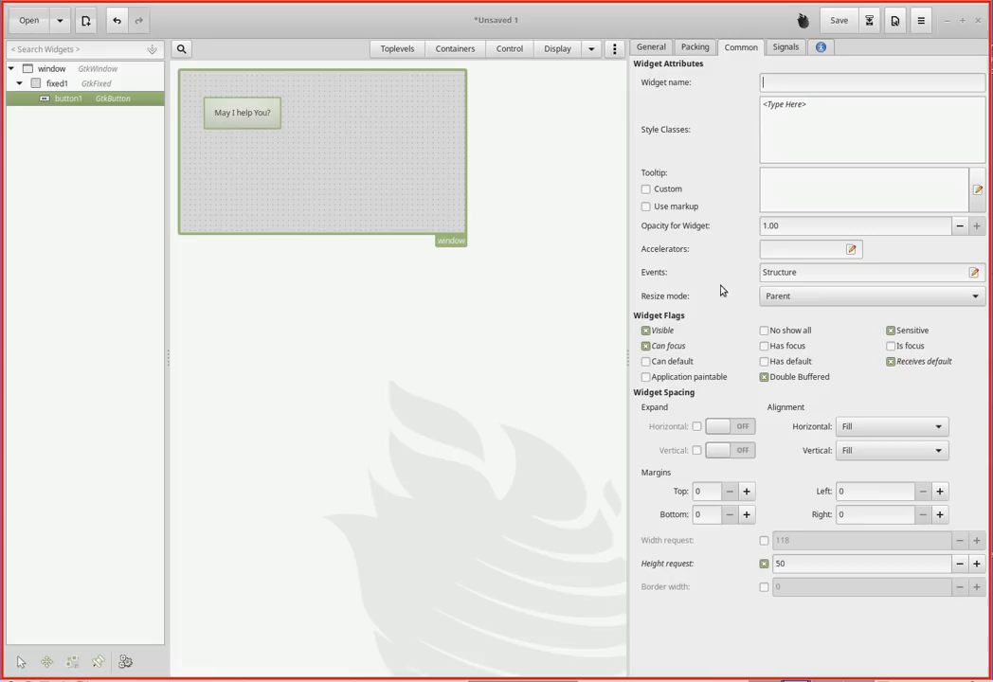
left_click(650, 46)
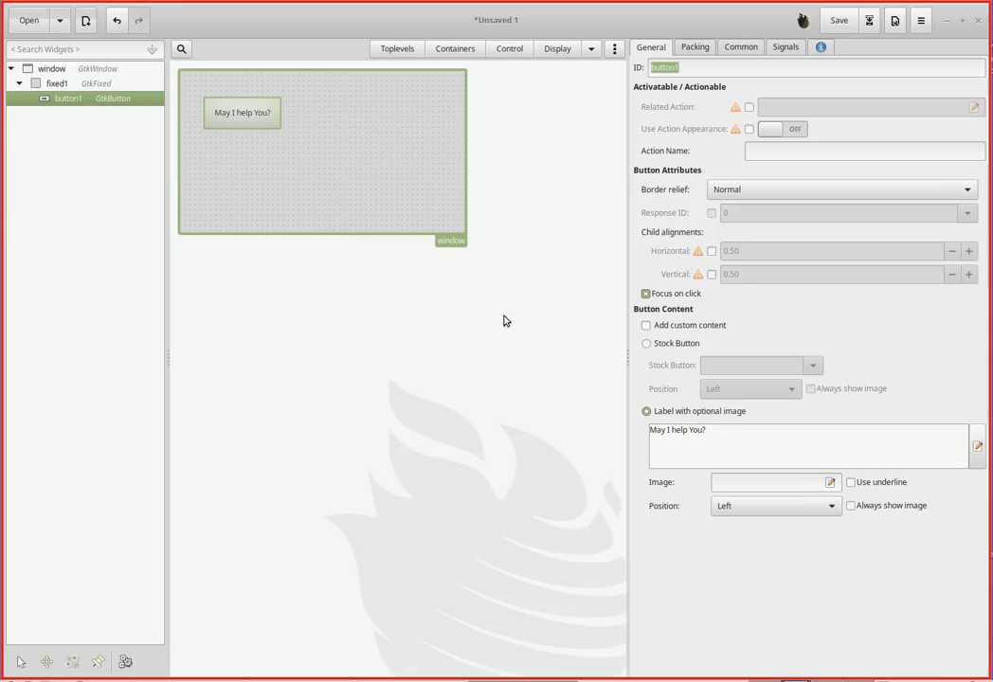
mouse_move(727, 437)
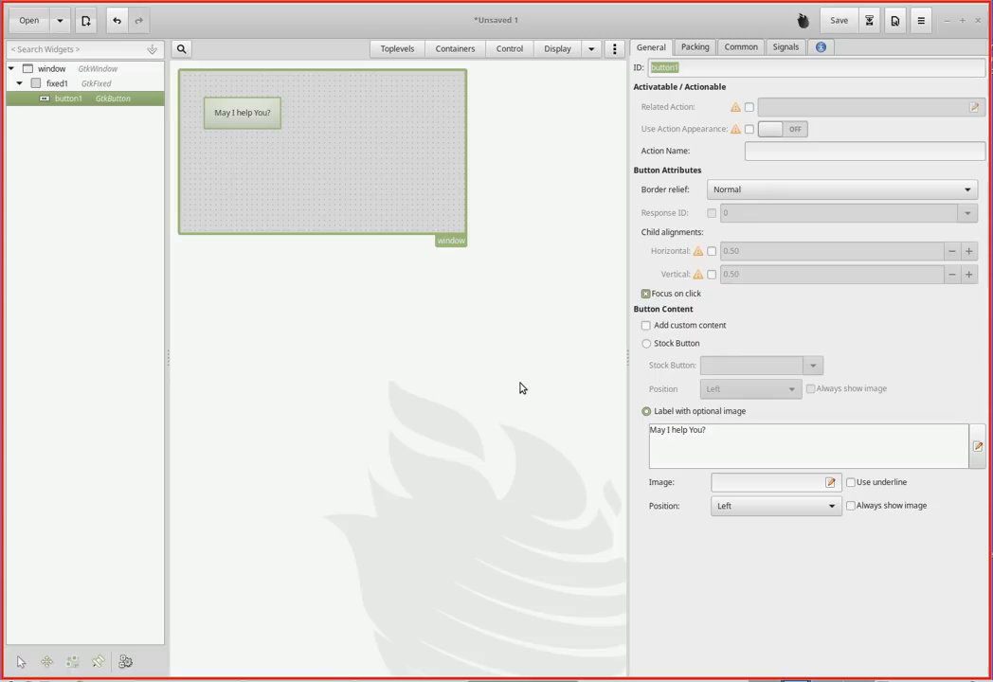
mouse_move(520, 384)
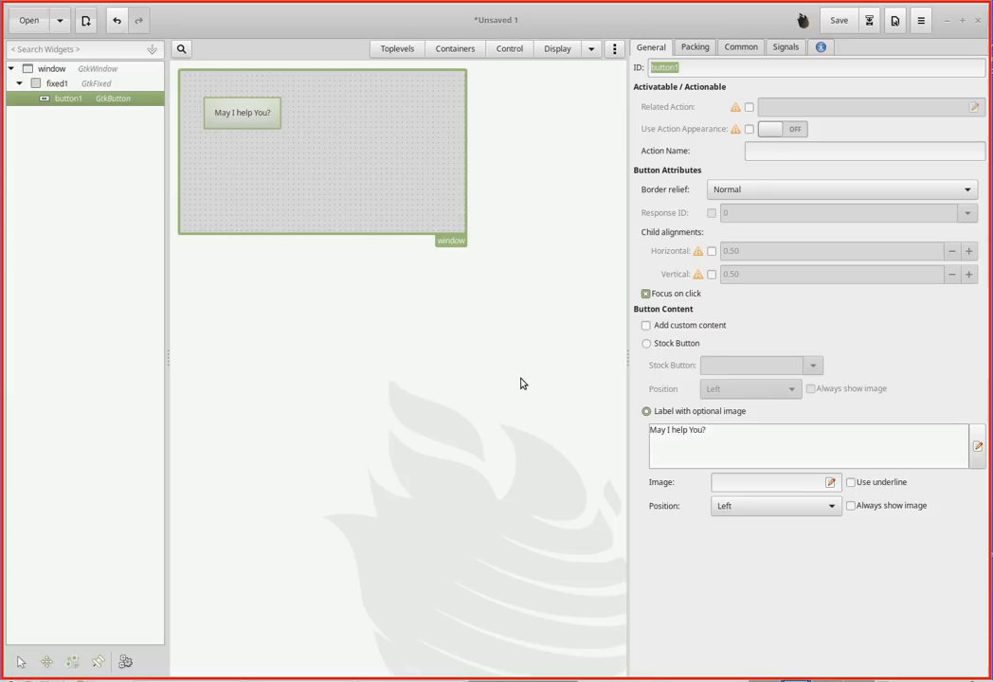
Step: Reopen button1's Common properties to confirm the height request is still 50
left_click(741, 46)
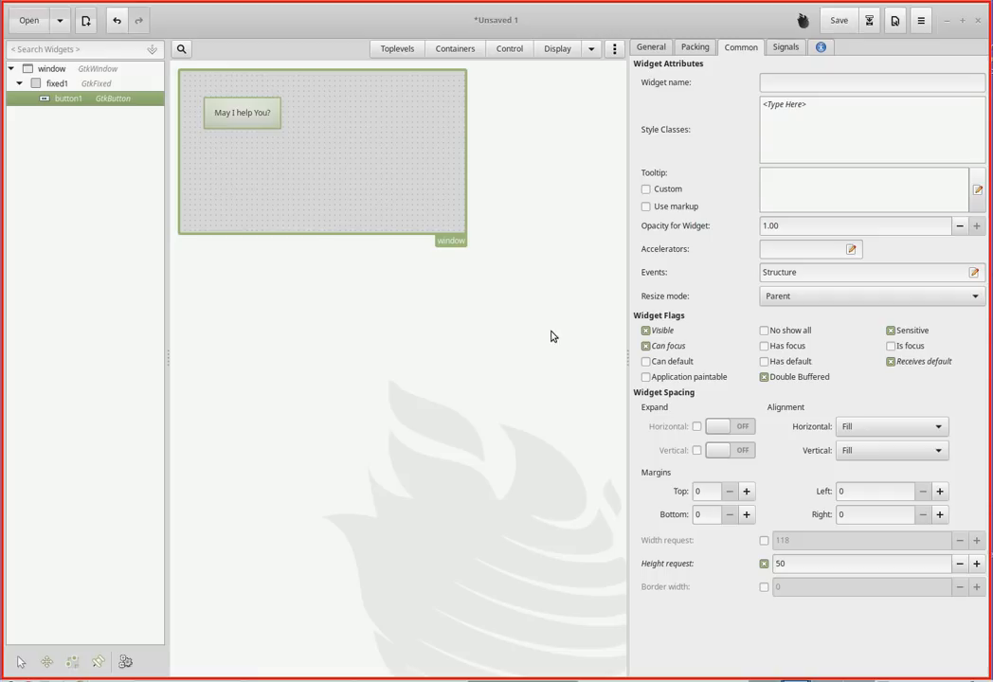
mouse_move(342, 352)
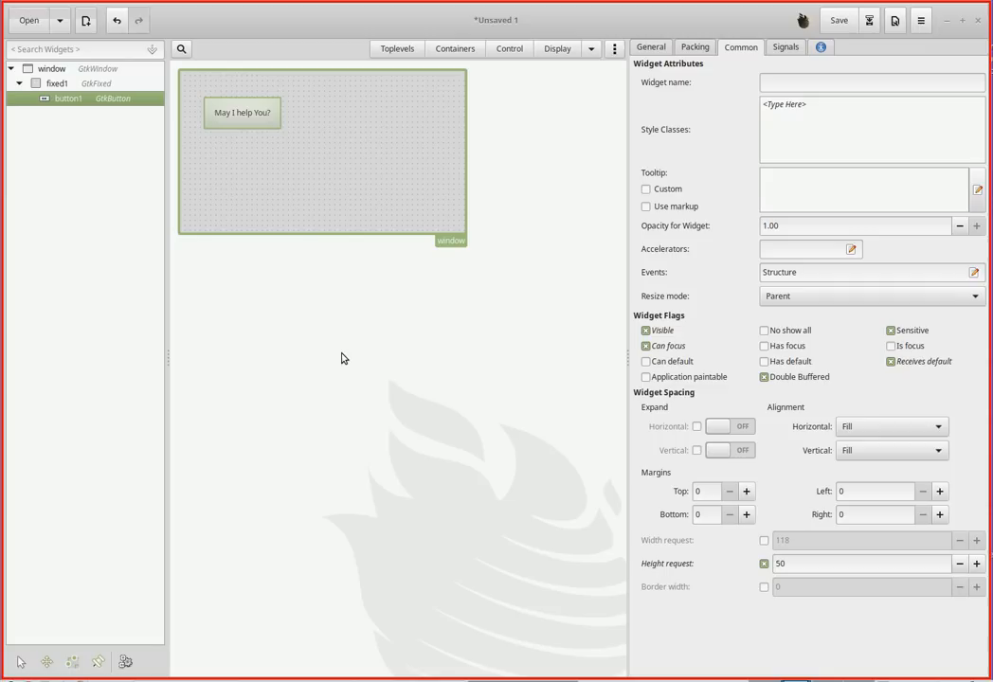
mouse_move(373, 359)
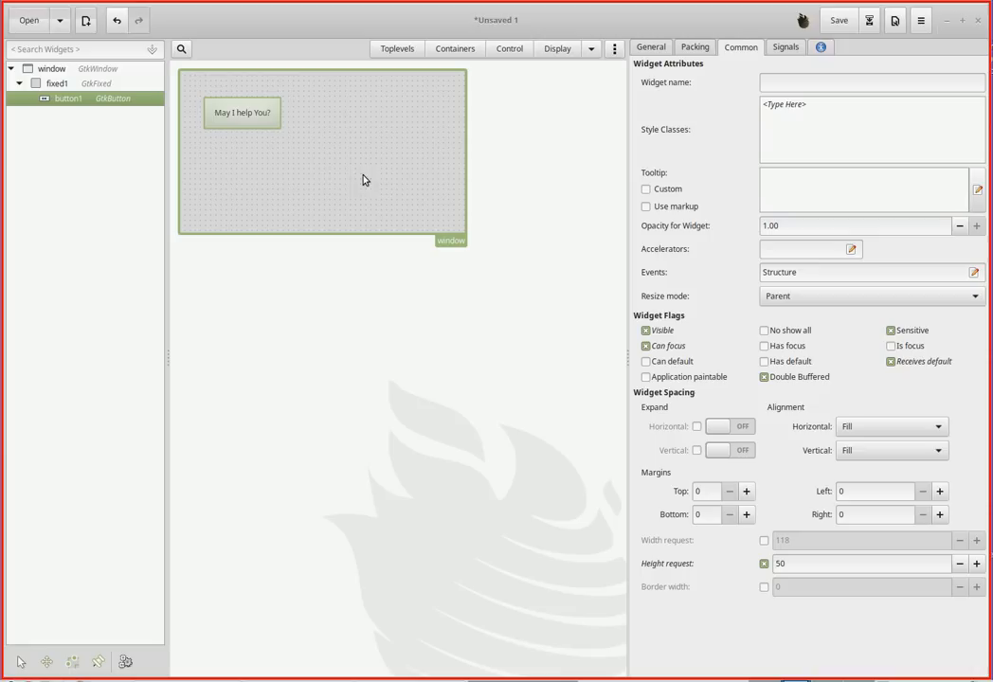
mouse_move(559, 55)
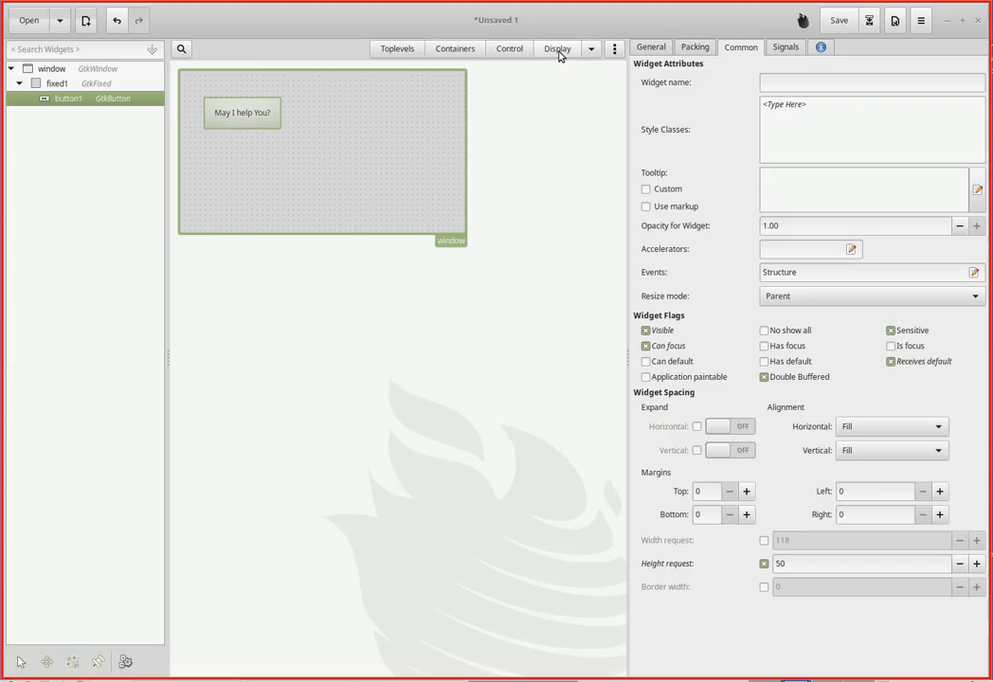
Step: Add a GtkLabel 205 wide at x 140, y 170 in the fixed container
left_click(557, 49)
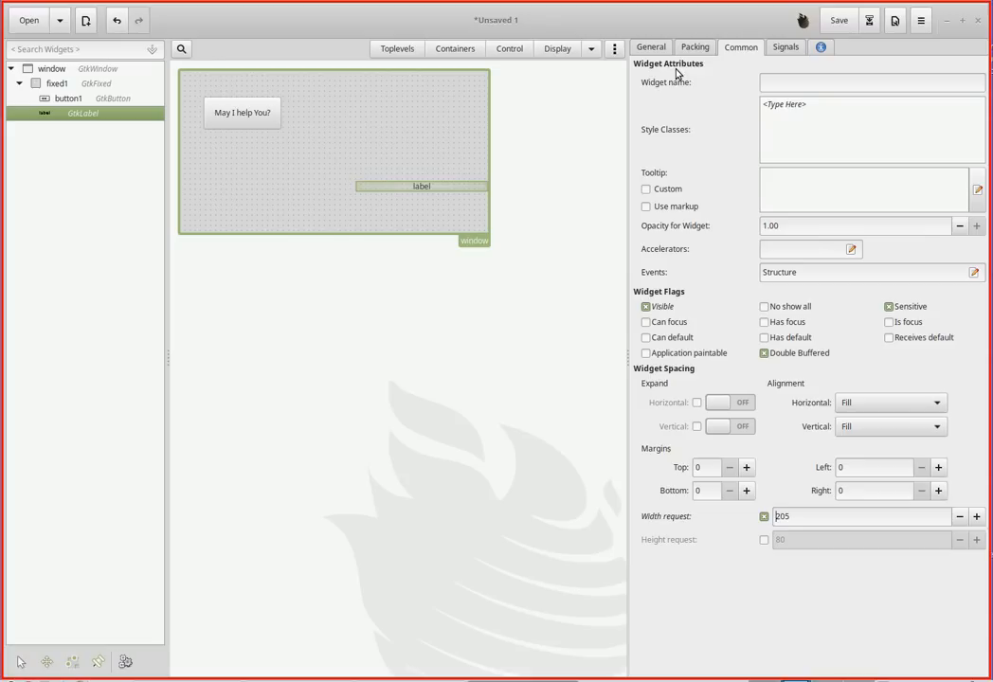
left_click(694, 46)
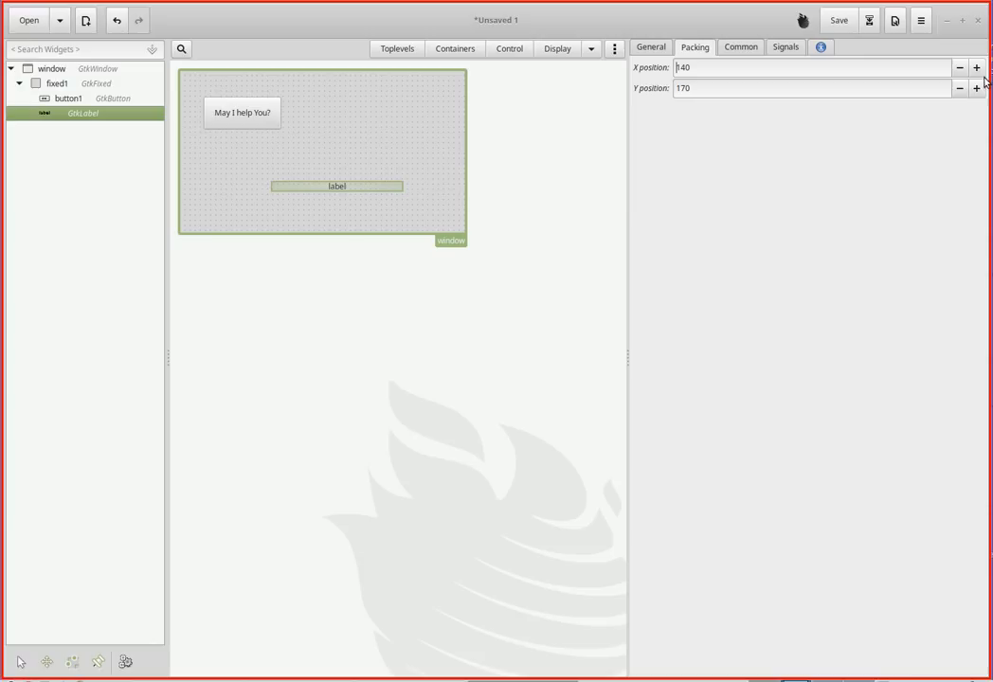
Step: Add a red foreground colour attribute to the label's text
left_click(651, 47)
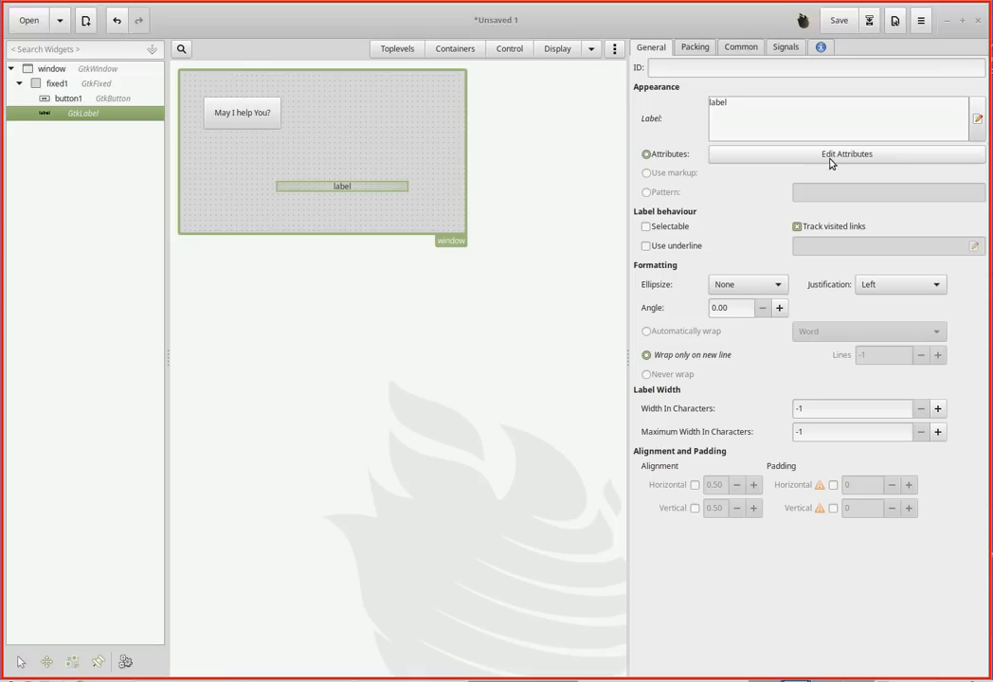
left_click(846, 153)
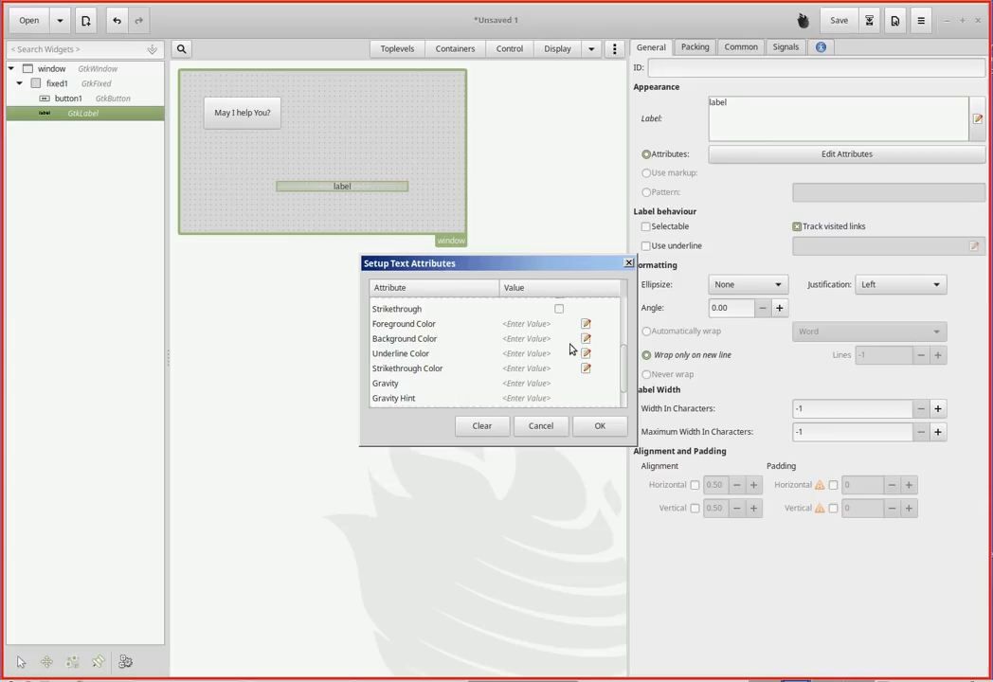
left_click(586, 324)
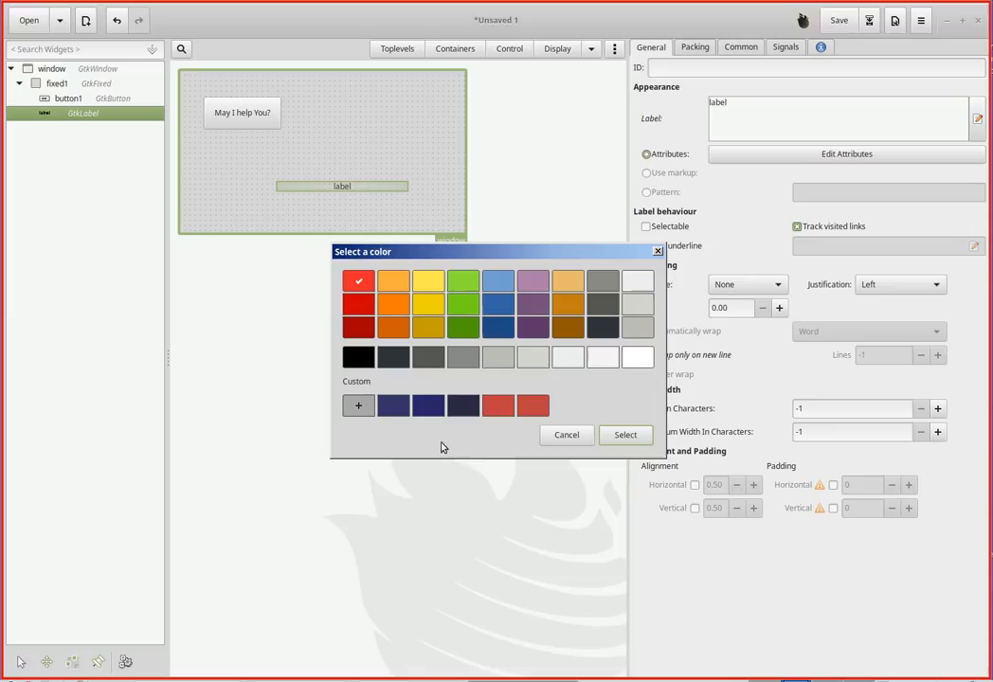
left_click(625, 434)
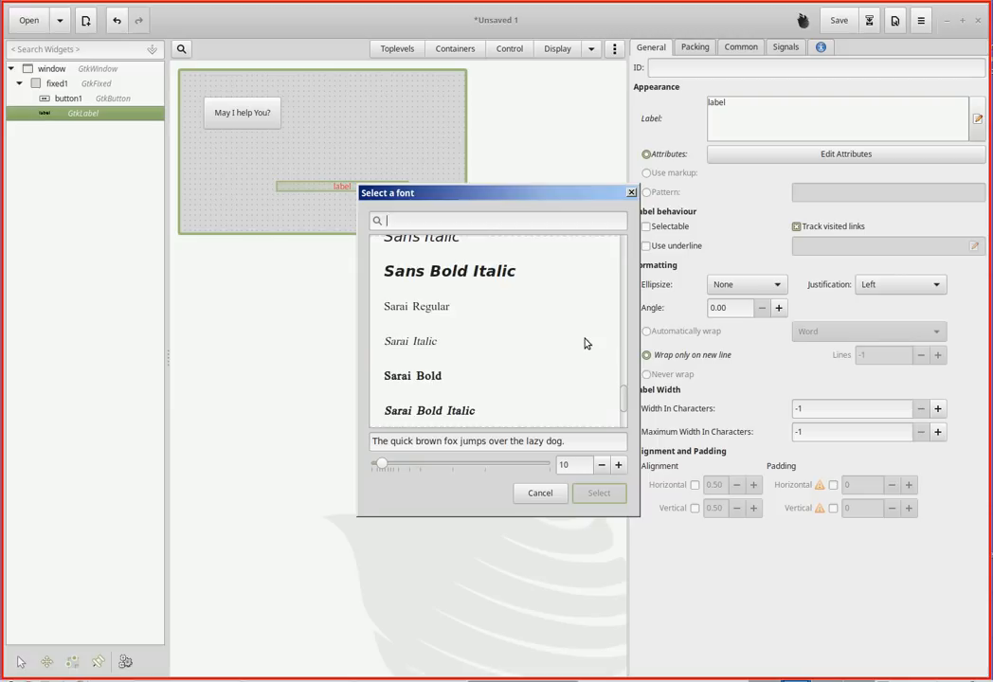
Step: Apply the Sans Bold Italic 24 font to the label's text attributes
scroll("down", 3)
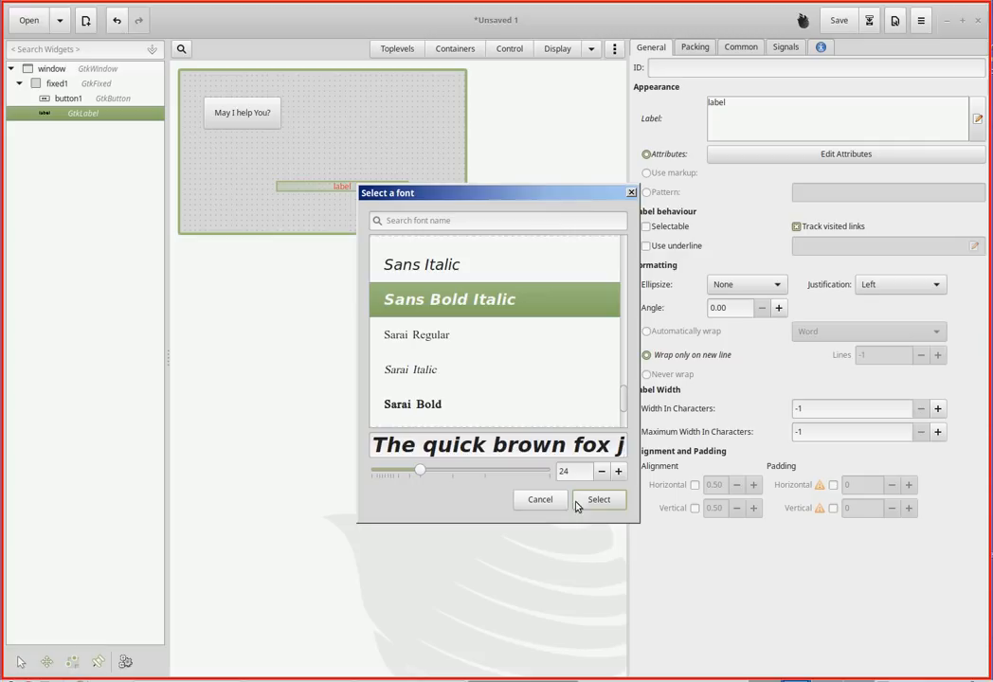
left_click(599, 499)
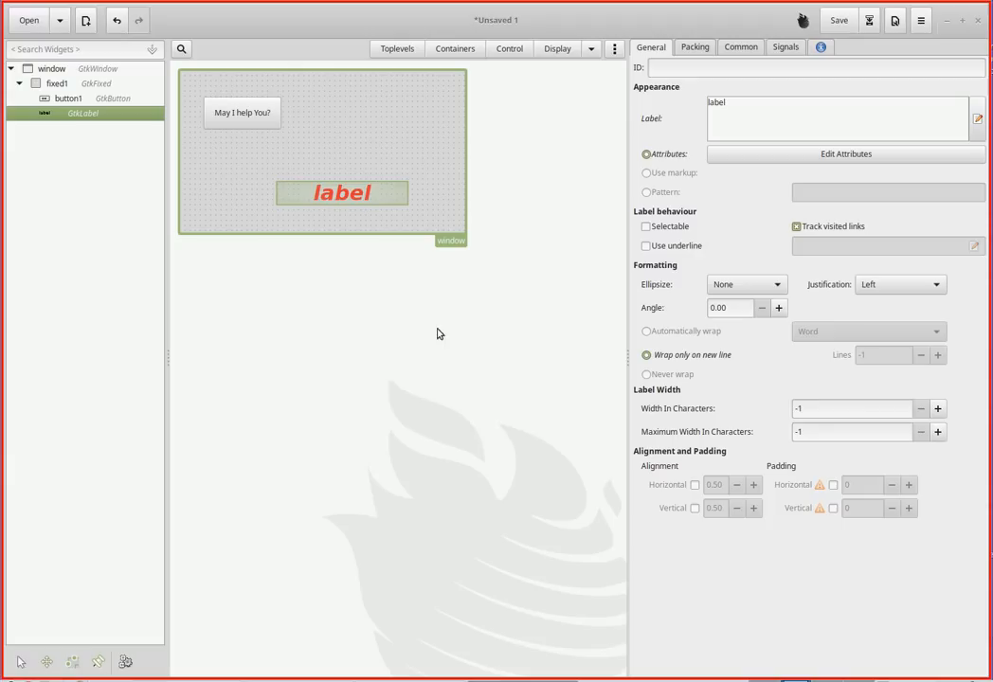
Step: Switch off the label's Height request in Common, keeping only width 205
left_click(740, 46)
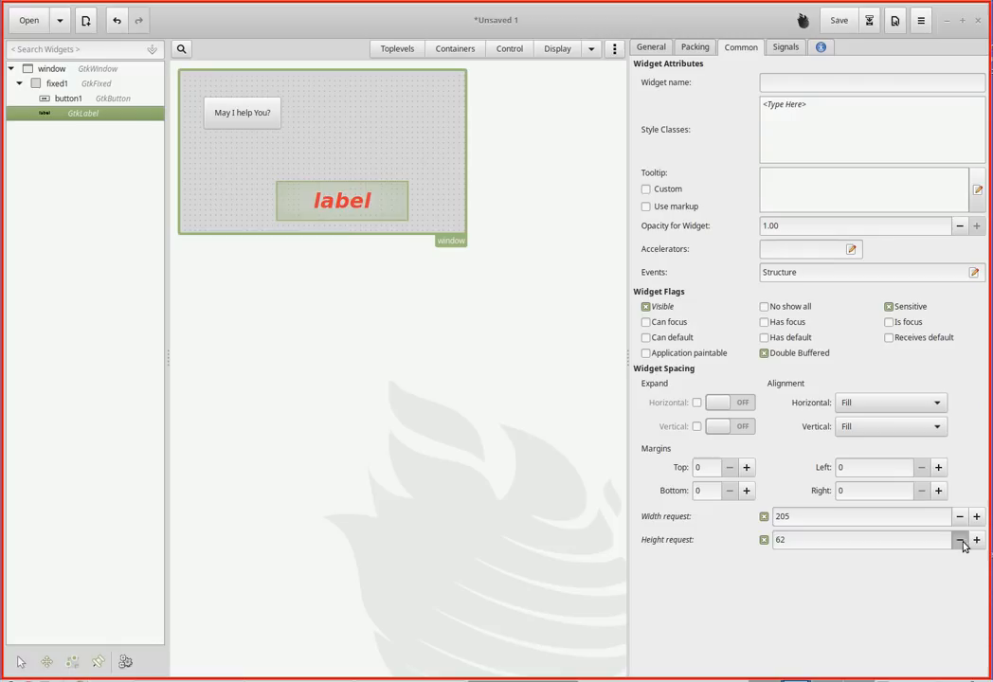
left_click(959, 543)
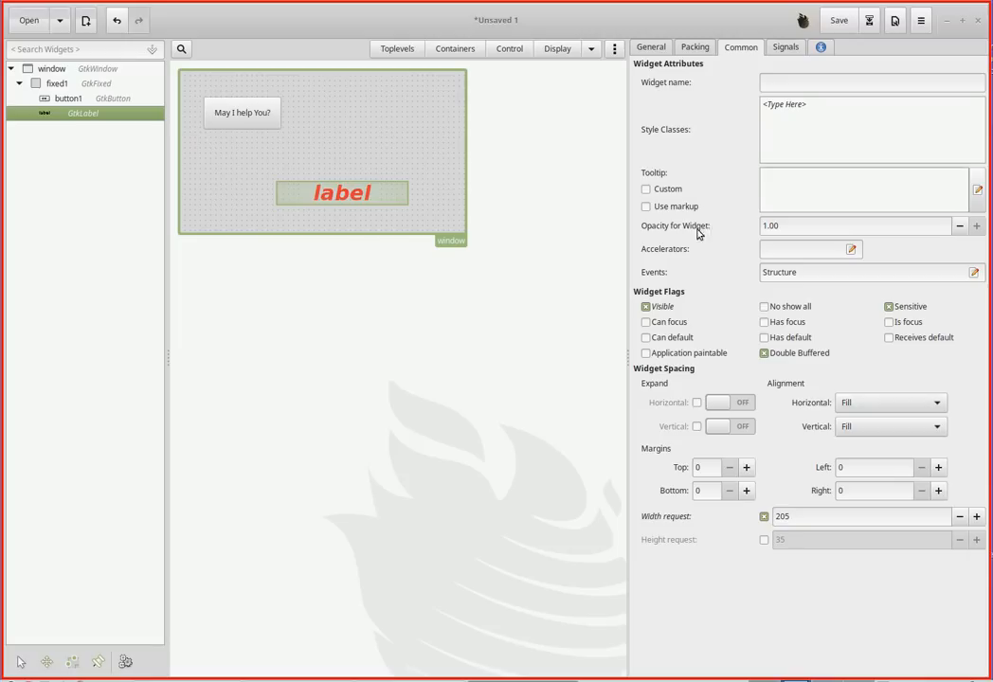
Step: Set the label's ID to label1 and empty its text, checking Common and Signals
left_click(650, 46)
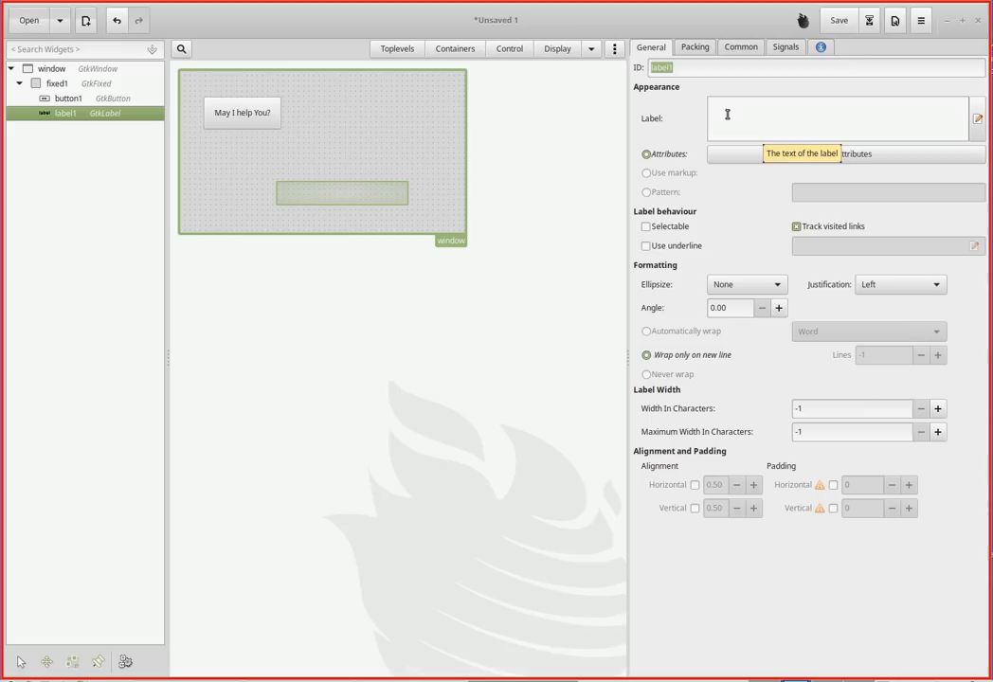
left_click(740, 46)
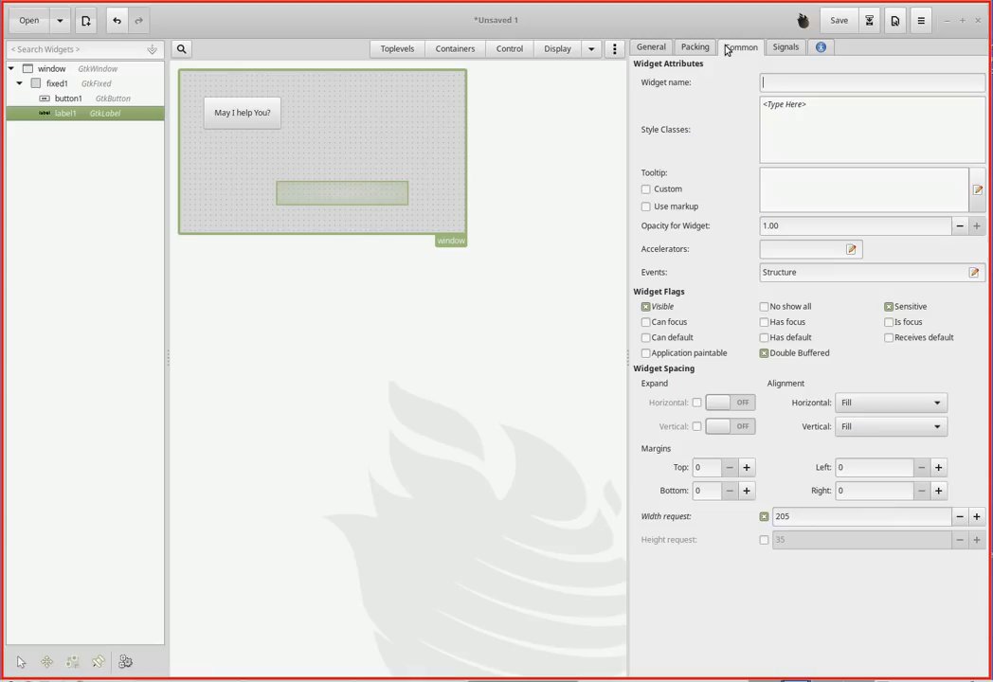
left_click(650, 46)
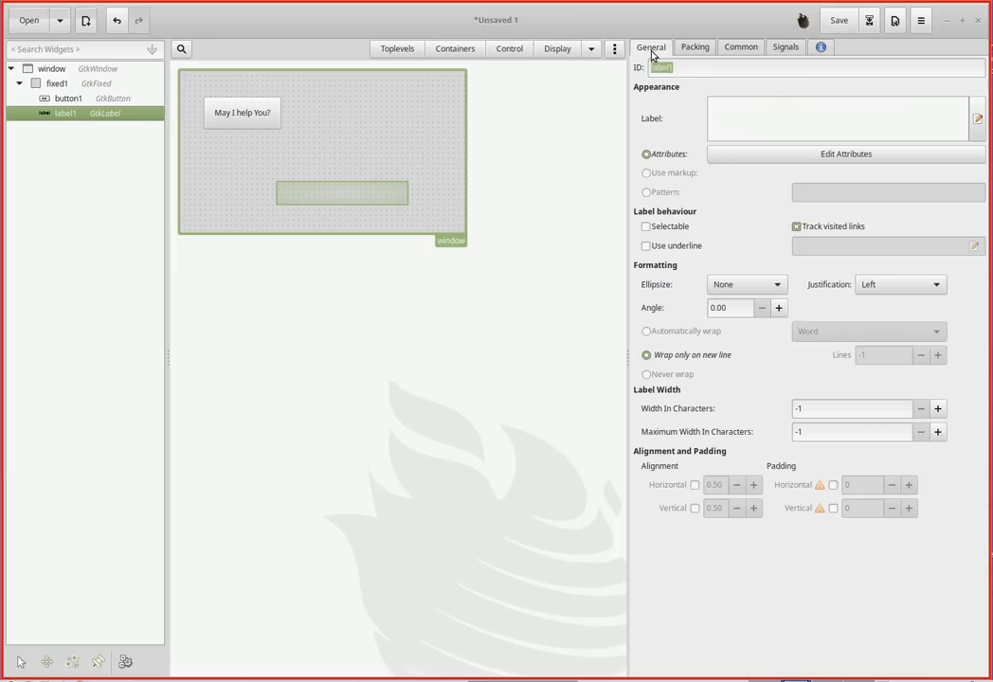
left_click(785, 47)
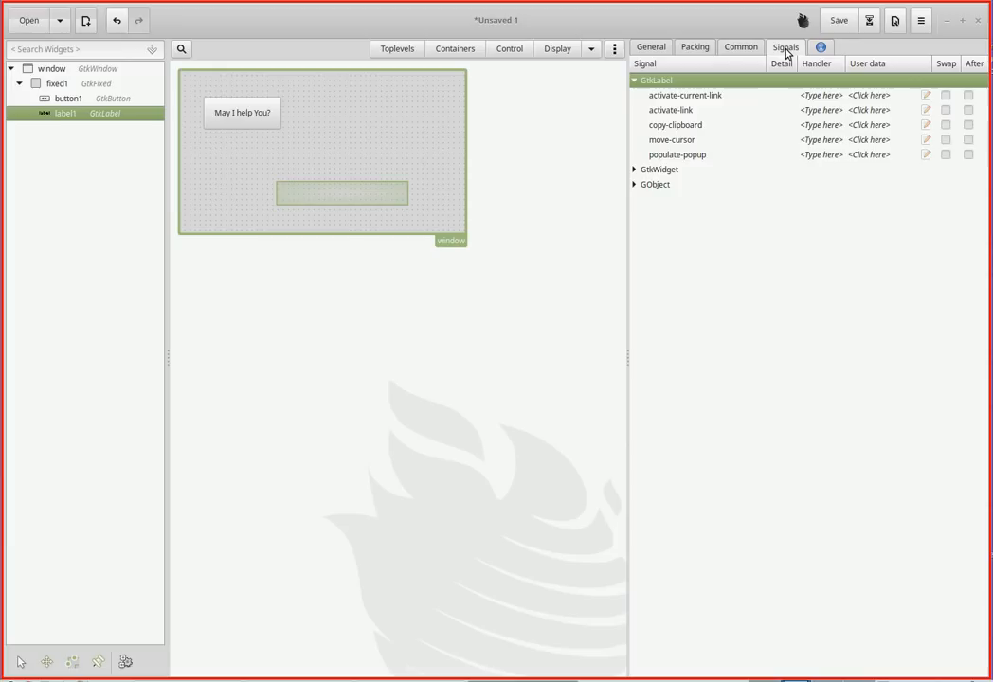
left_click(651, 46)
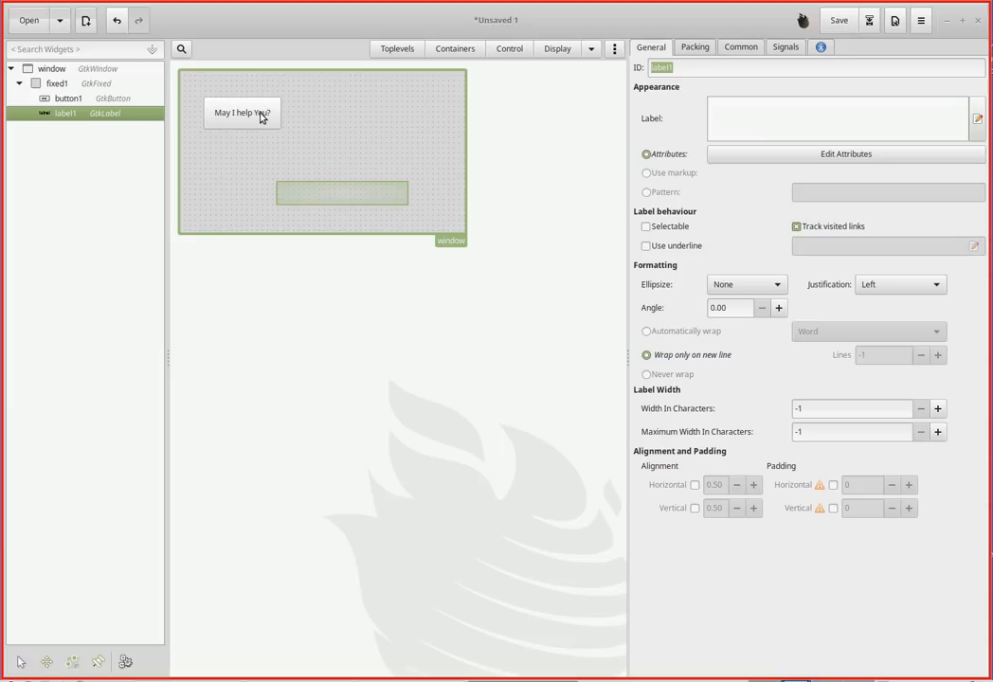
Step: Enter the tooltip 'Click Me!' for button1 in its Common settings
left_click(740, 46)
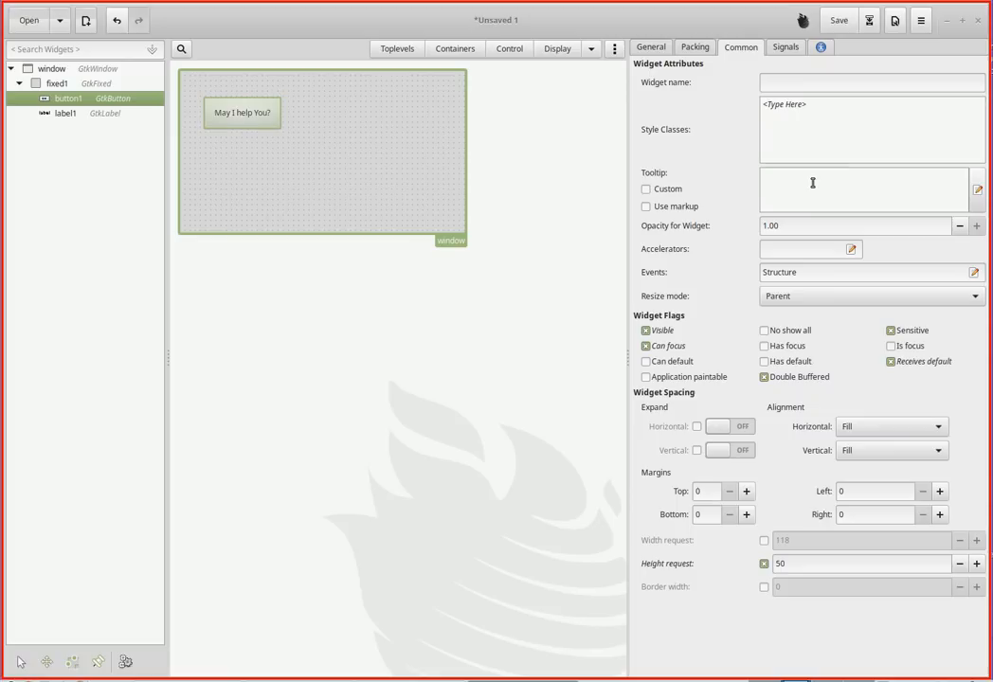
type("Click Me!")
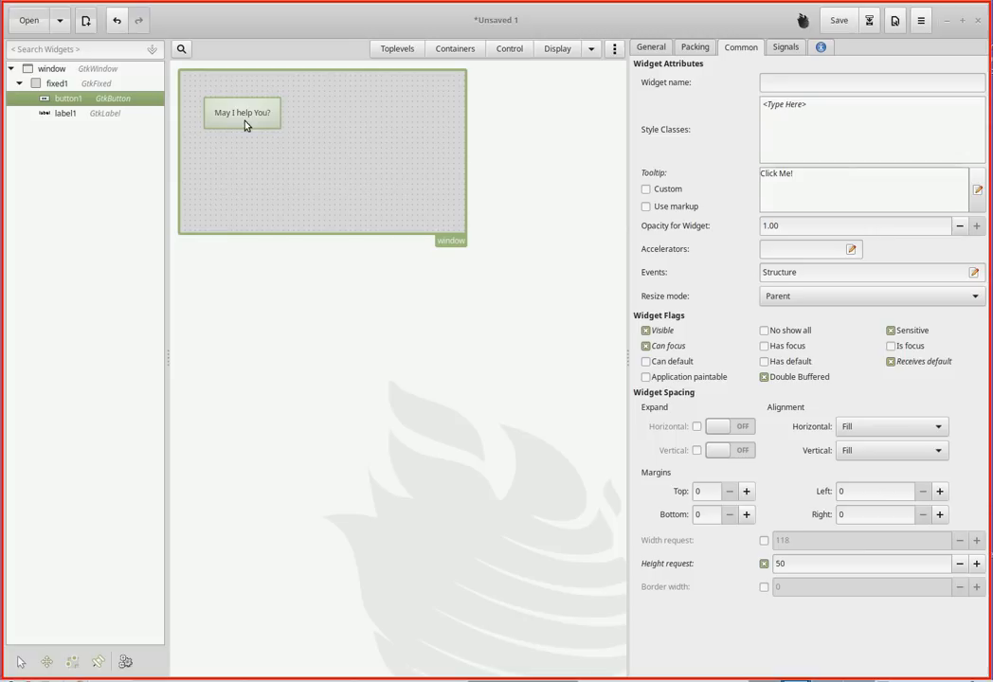
left_click(650, 48)
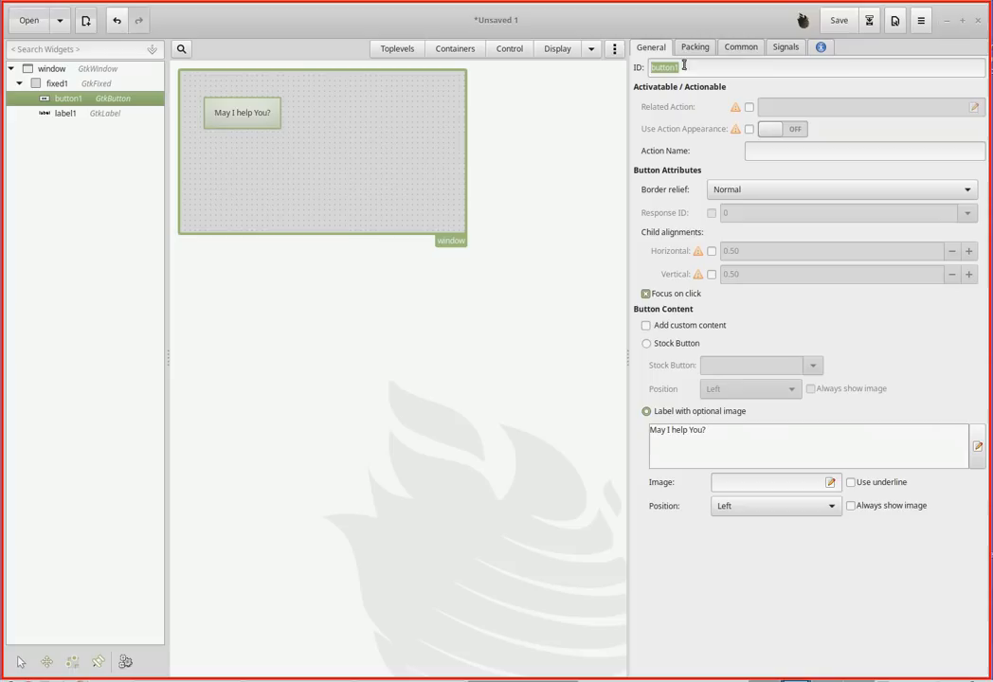
left_click(741, 46)
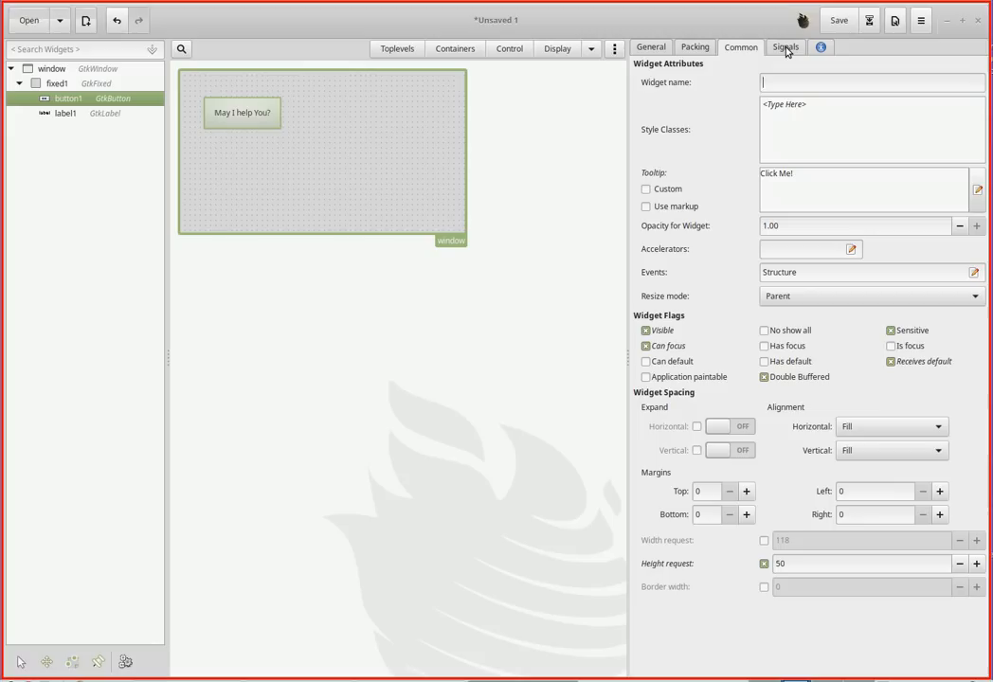
Step: Assign the handler on_button1_clicked to button1's clicked signal
left_click(786, 47)
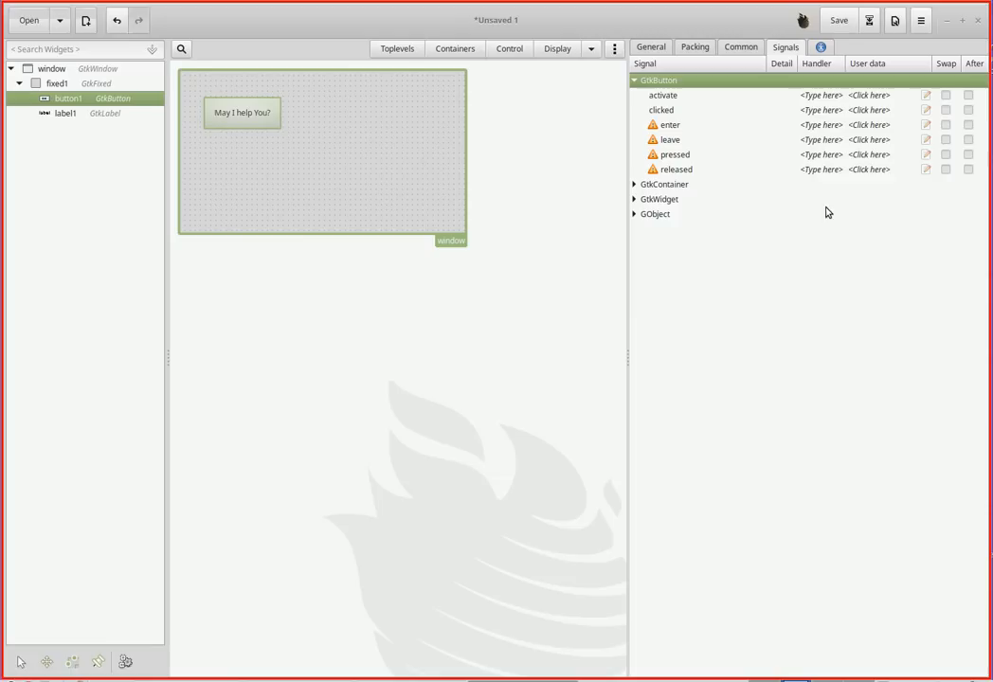
mouse_move(823, 112)
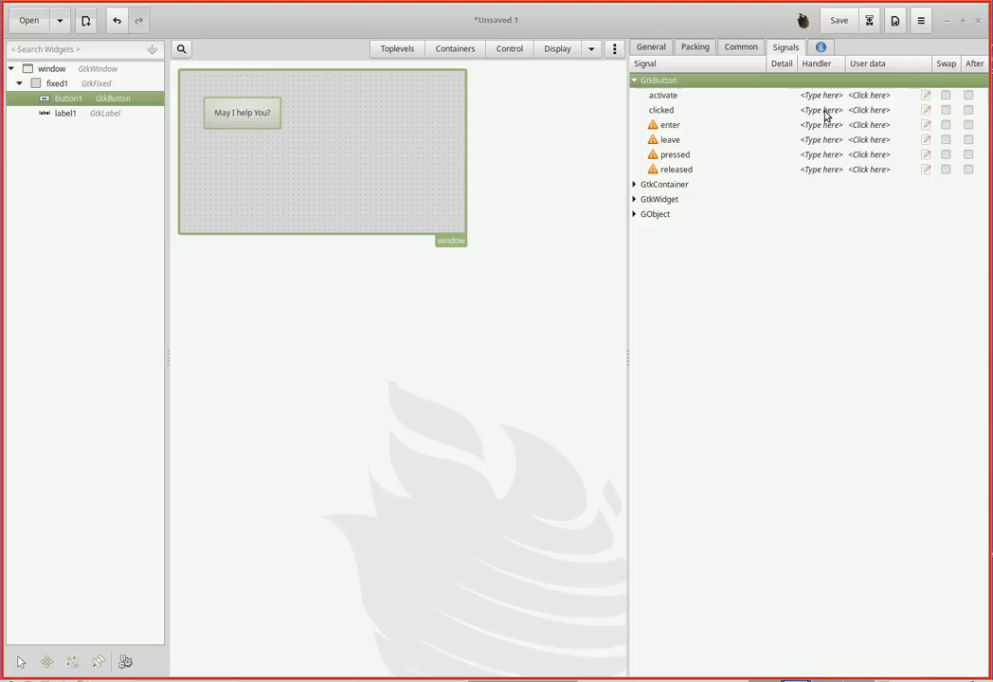
left_click(820, 110)
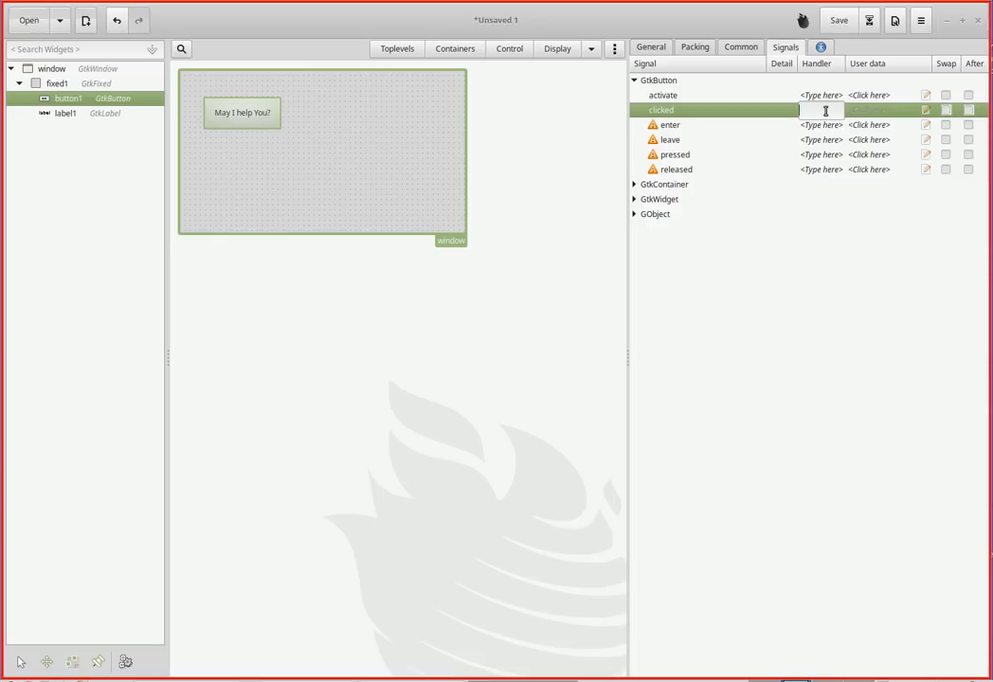
type("on1_clicked")
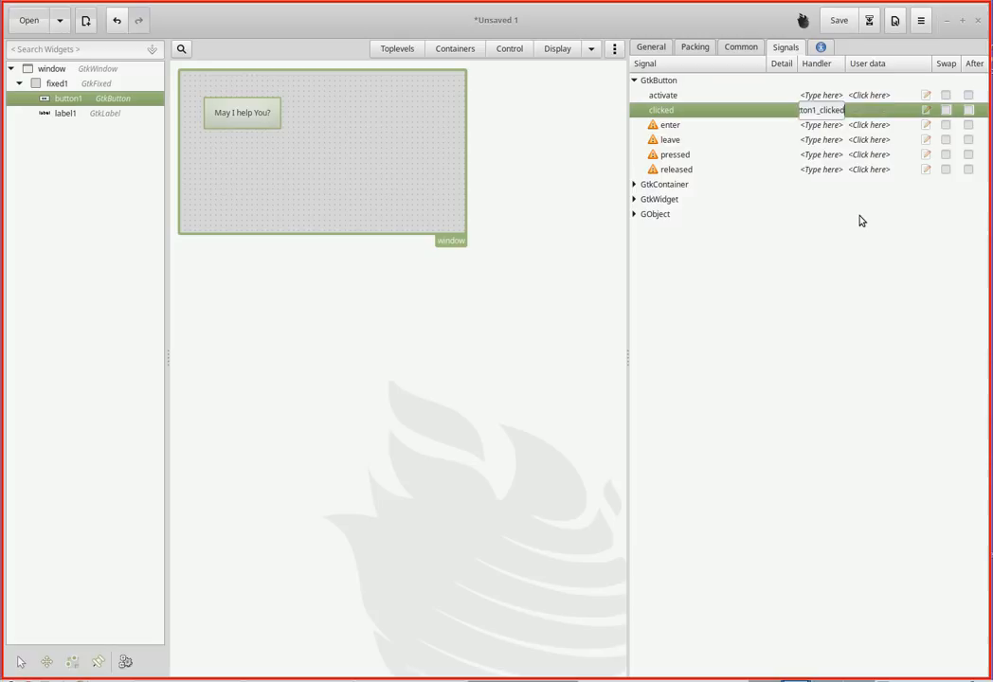
type("on_button1_clicked")
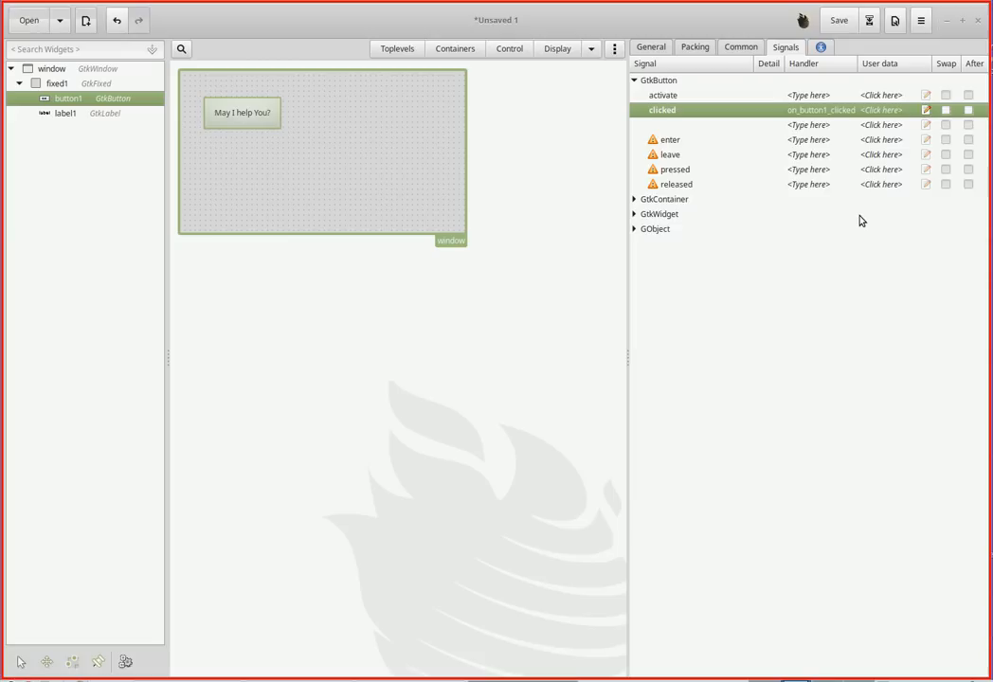
left_click(634, 213)
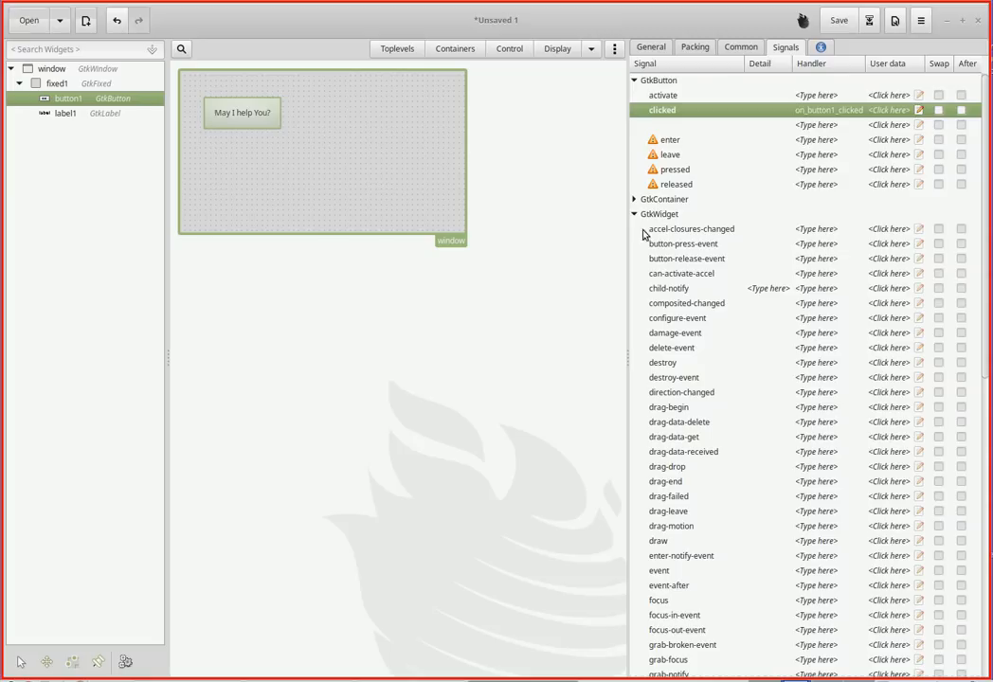
mouse_move(758, 434)
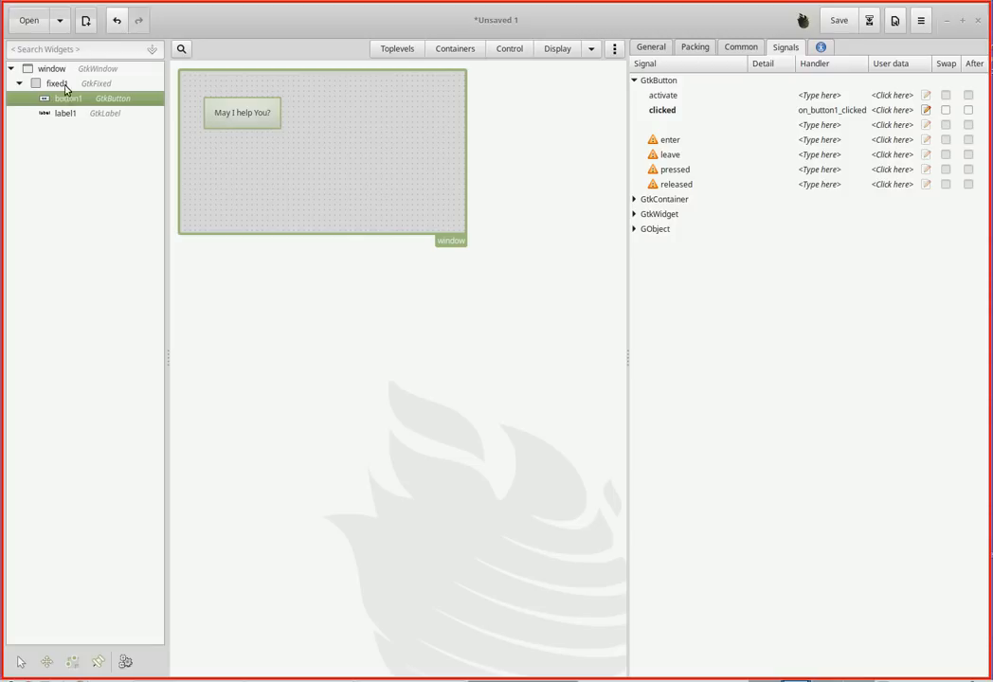
Step: Save the interface as part1.glade in Desktop/Glade Cookbook/part 1
left_click(837, 19)
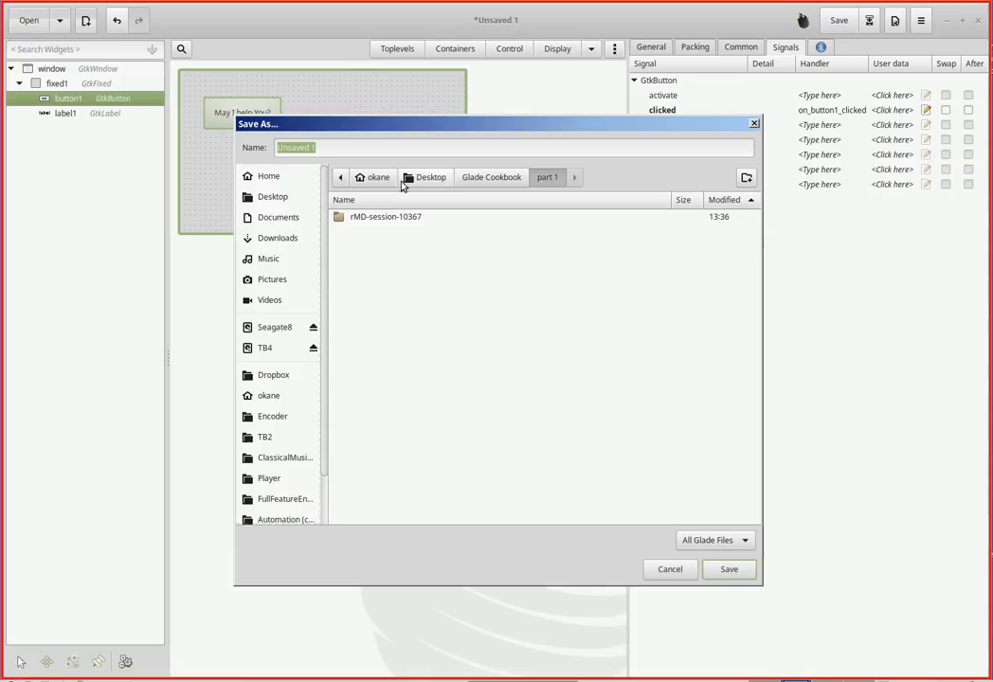
type("part1")
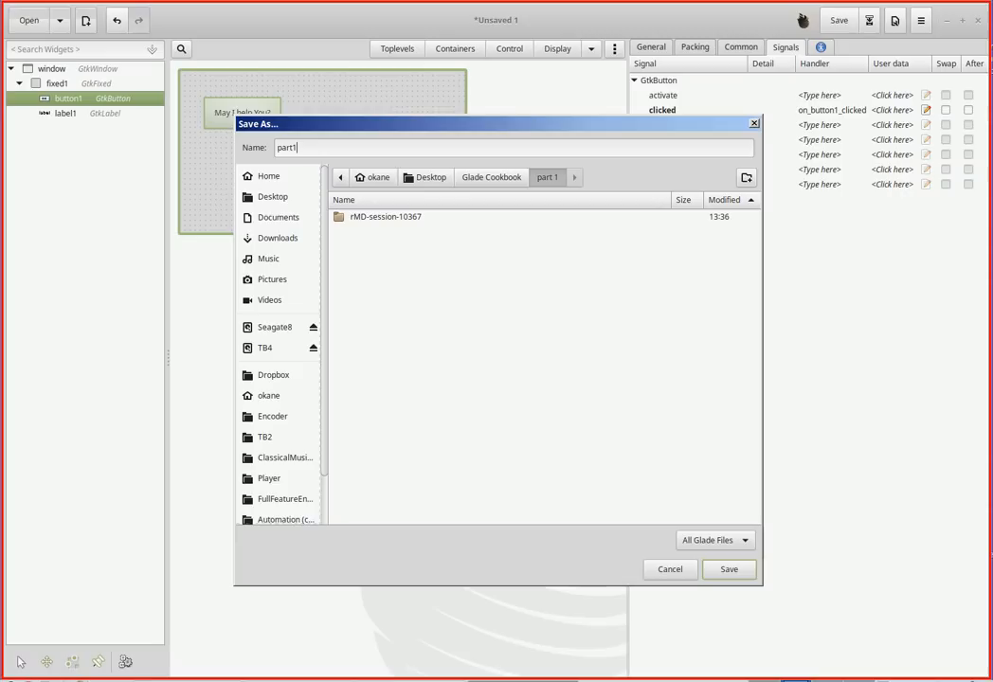
left_click(729, 568)
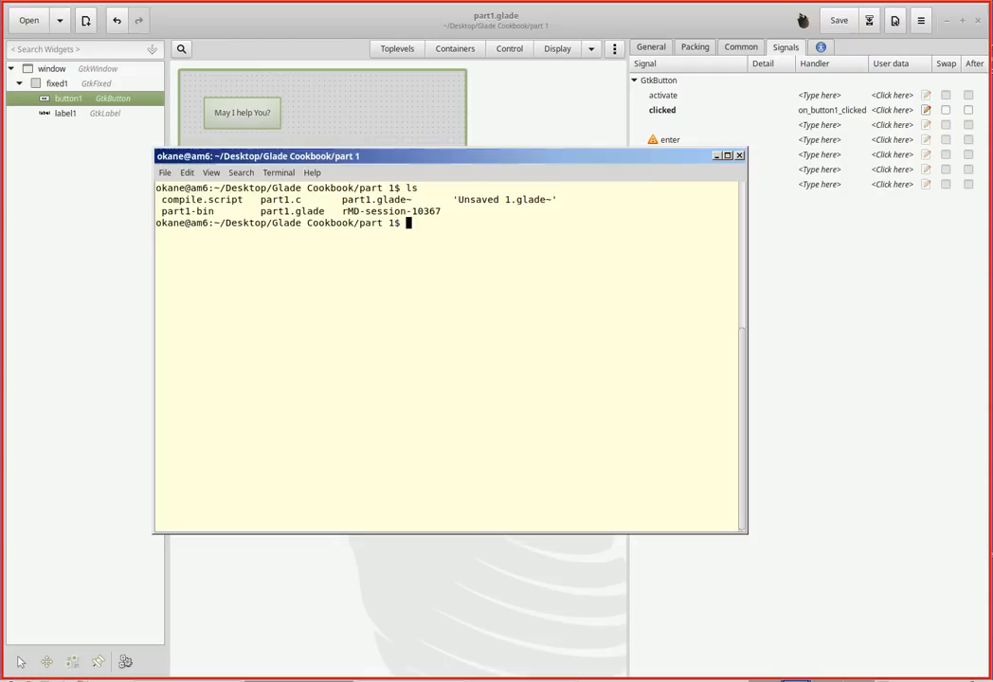
Step: List the part 1 folder: part1.glade, part1.c, compile.script and part1-bin
right_click(384, 363)
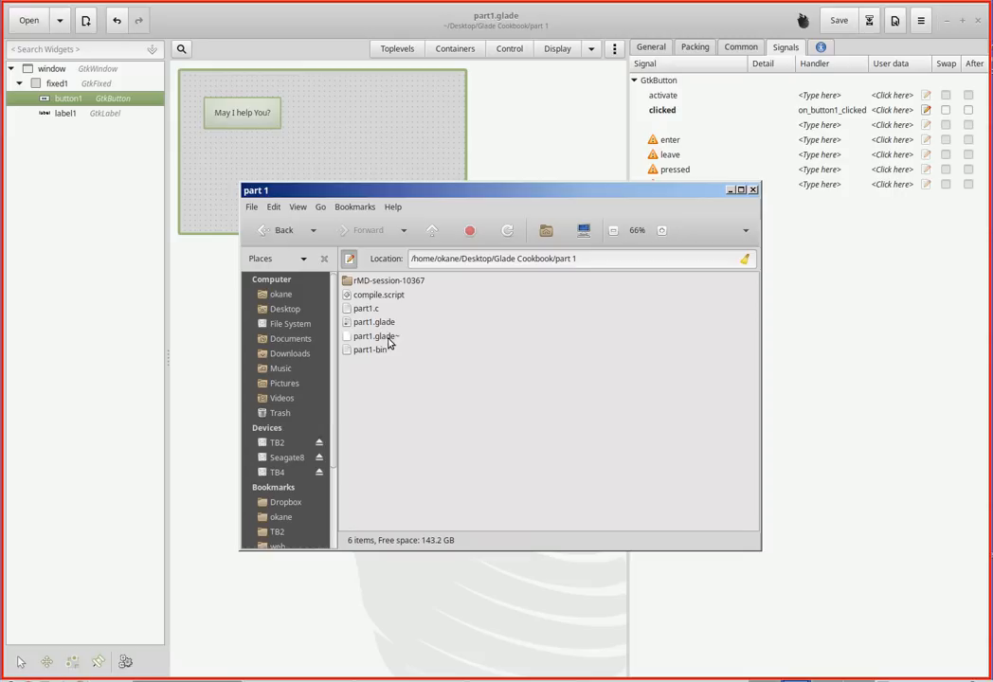
left_click(754, 190)
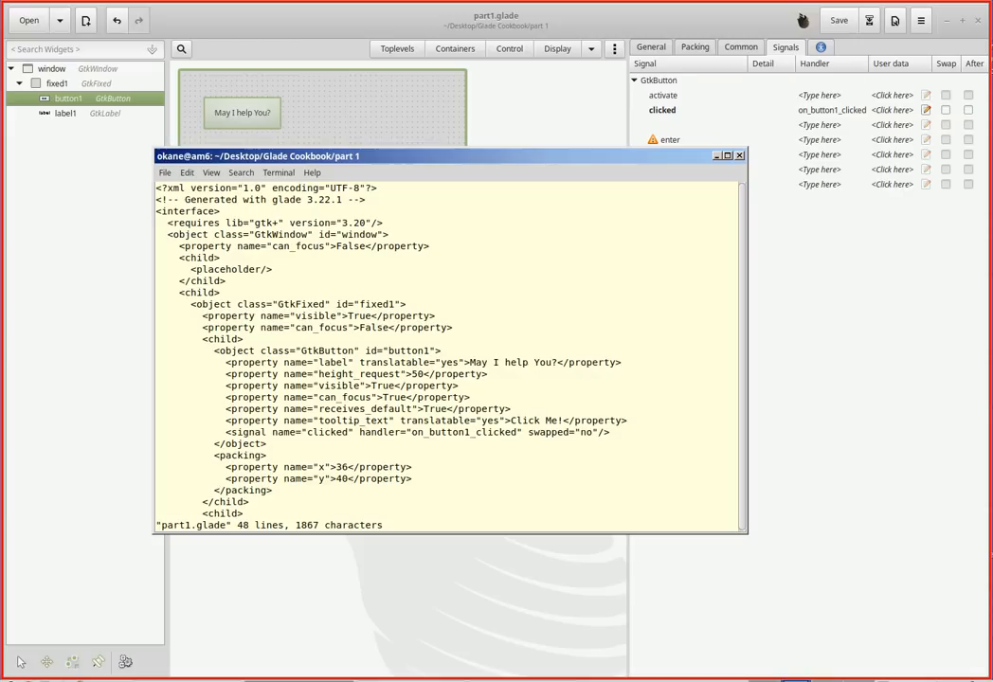
Step: Scroll through part1.glade's XML, then view part1.c's GTK includes and widget pointers
scroll("down", 3)
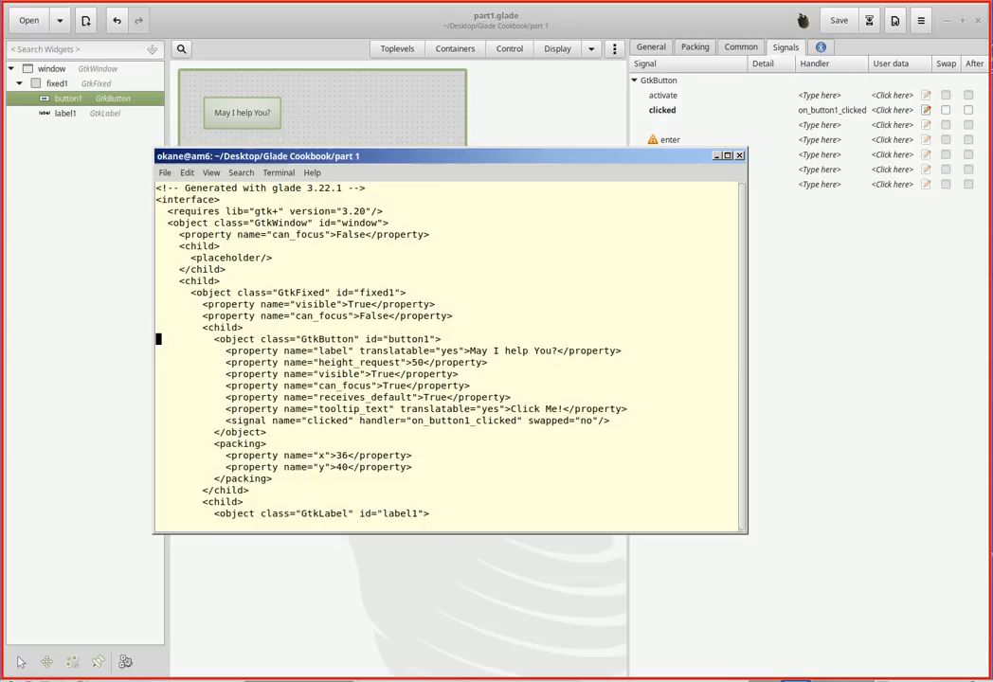
scroll("down", 3)
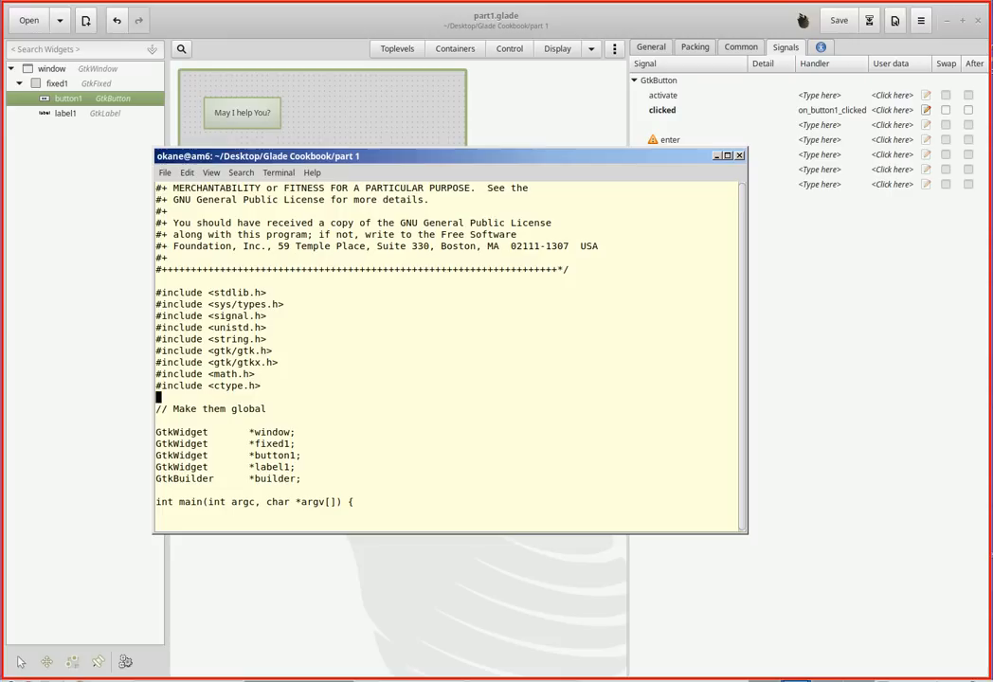
Step: Scroll part1.c down to show the includes, global GtkWidget pointers and main() loading part1.glade
scroll("down", 3)
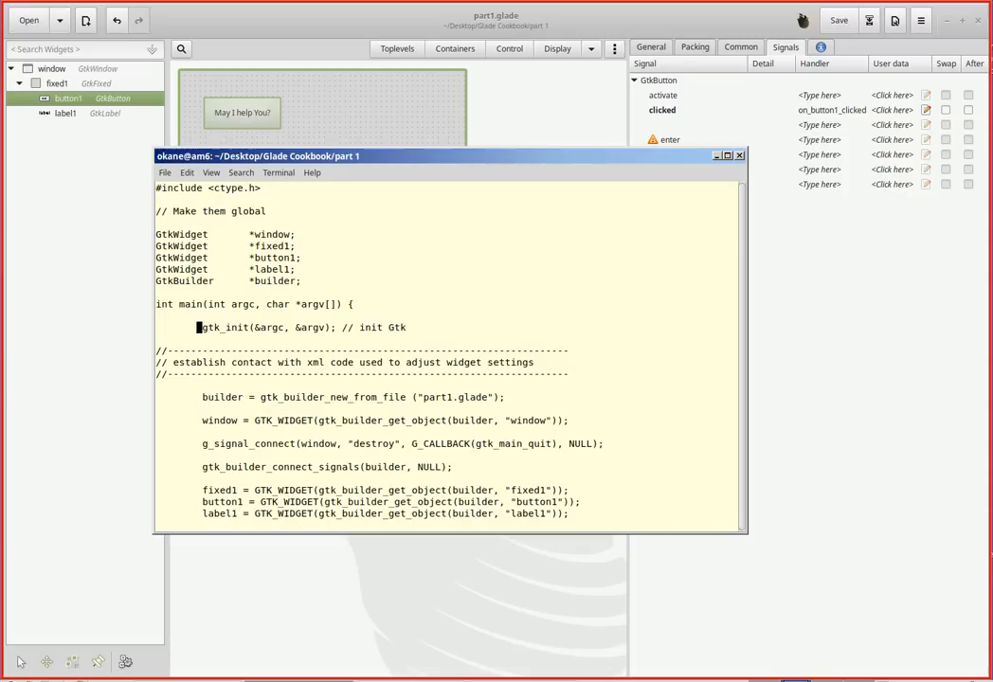
scroll("down", 3)
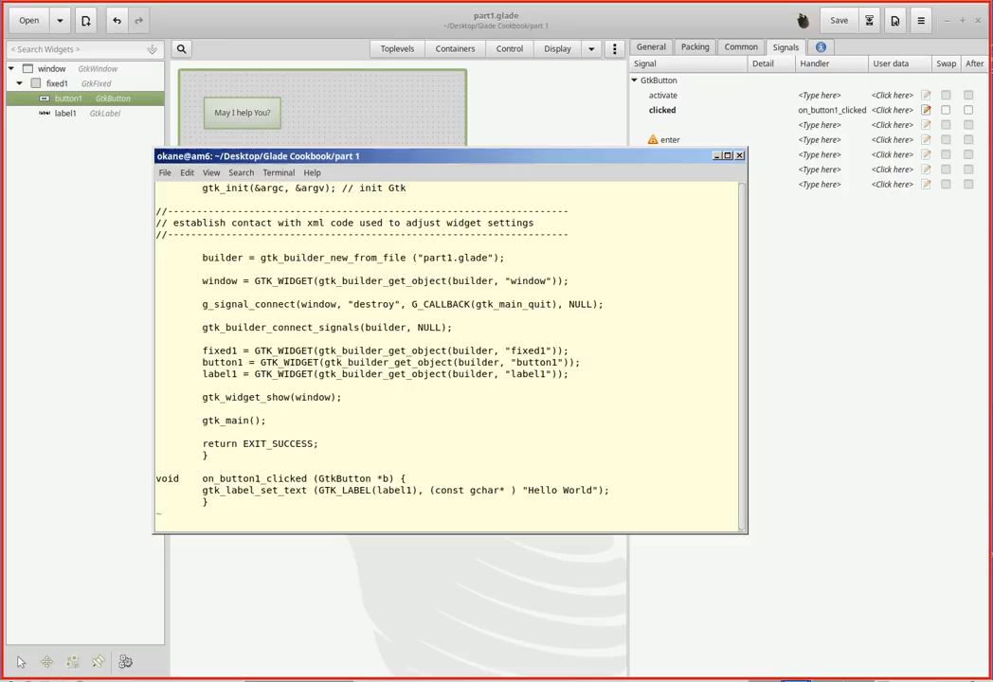
left_click(203, 257)
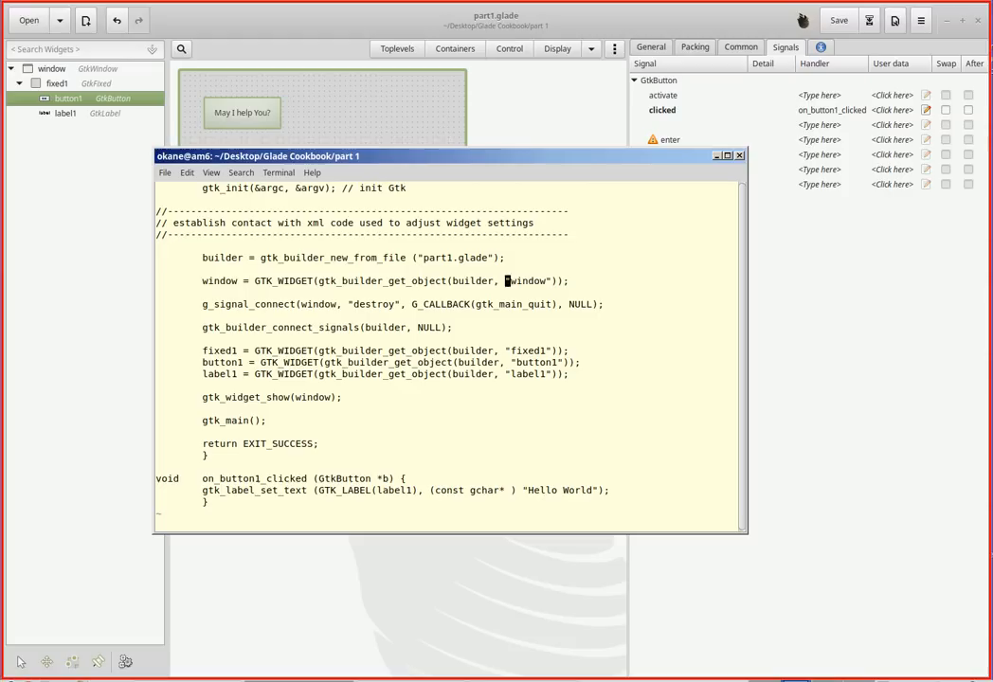
mouse_move(526, 89)
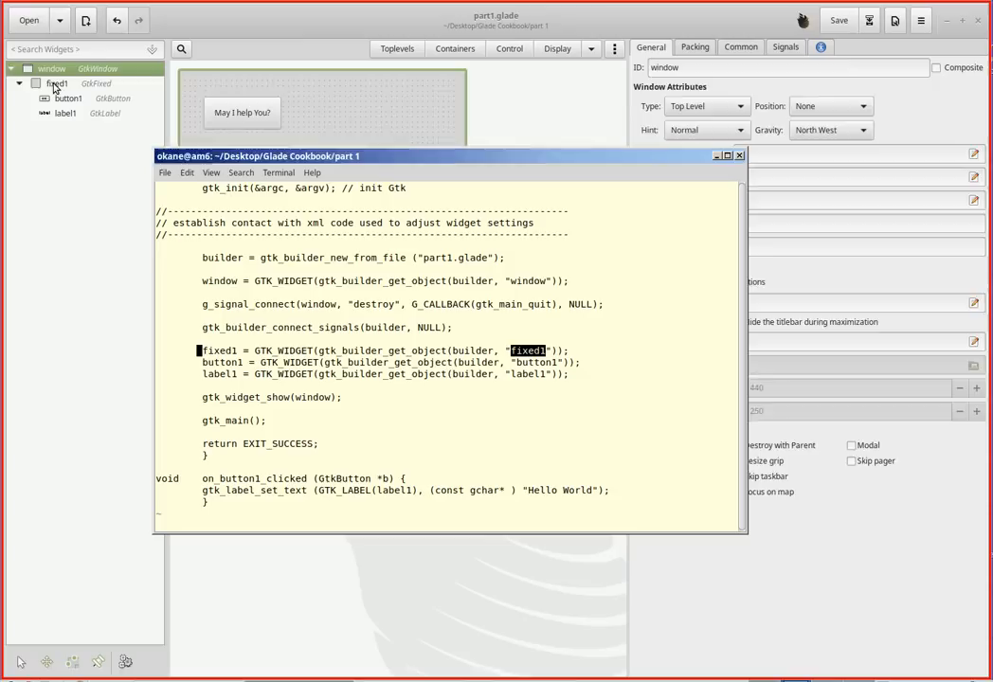
Step: Select the fixed container in Glade to confirm its ID is 'fixed1'
left_click(58, 83)
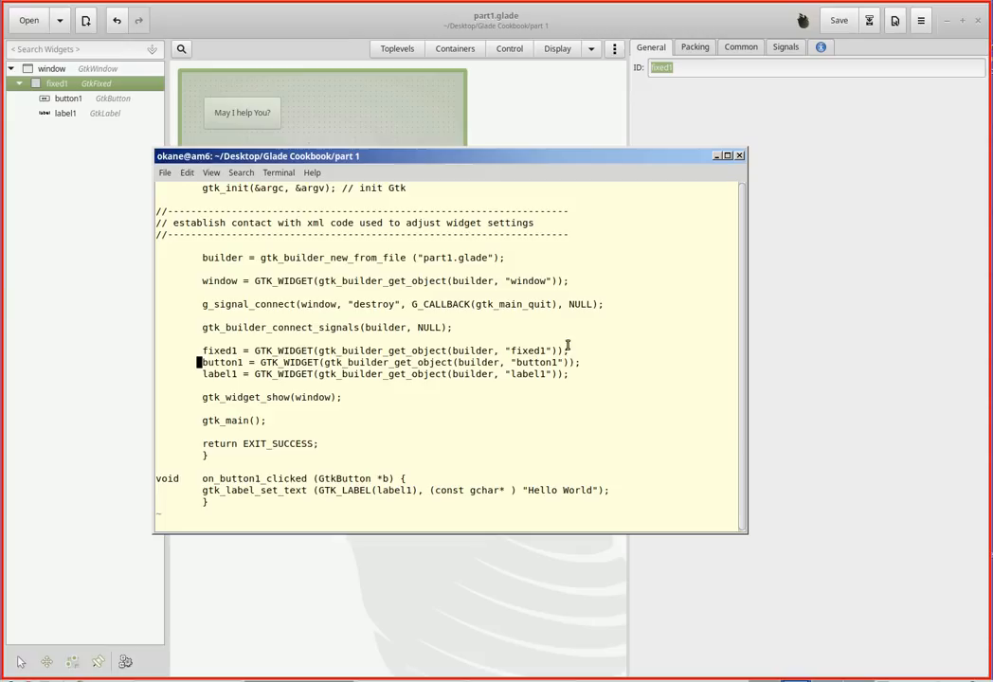
Step: Select button1 in the Glade widget tree to confirm its ID 'button1'
left_click(68, 97)
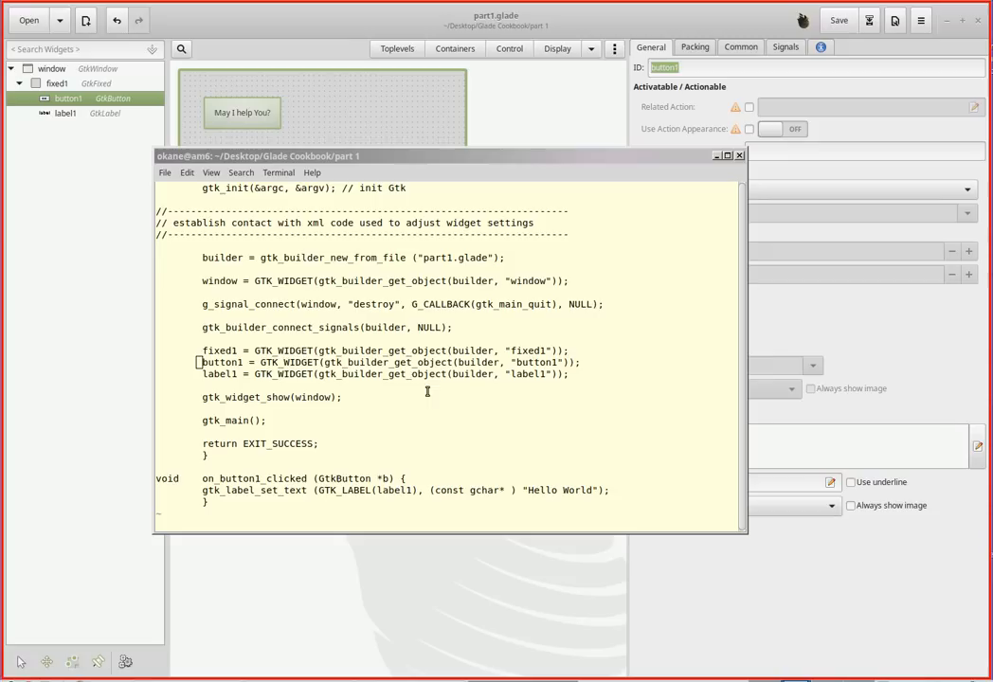
mouse_move(415, 294)
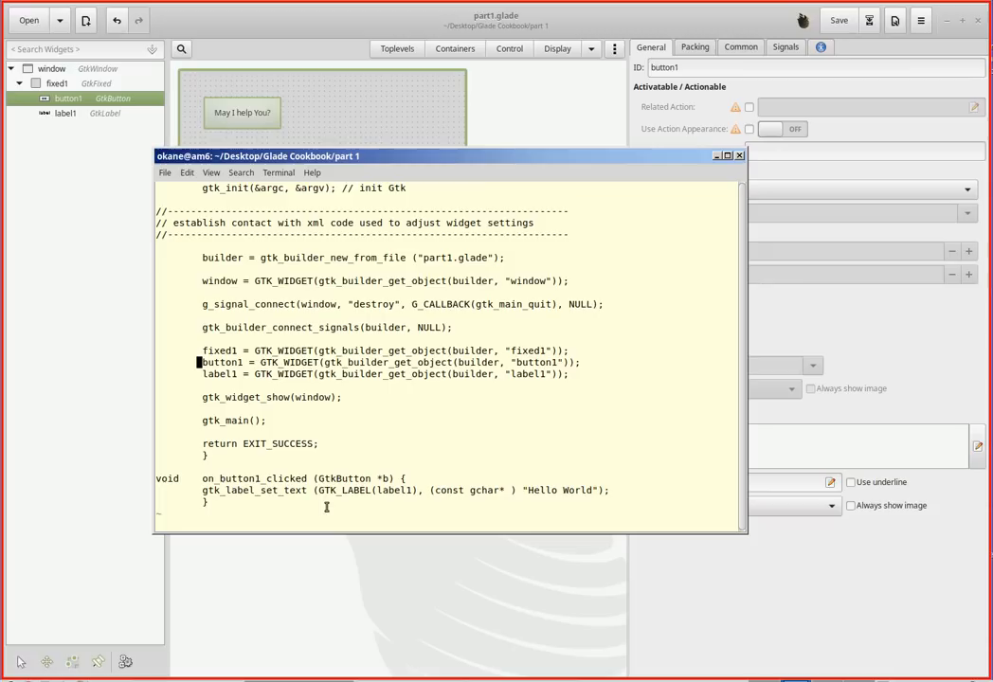
mouse_move(373, 503)
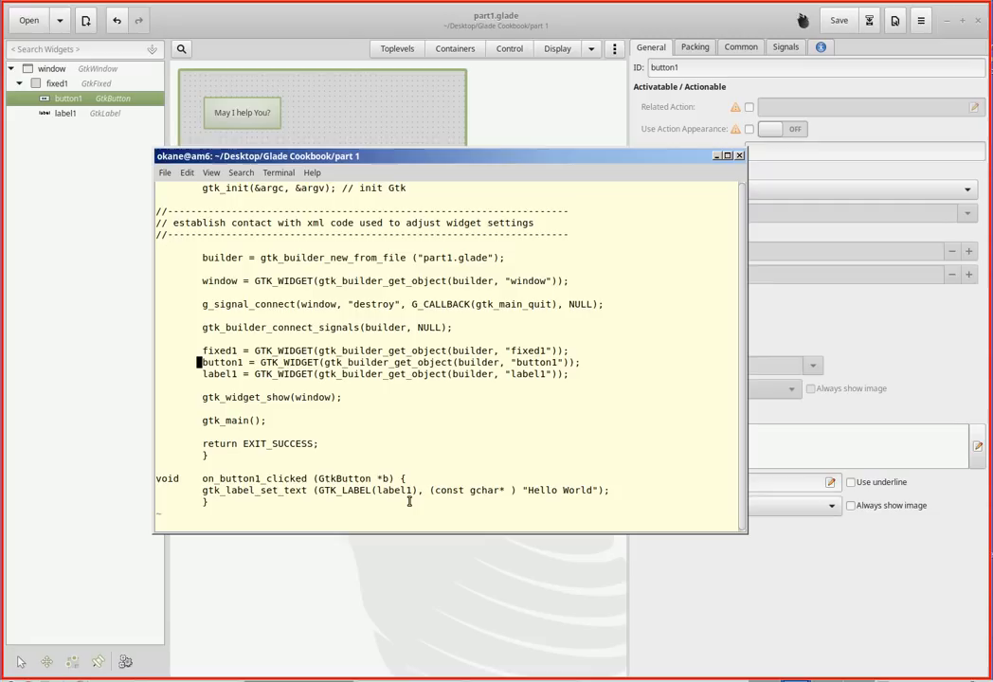
mouse_move(532, 512)
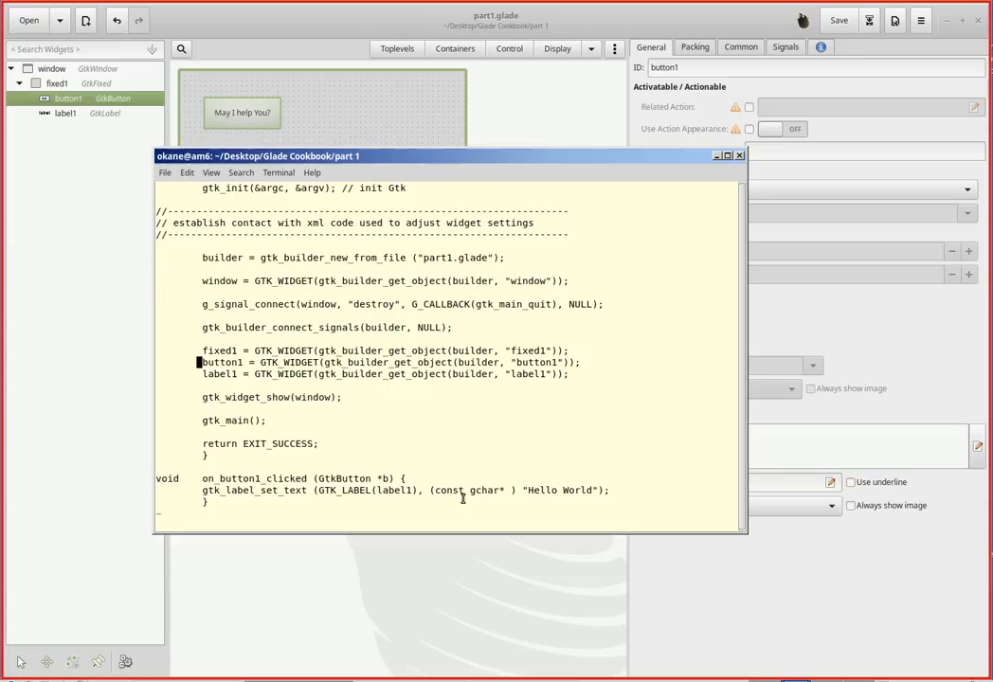
mouse_move(569, 503)
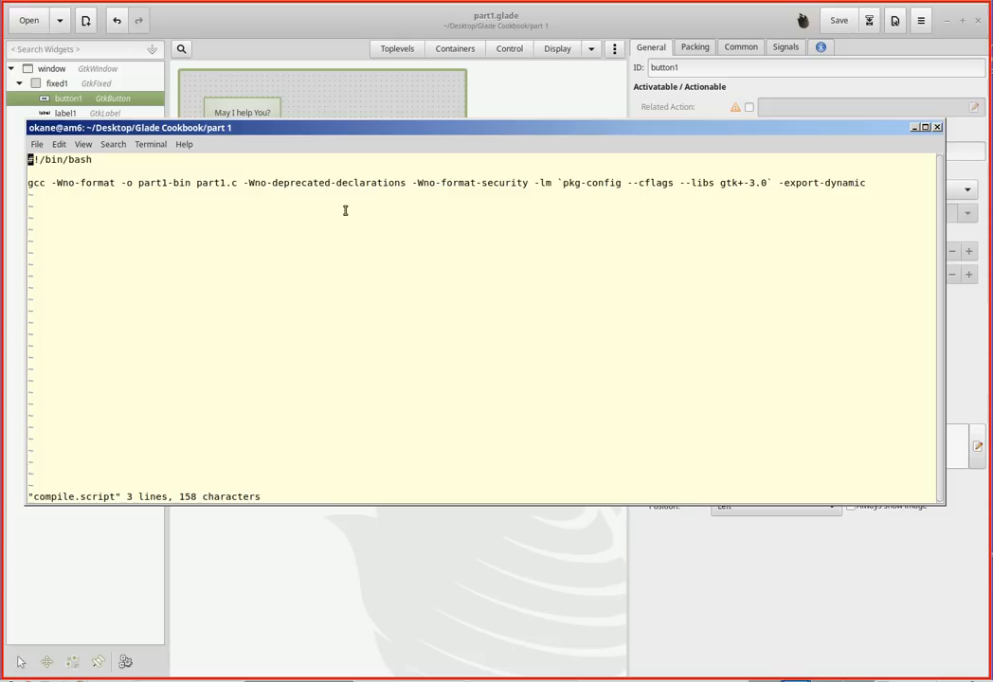
mouse_move(256, 270)
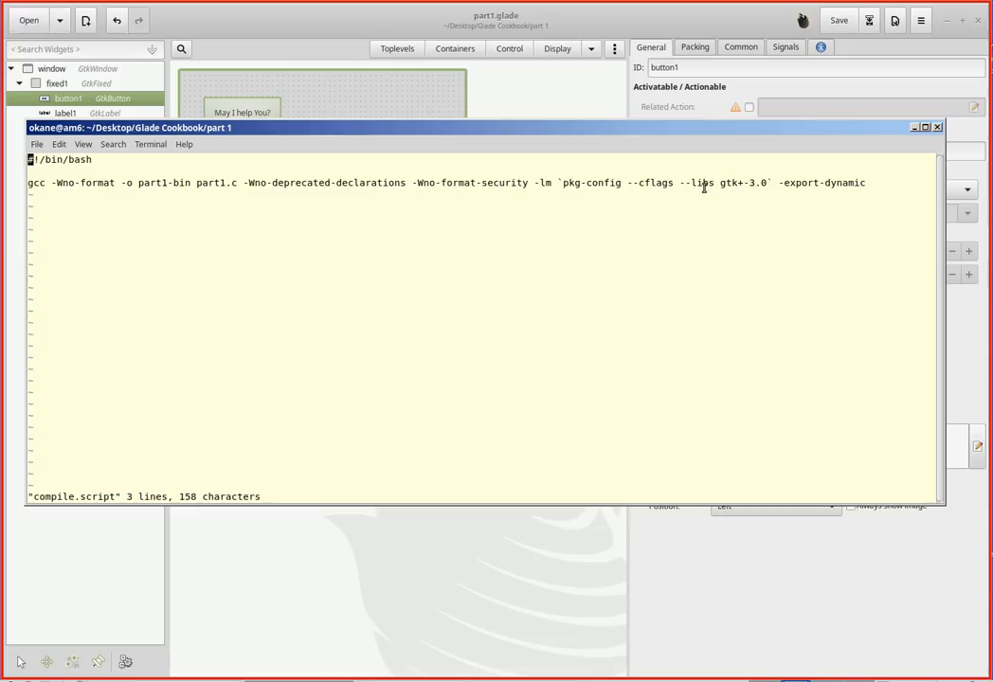
mouse_move(764, 197)
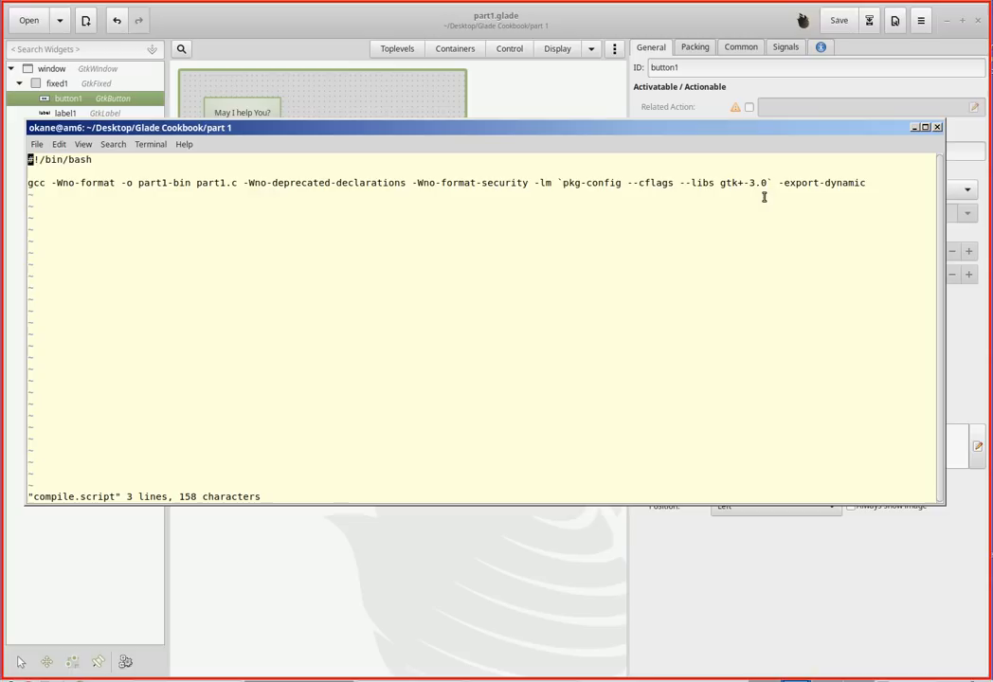
Step: Highlight the gcc build line for part1-bin in compile.script
left_click_drag(28, 183, 560, 182)
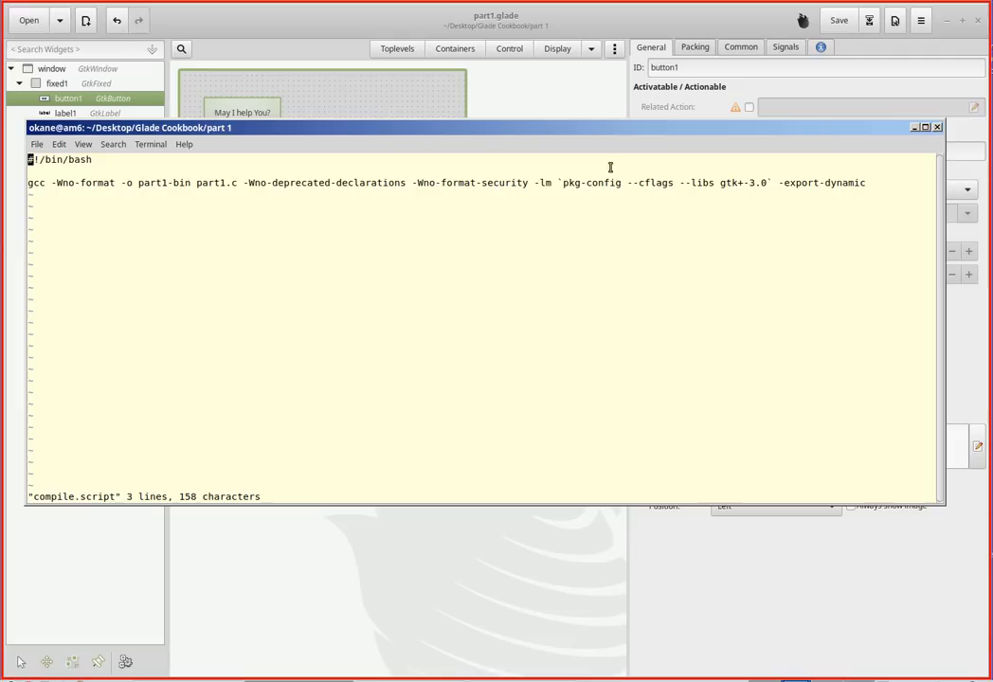
mouse_move(558, 269)
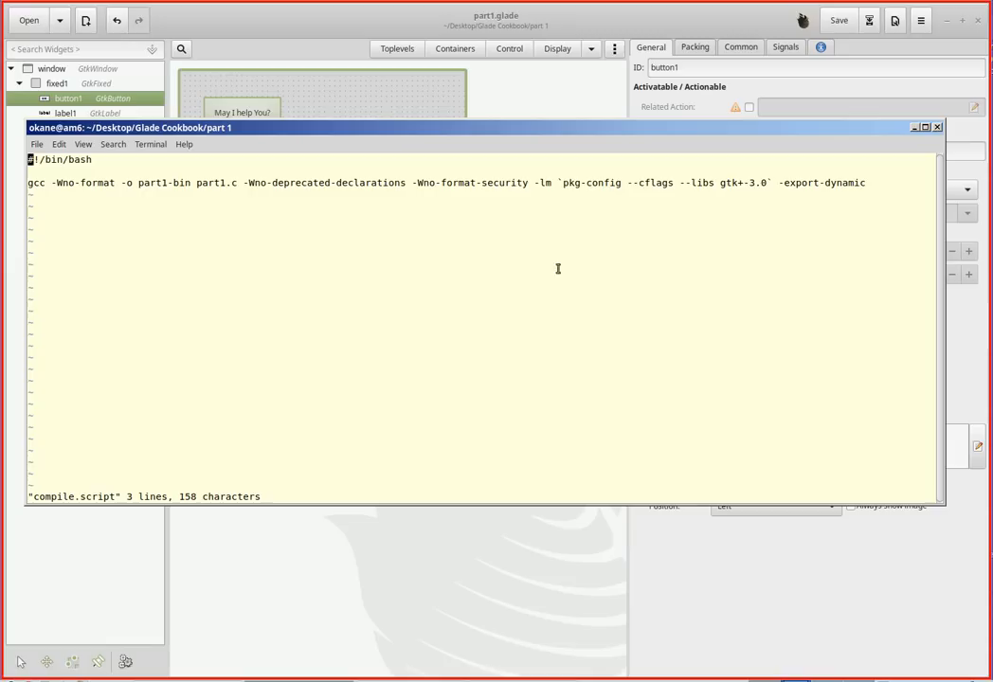
mouse_move(752, 205)
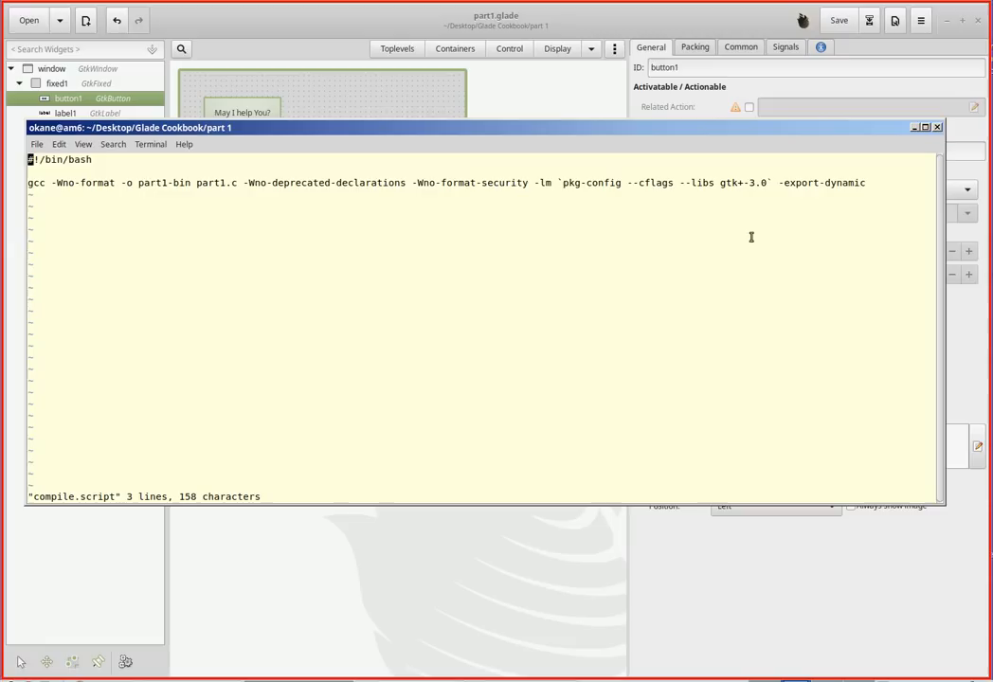
mouse_move(850, 275)
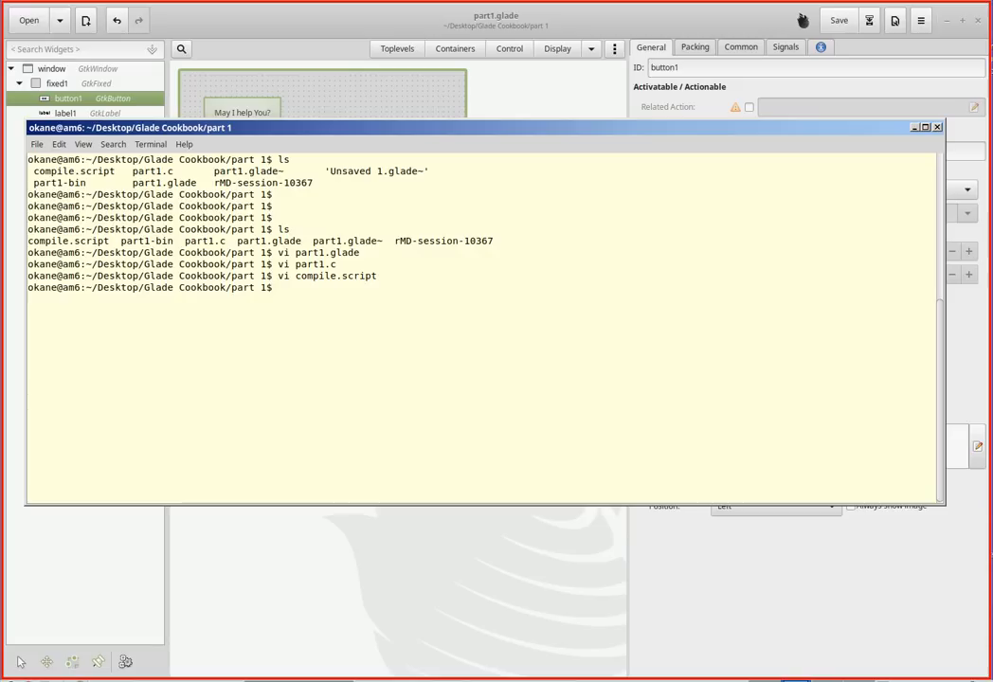
Step: List permissions, make compile.script executable with chmod u+x, run it, and enter ./part1-bin
type("ls -l")
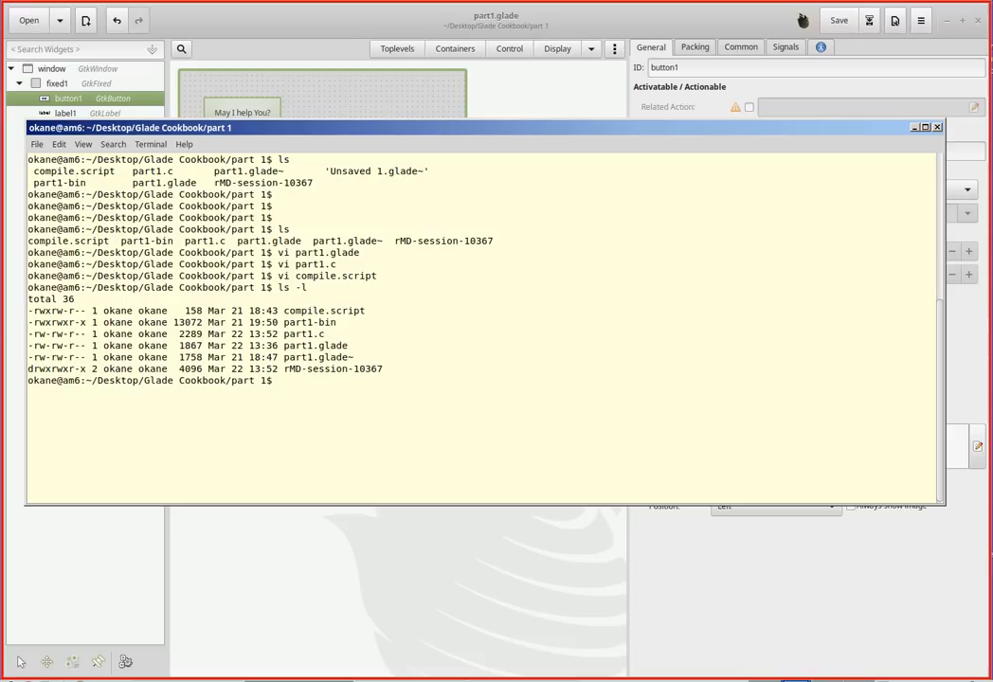
type("chmod u+x compile.script")
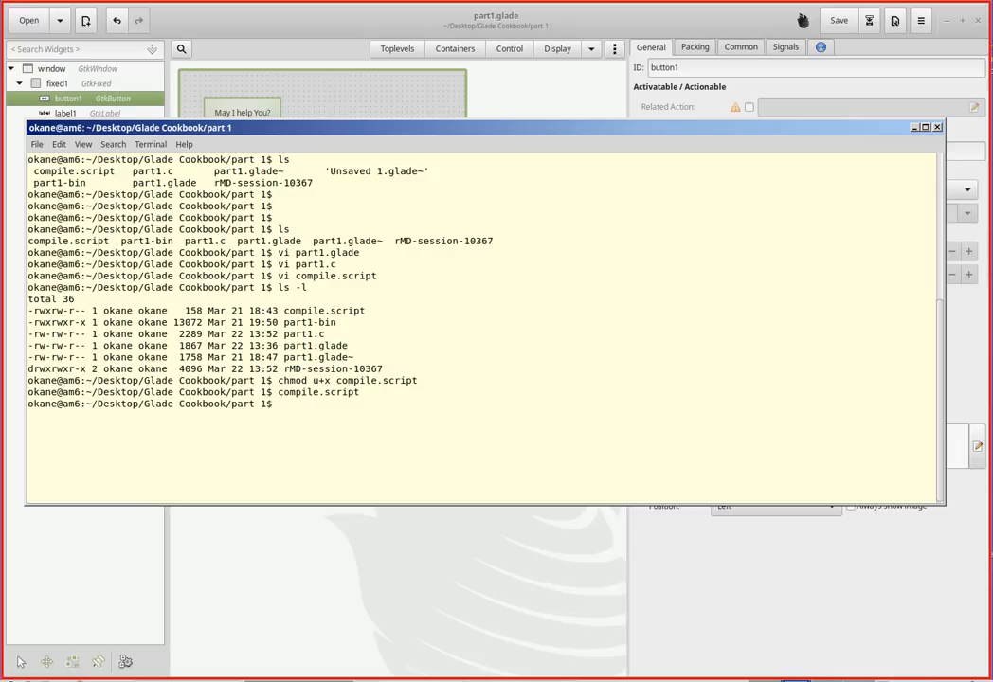
type("./")
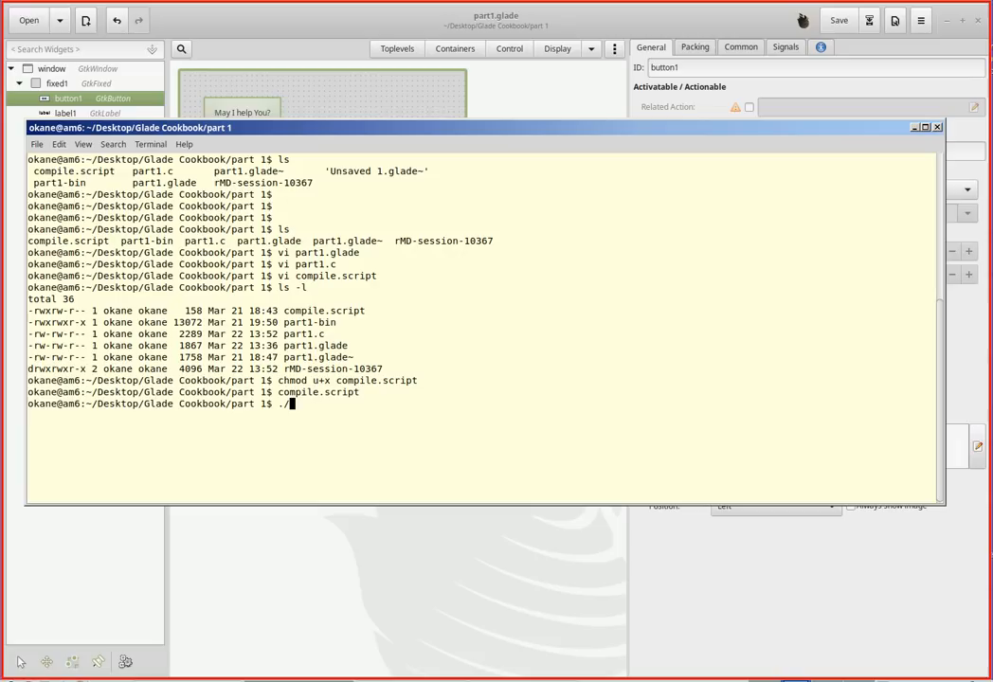
type("part1-bin")
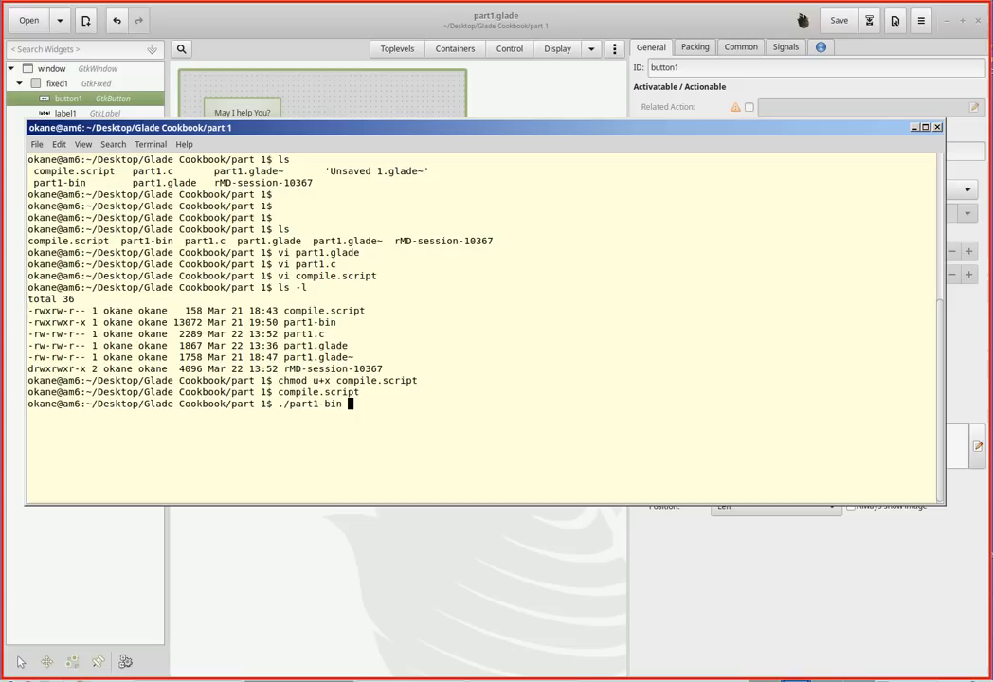
Step: Launch ./part1-bin to bring up the 'May I help You?' button window
key("Return")
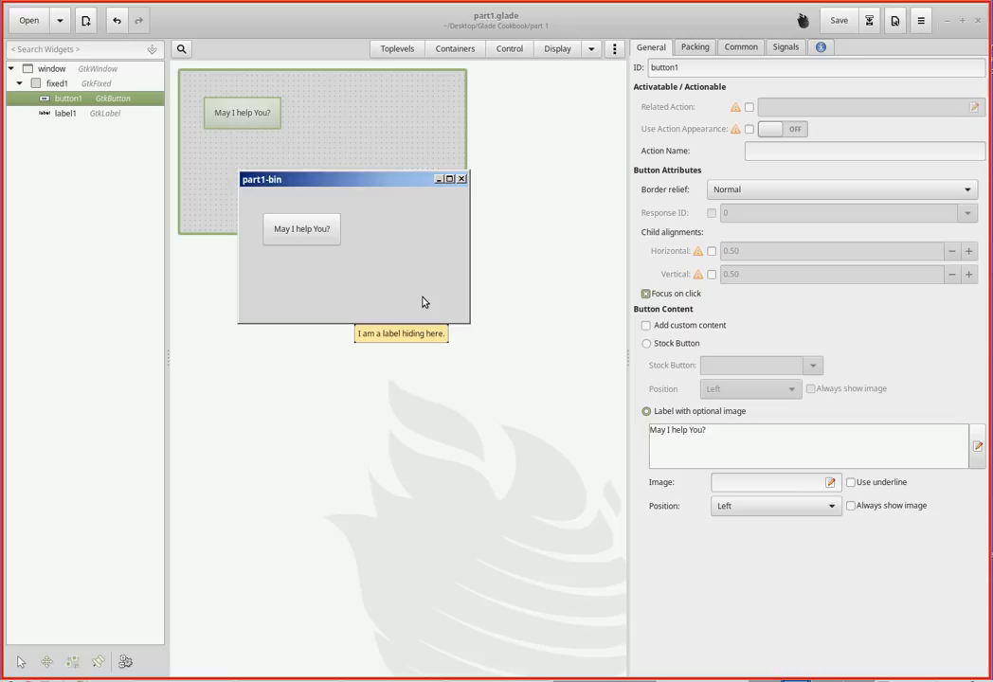
mouse_move(393, 291)
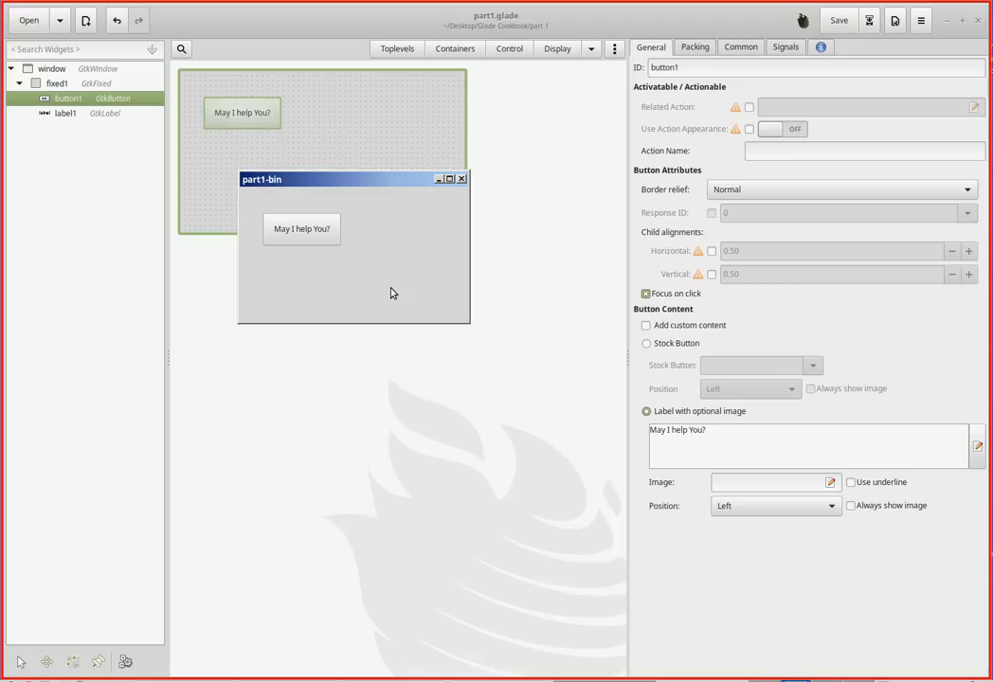
mouse_move(398, 310)
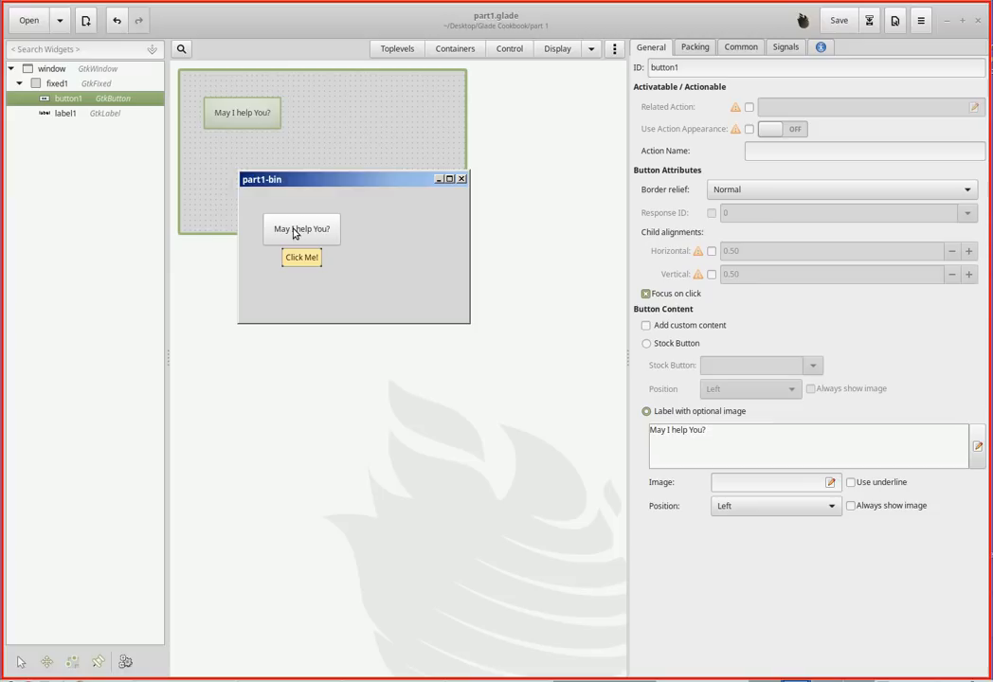
Step: Click 'May I help You?' to show red 'Hello World', then nudge the window up
left_click(301, 257)
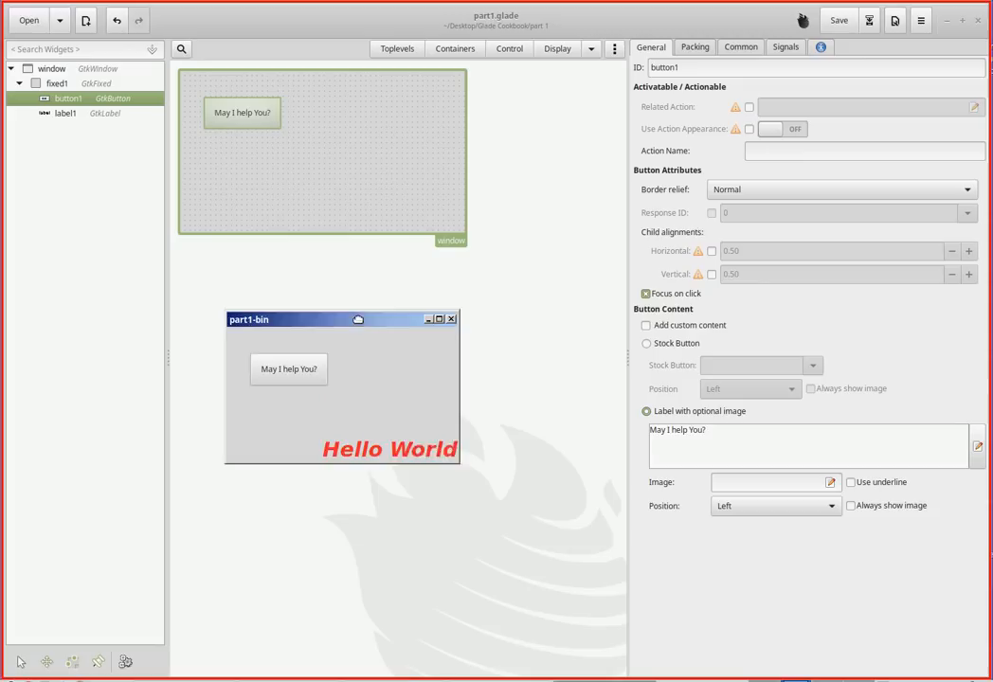
left_click(65, 113)
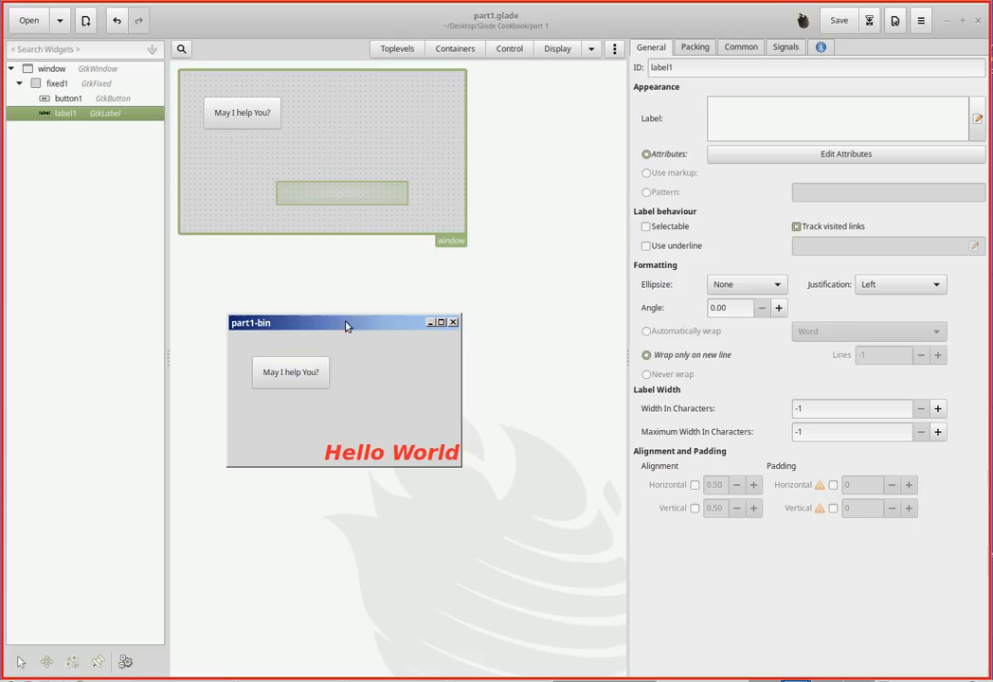
left_click_drag(348, 322, 336, 296)
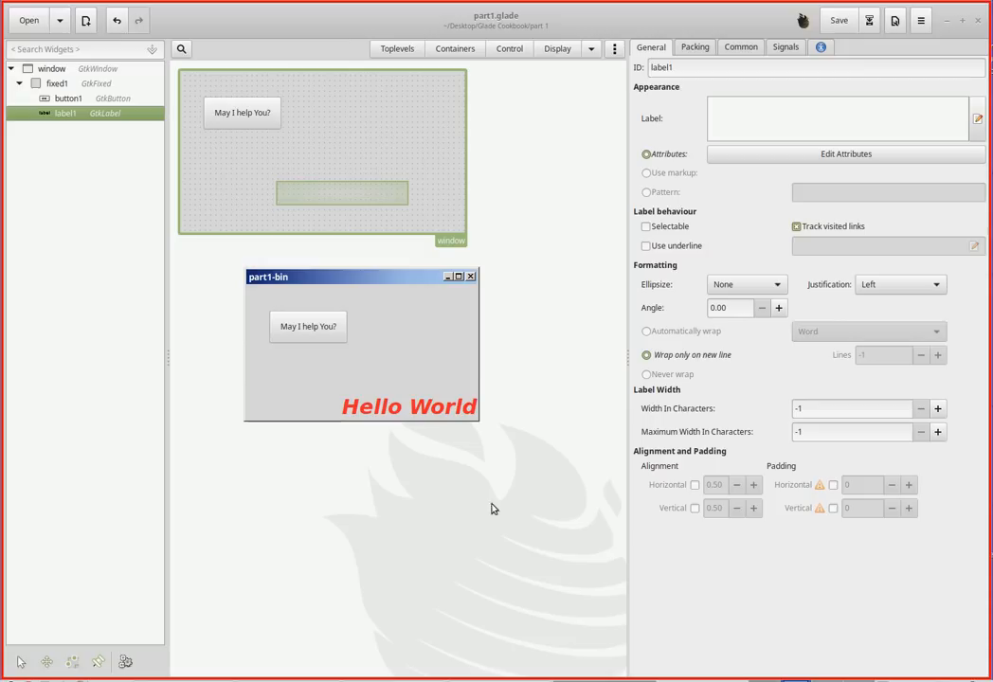
mouse_move(549, 195)
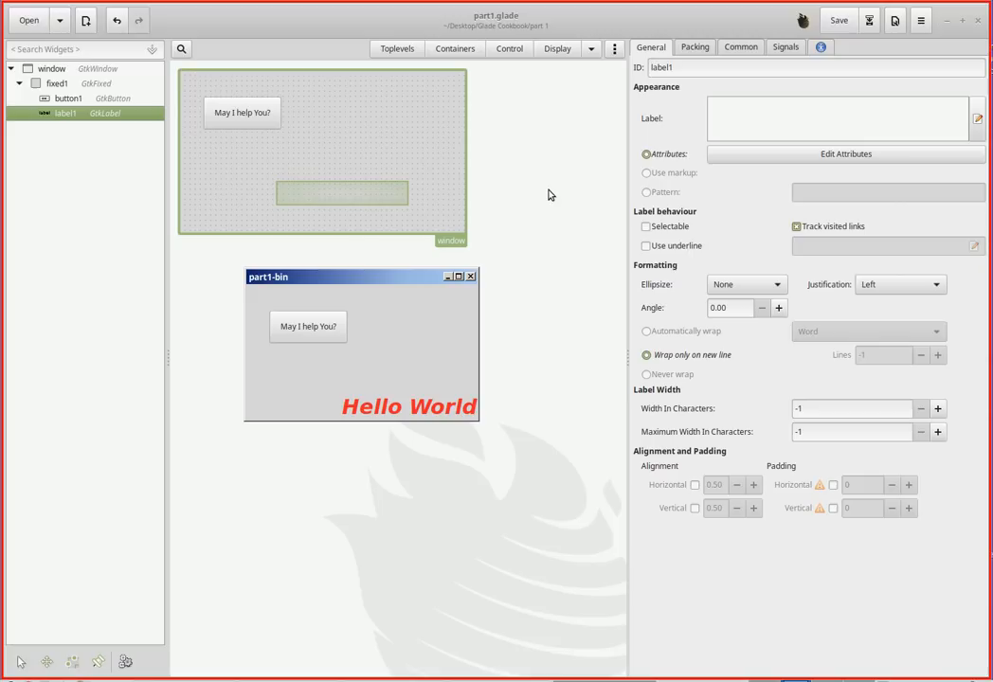